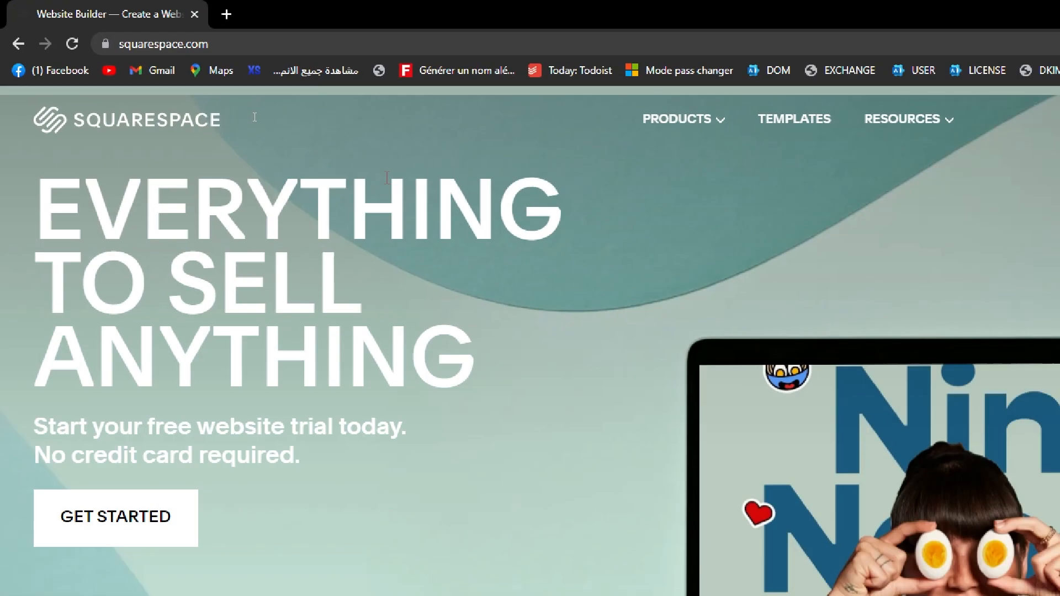
# - Go to the Account Dashboard from the profile avatar menu
pyautogui.click(892, 78)
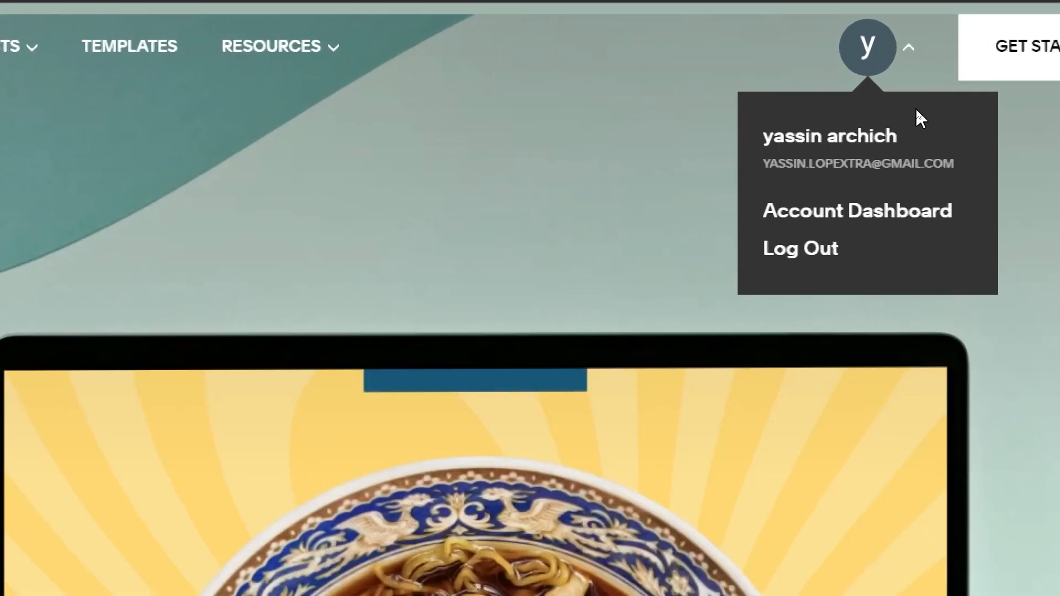
pyautogui.click(855, 209)
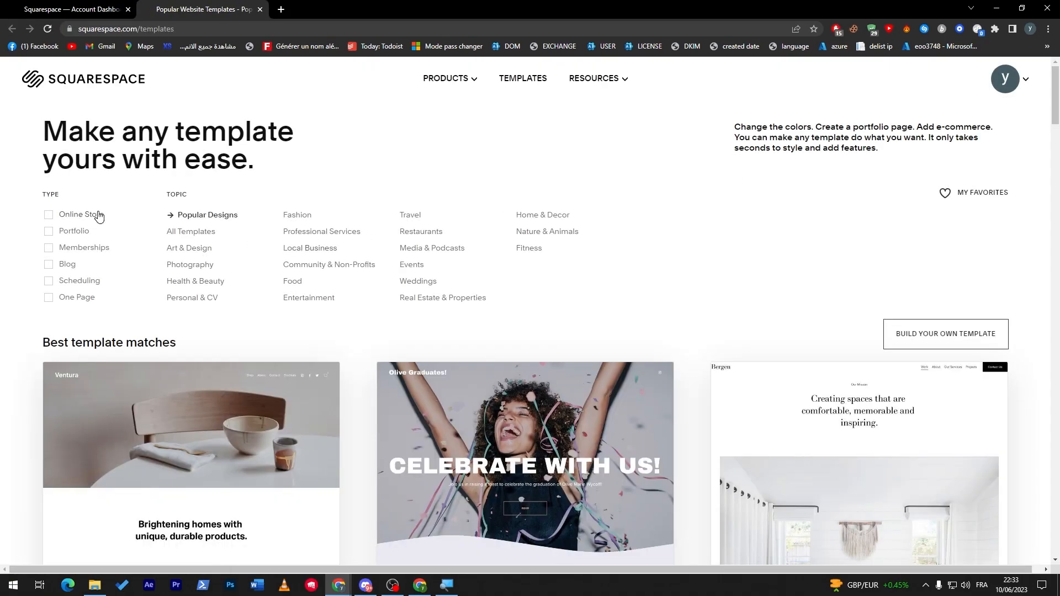
# - Start a new site from the Wycoff template in the gallery
pyautogui.scroll(-3)
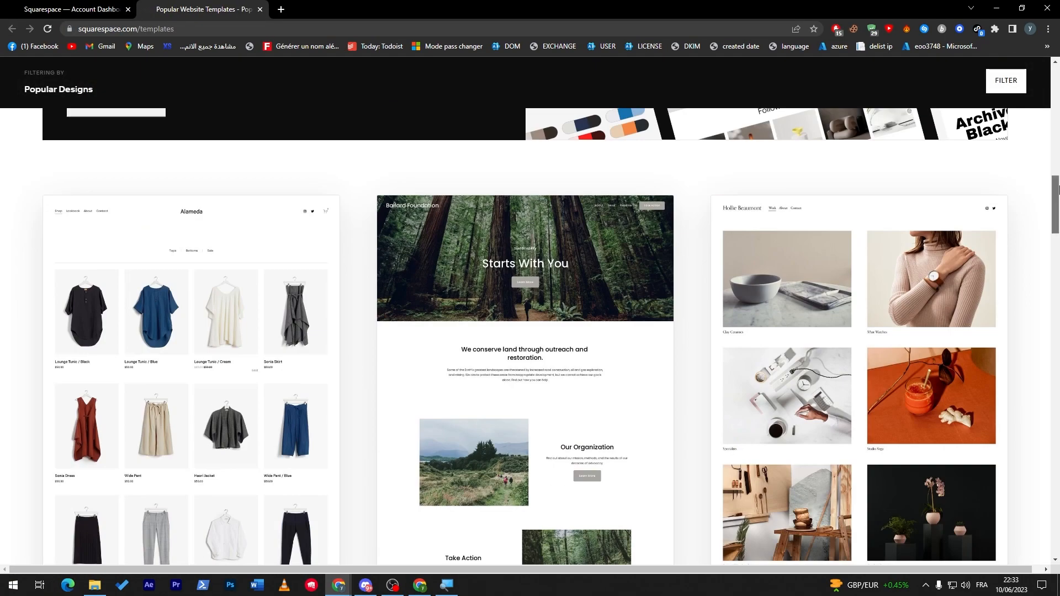
pyautogui.scroll(3)
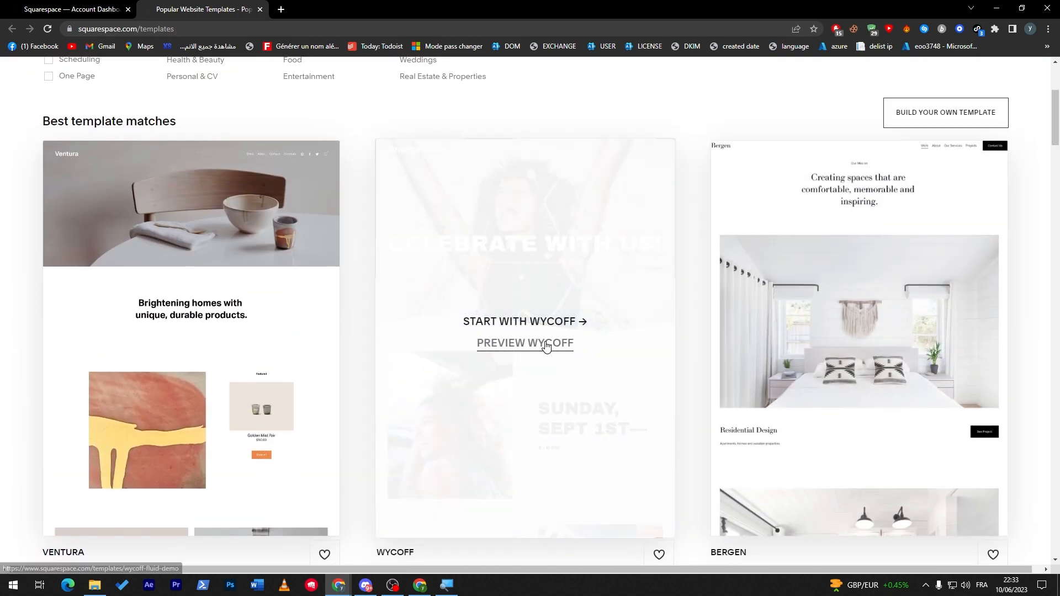
pyautogui.click(524, 324)
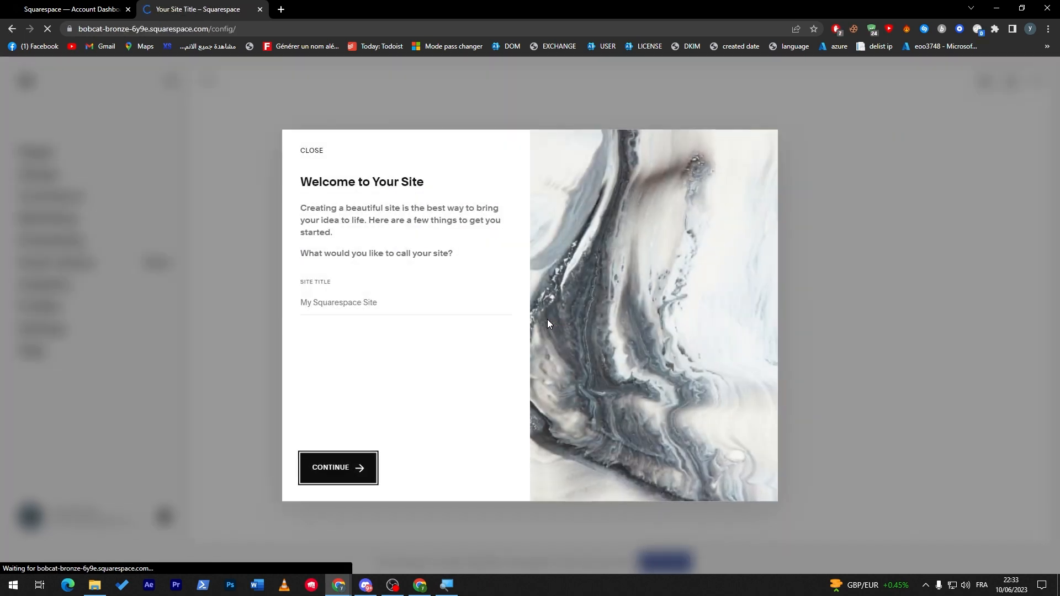
pyautogui.moveTo(436, 357)
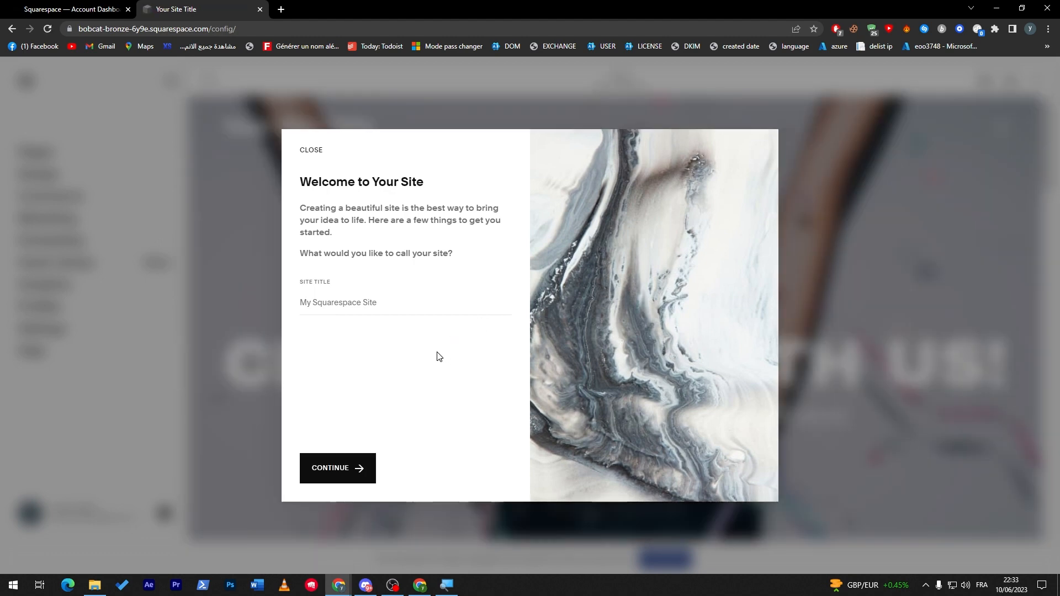
# - Title the site 'Tutorial For Paypal' and move past the welcome tour
pyautogui.click(405, 303)
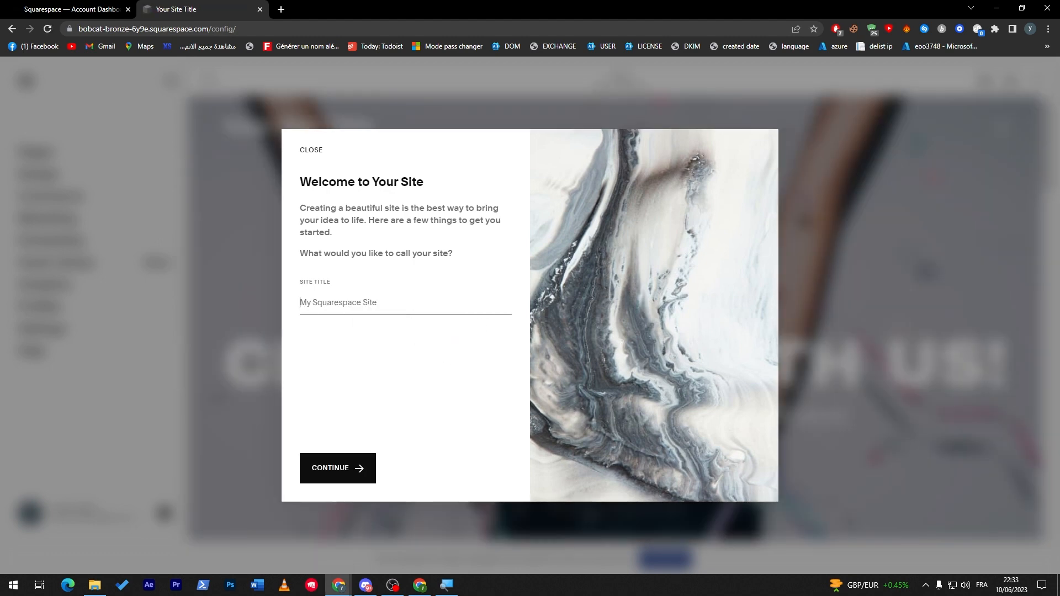
pyautogui.write('Tutorial')
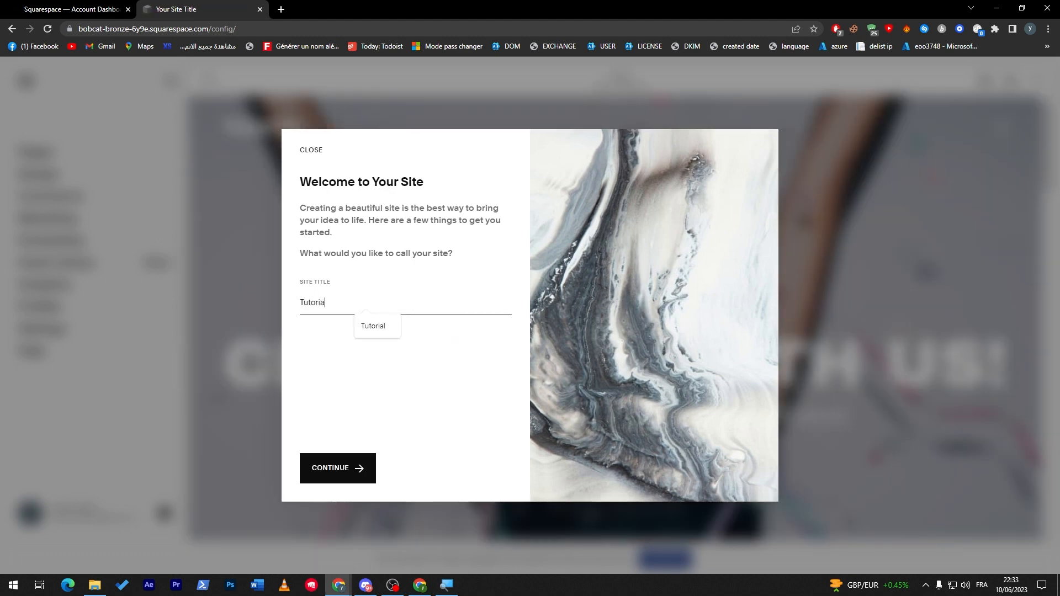
pyautogui.write('Paypal')
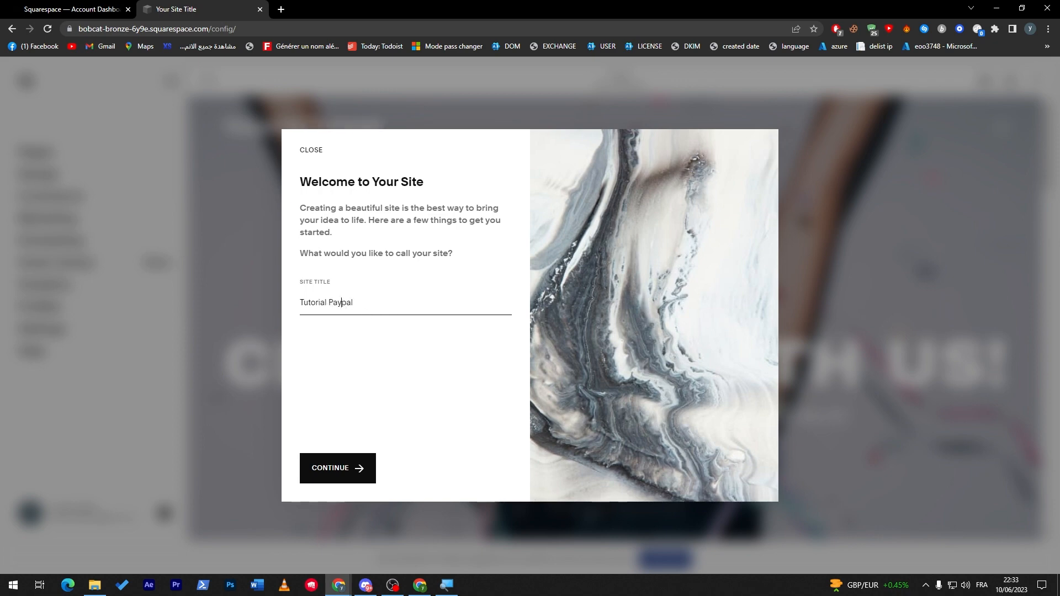
pyautogui.write('For')
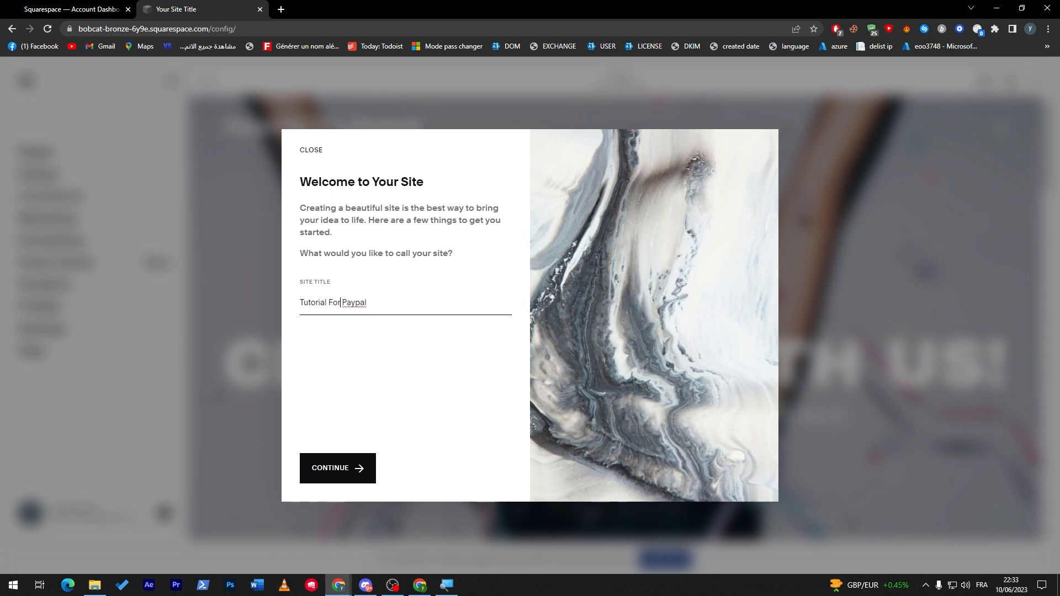
pyautogui.click(338, 468)
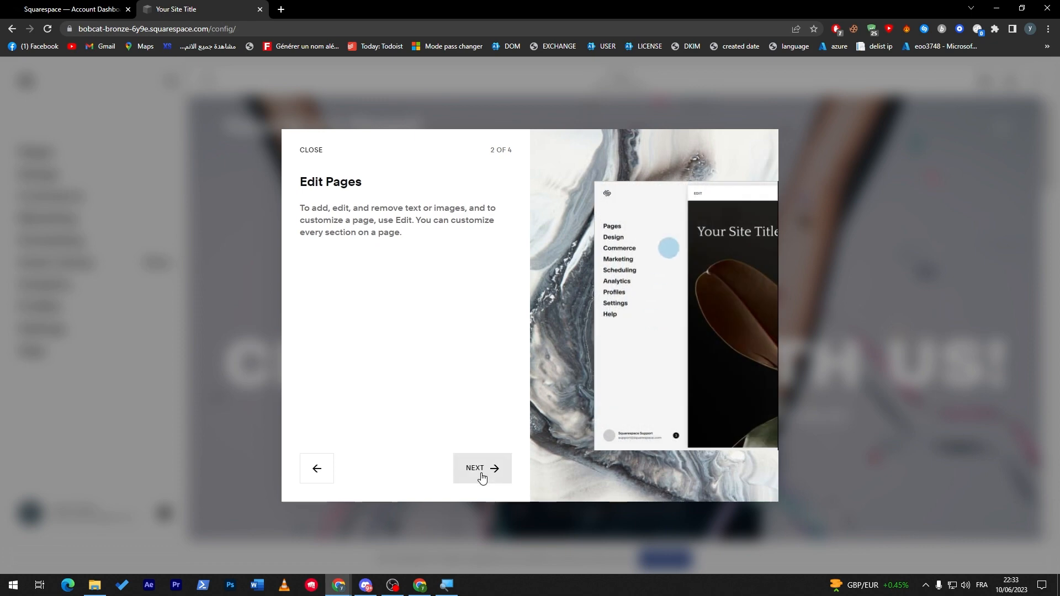
pyautogui.click(310, 149)
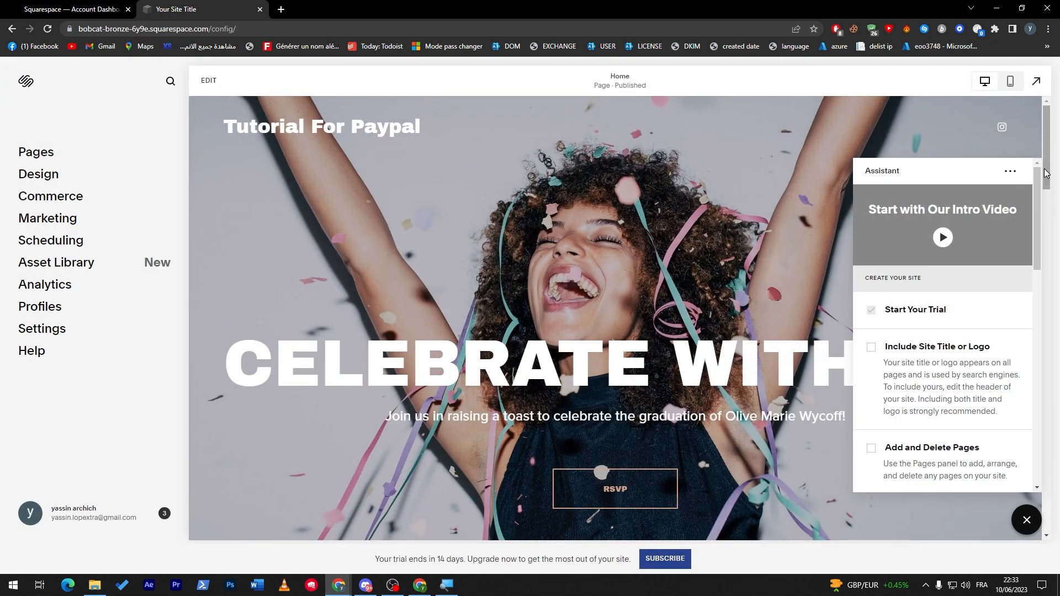
pyautogui.moveTo(130, 128)
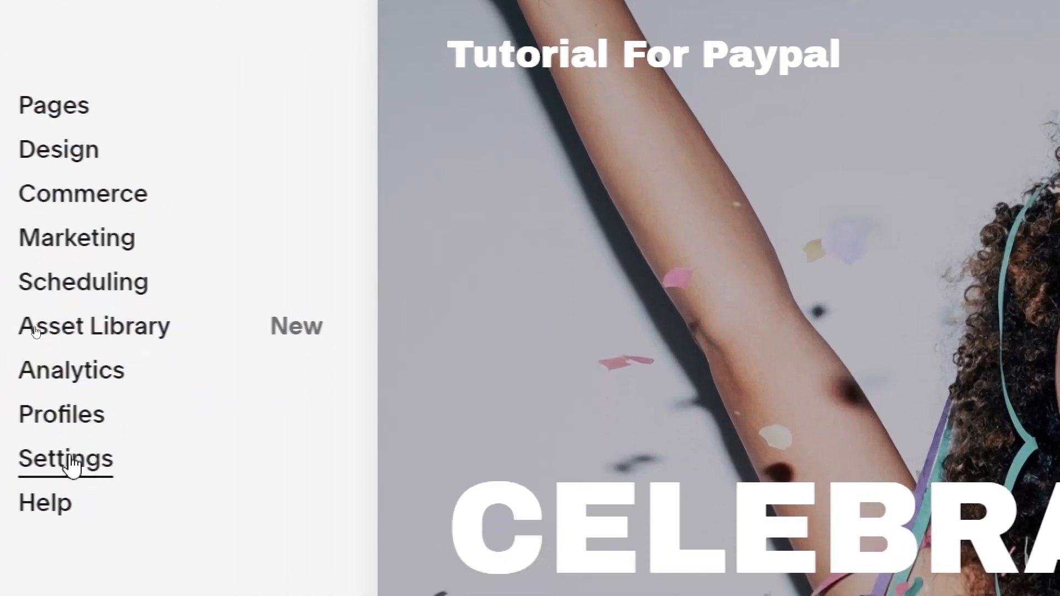
# - Go to Settings > Commerce > Store Payments listing Stripe, PayPal and Square
pyautogui.click(66, 459)
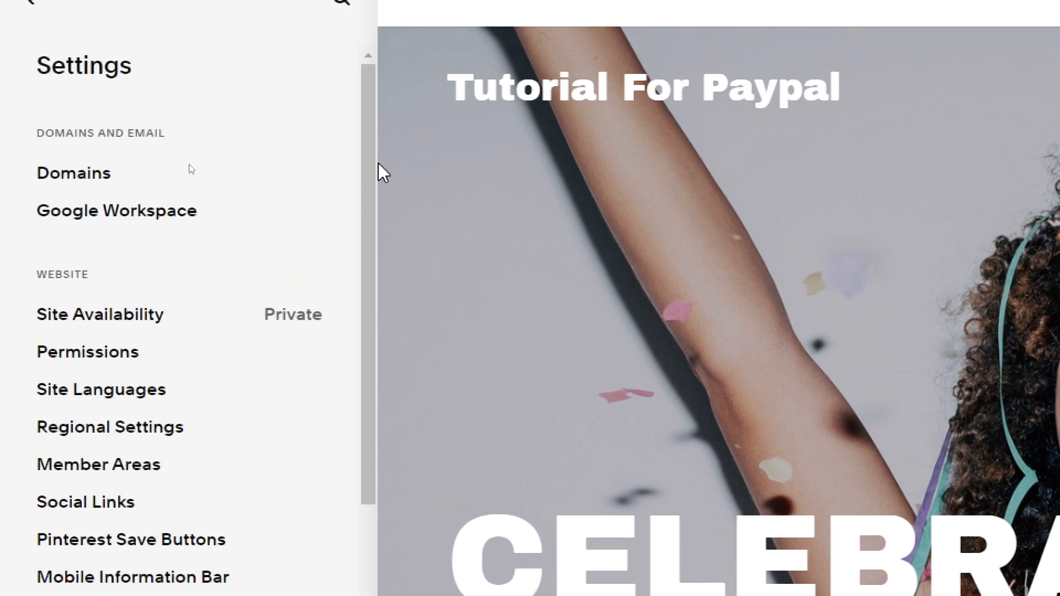
pyautogui.scroll(-3)
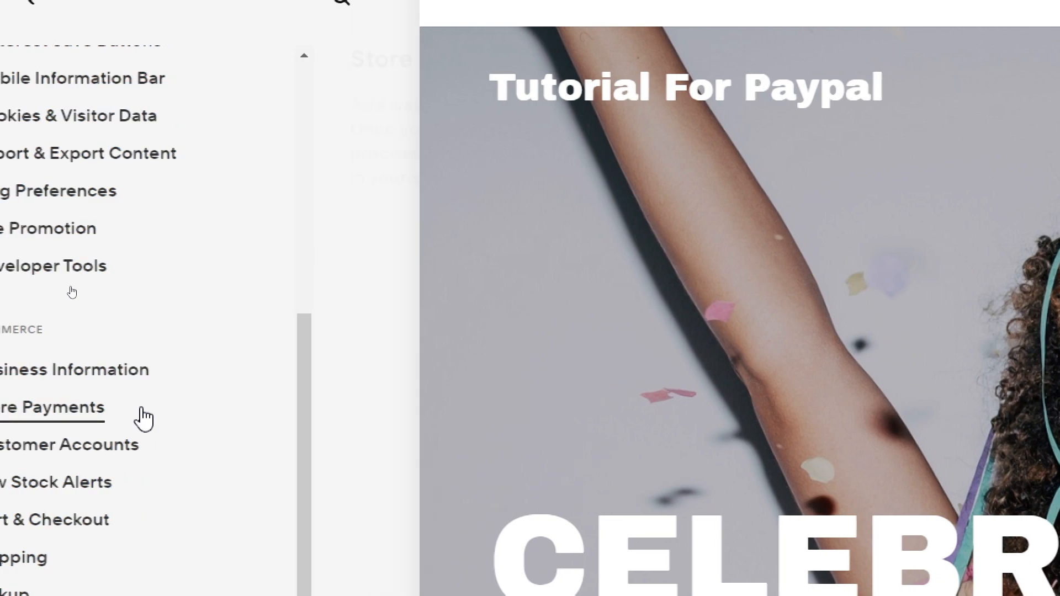
pyautogui.click(52, 408)
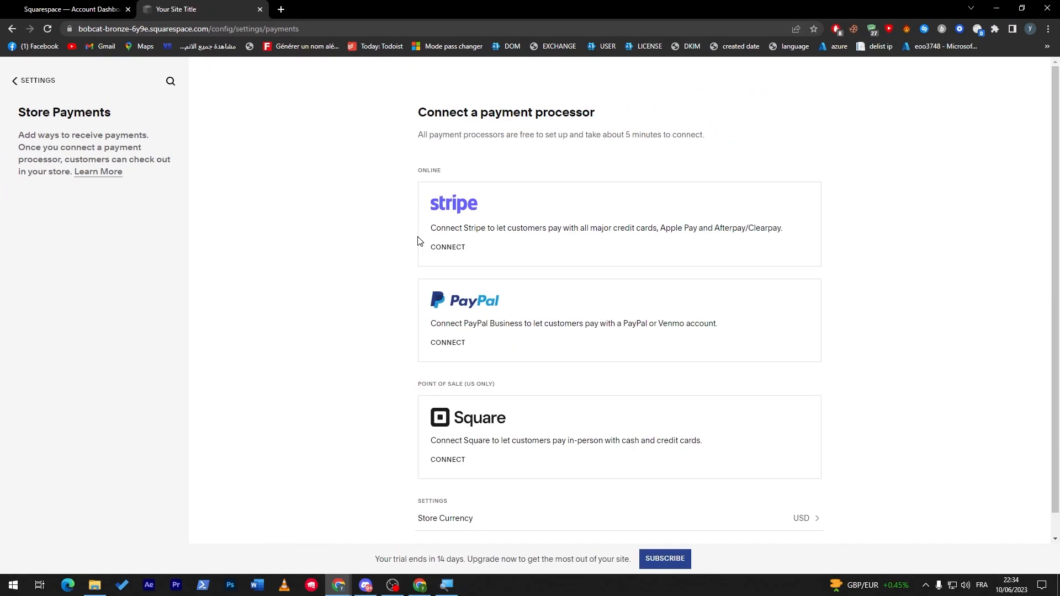
pyautogui.moveTo(632, 249)
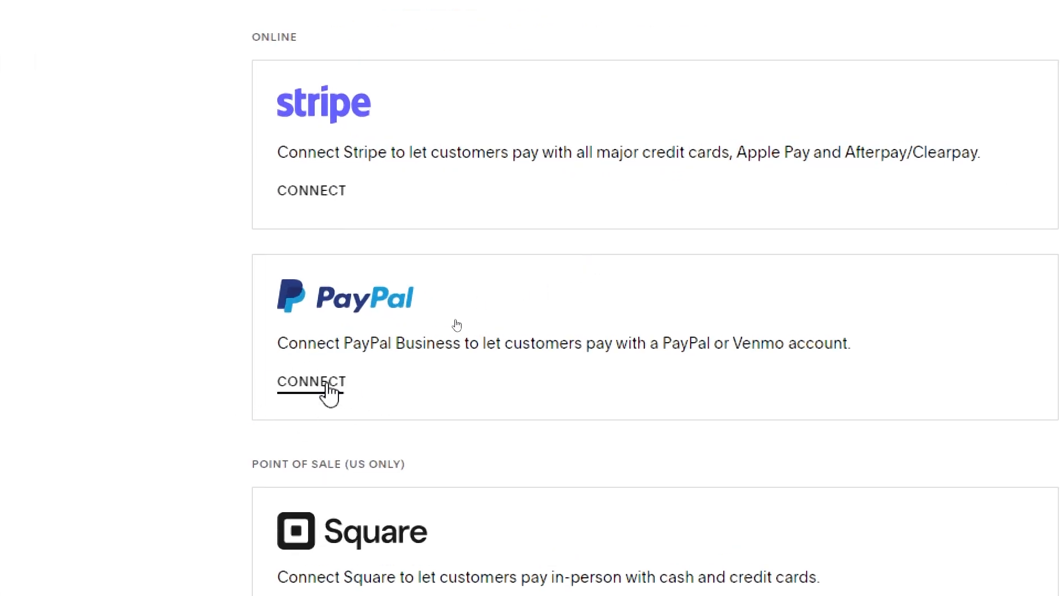
pyautogui.scroll(3)
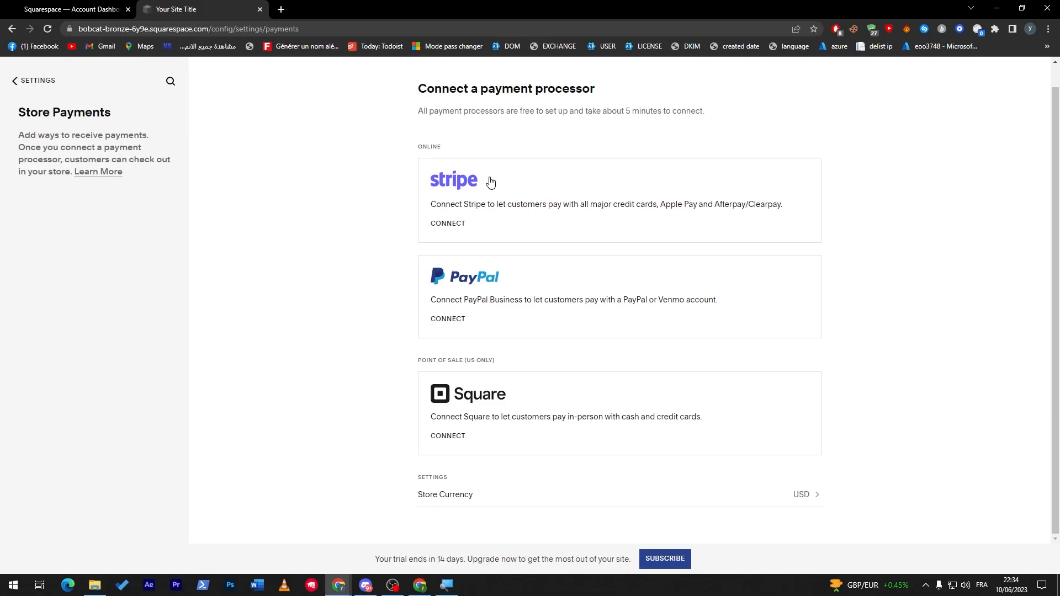
pyautogui.moveTo(497, 377)
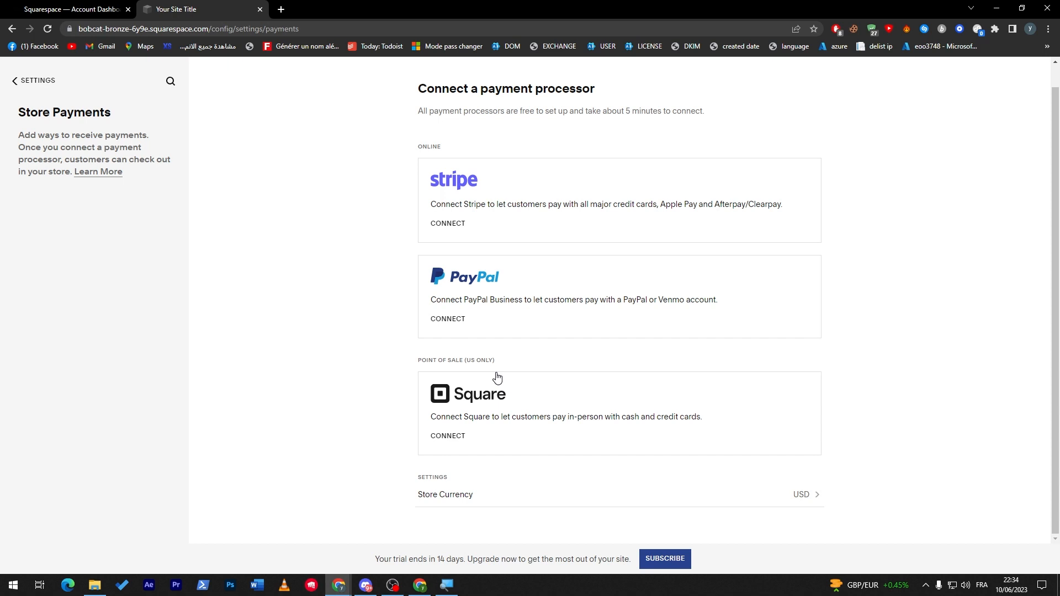
pyautogui.moveTo(482, 291)
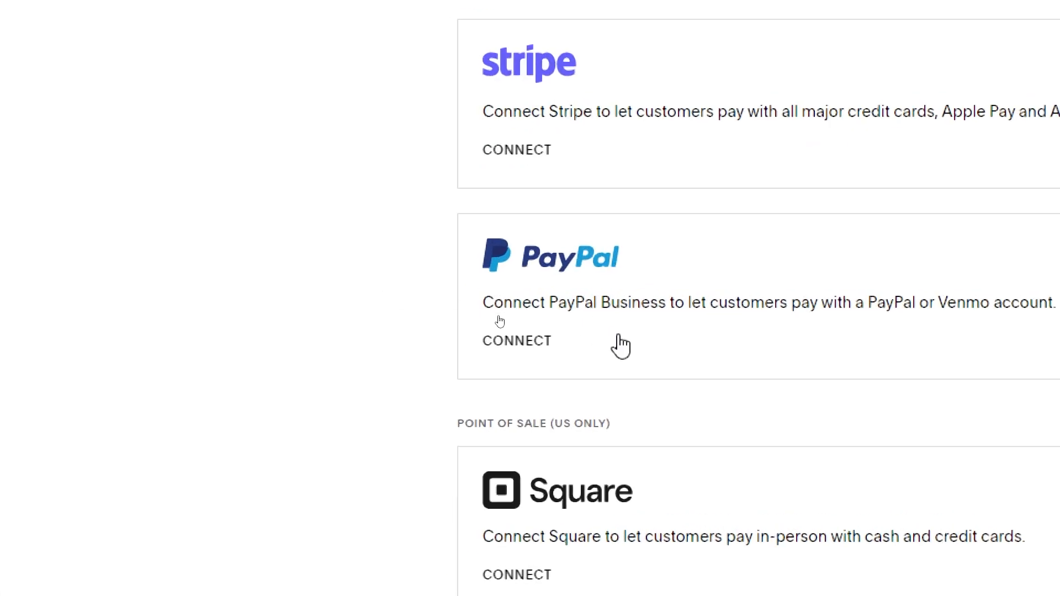
# - Try connecting PayPal, dismiss the trial-mode notice and choose Subscribe to upgrade
pyautogui.click(517, 341)
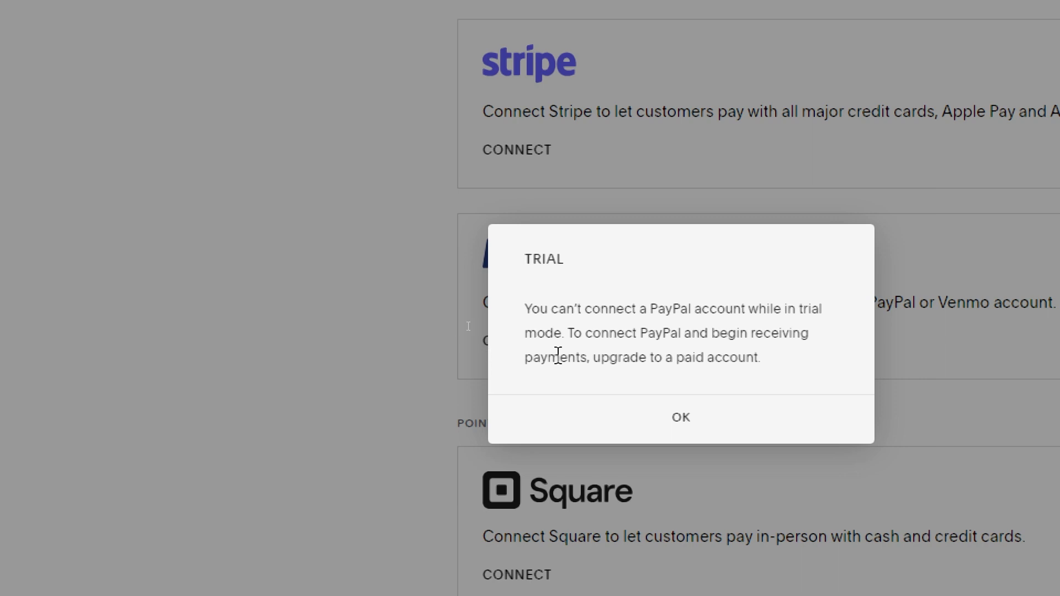
pyautogui.moveTo(681, 417)
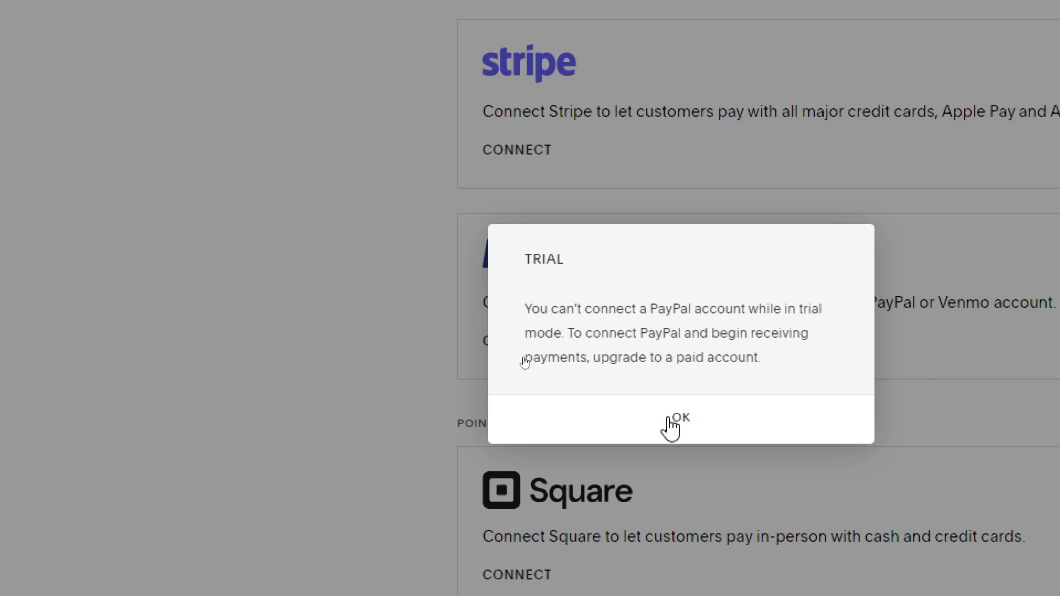
pyautogui.click(680, 417)
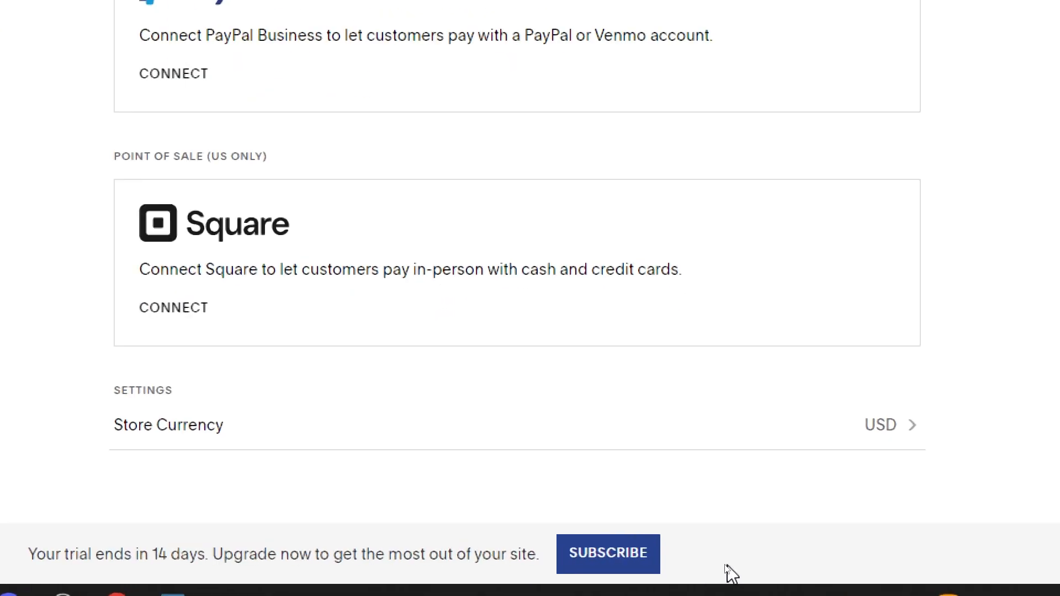
pyautogui.click(607, 553)
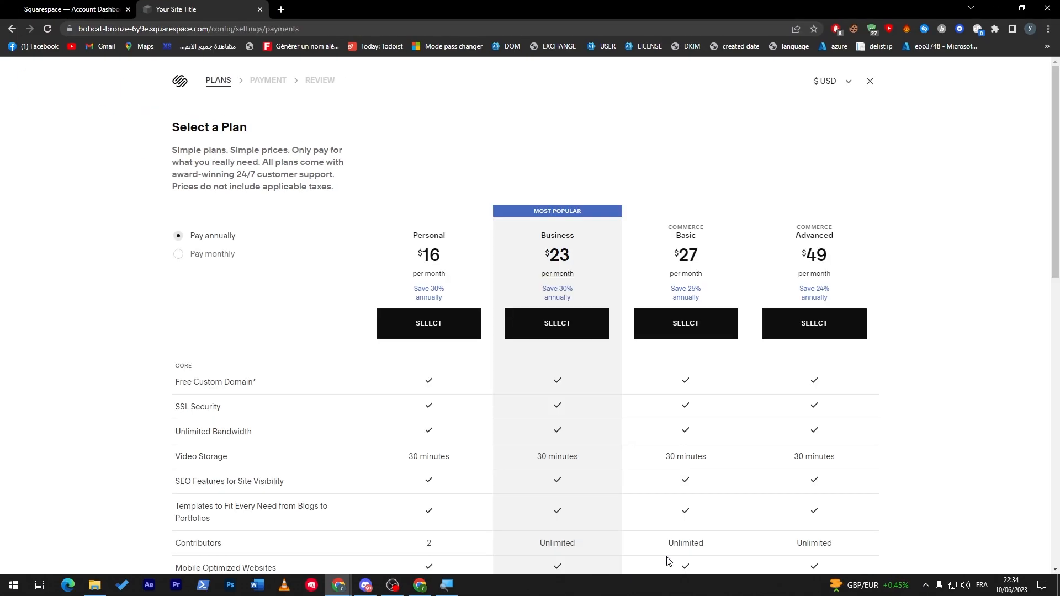
# - Show monthly plan prices: Personal $23, Business $33, Commerce Basic $36, Advanced $65
pyautogui.click(178, 267)
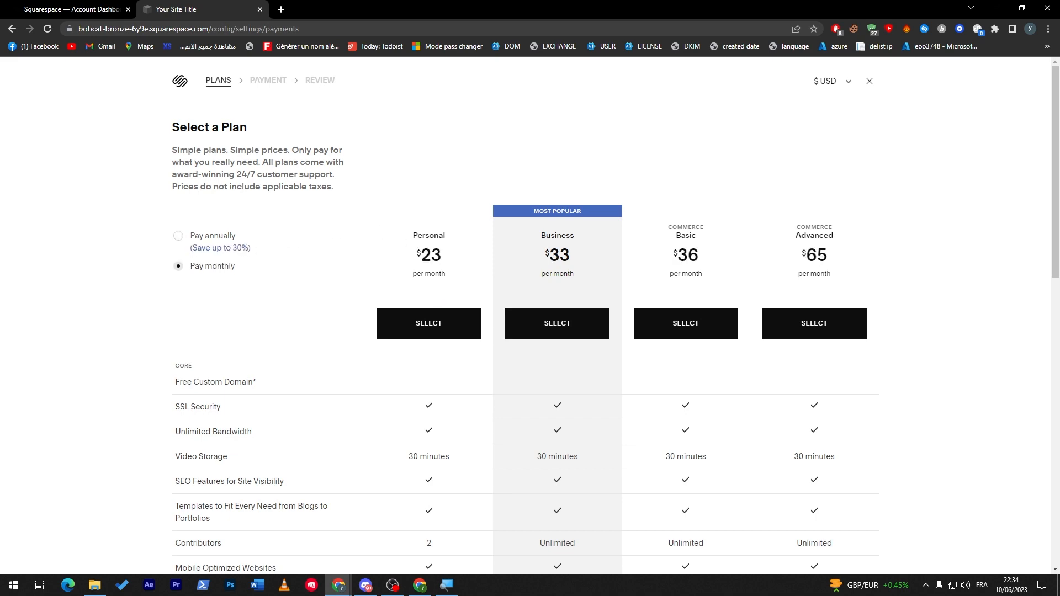
pyautogui.moveTo(452, 256)
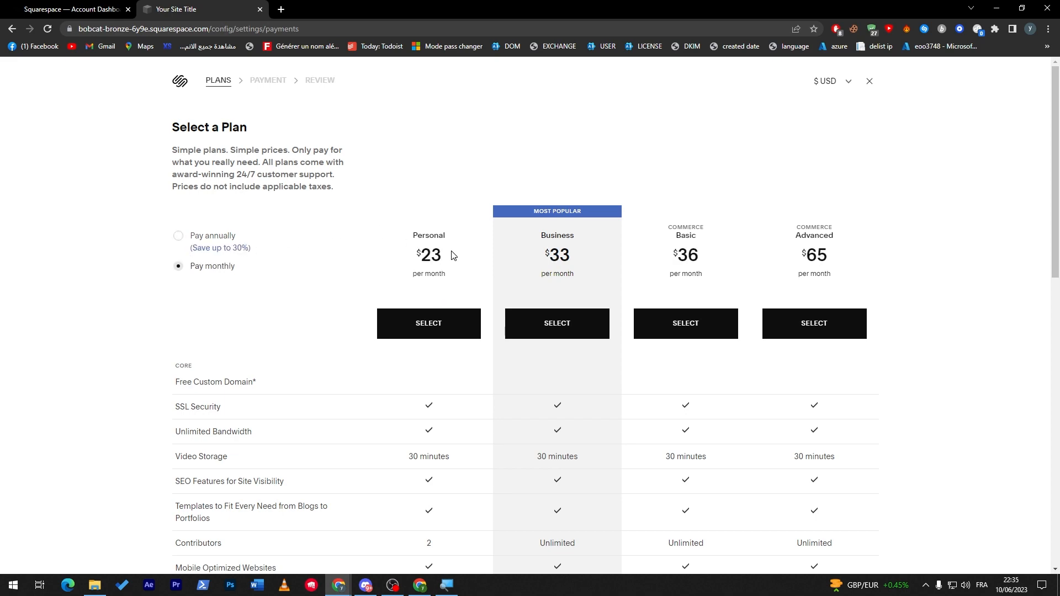
pyautogui.press('ctrl+plus')
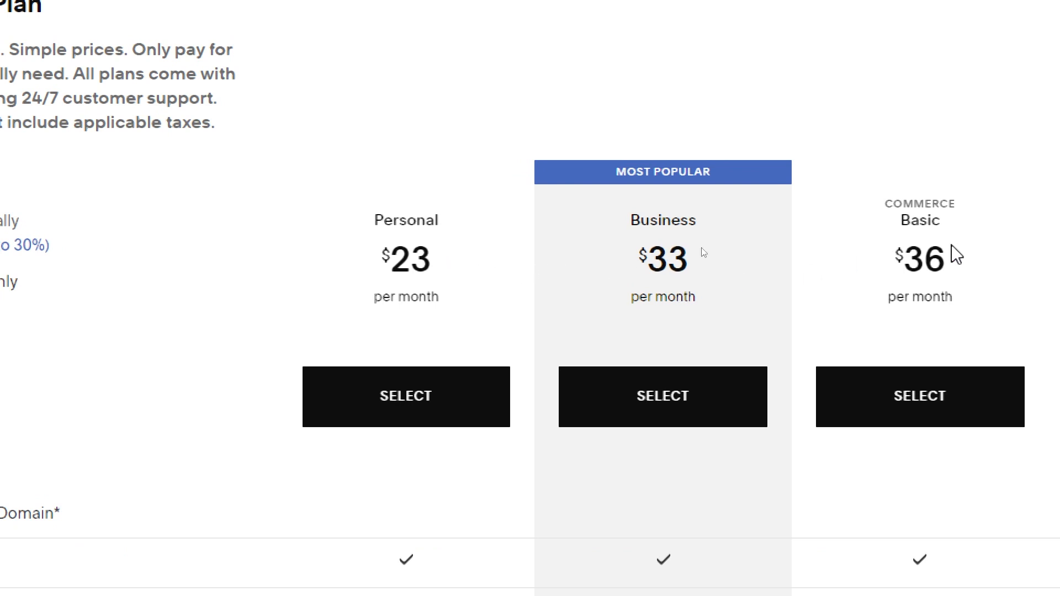
pyautogui.hscroll(3)
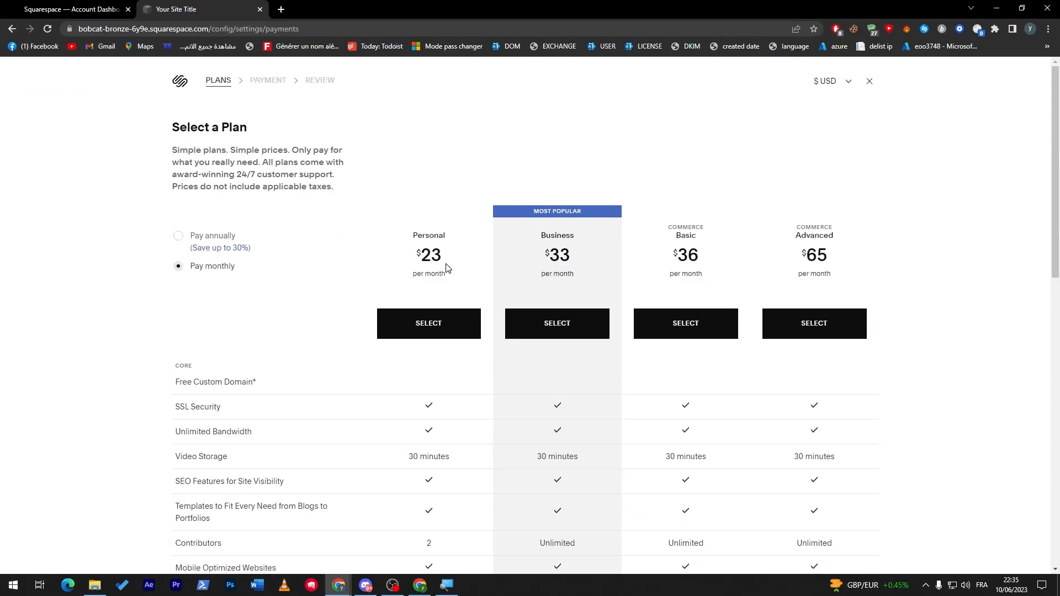
pyautogui.moveTo(987, 252)
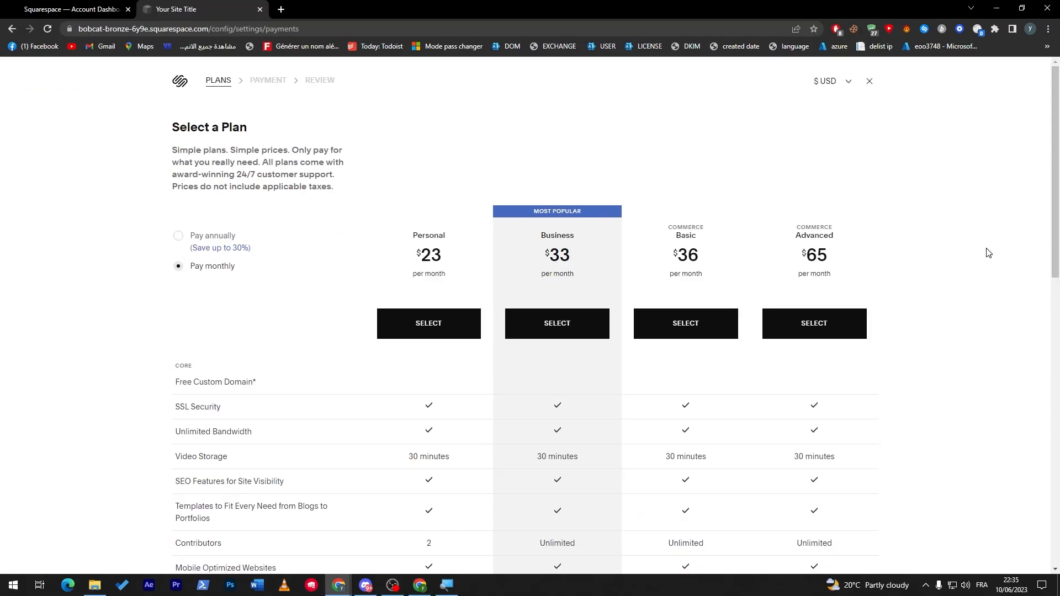
pyautogui.scroll(-3)
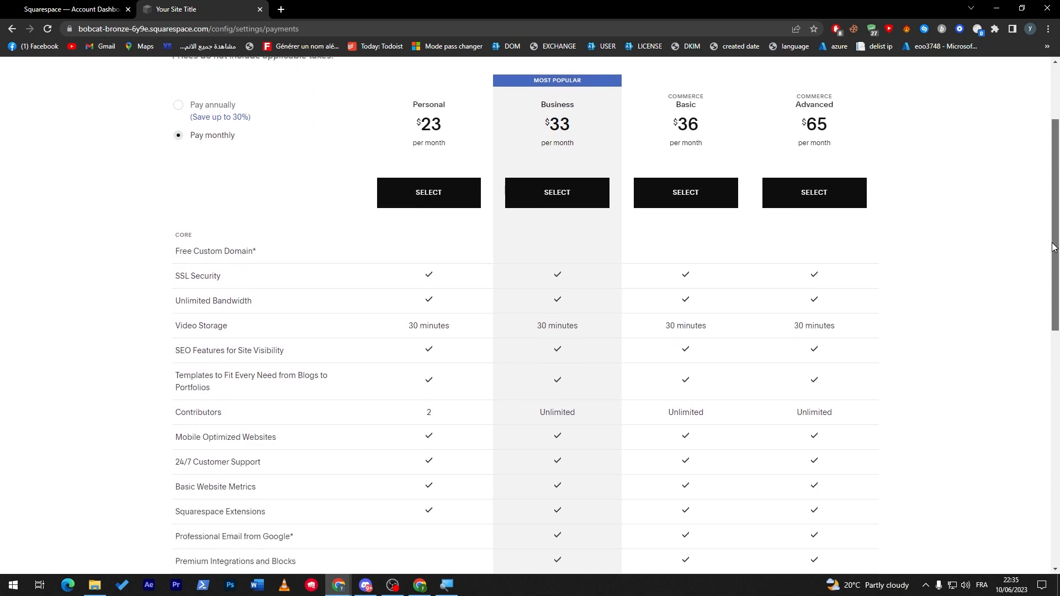
pyautogui.scroll(-3)
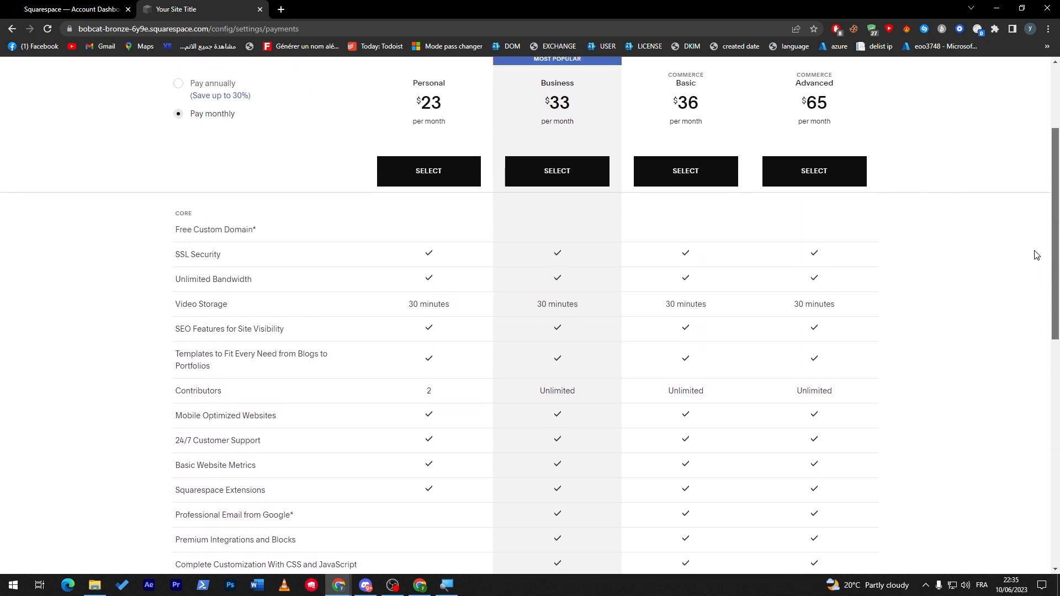
pyautogui.scroll(-3)
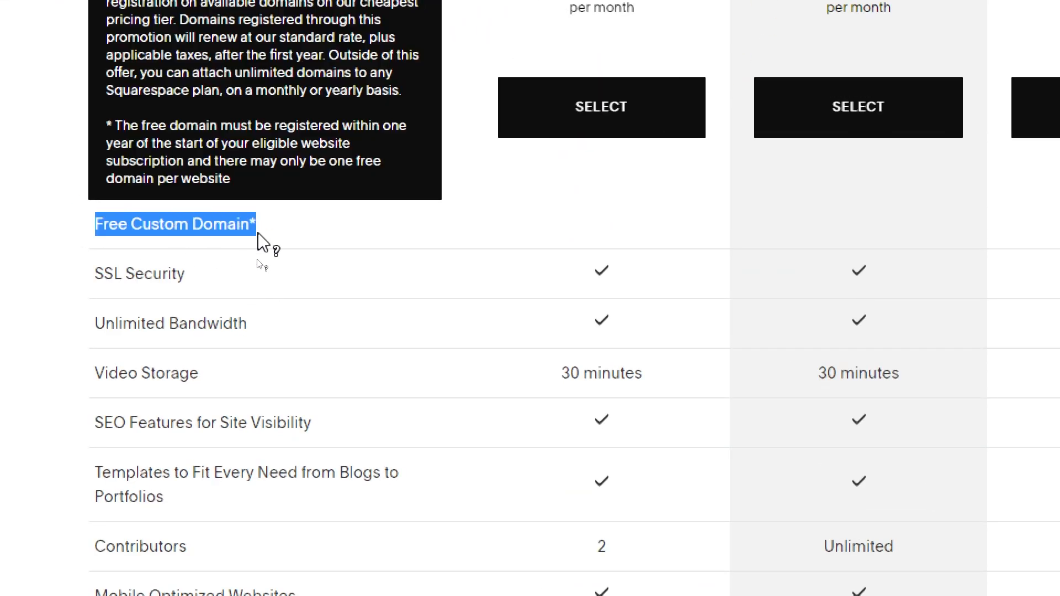
pyautogui.scroll(3)
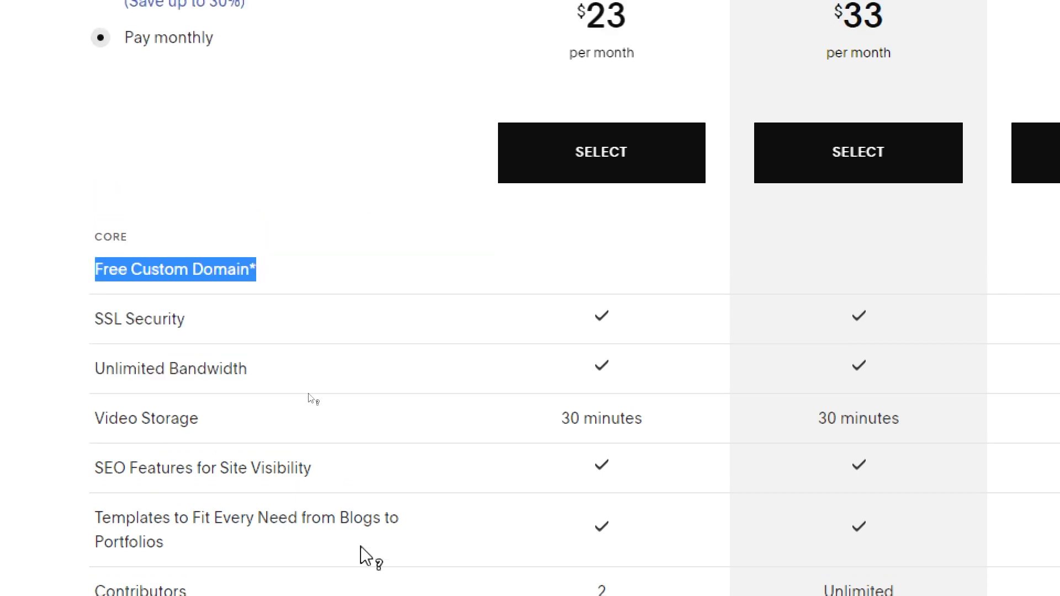
pyautogui.scroll(-3)
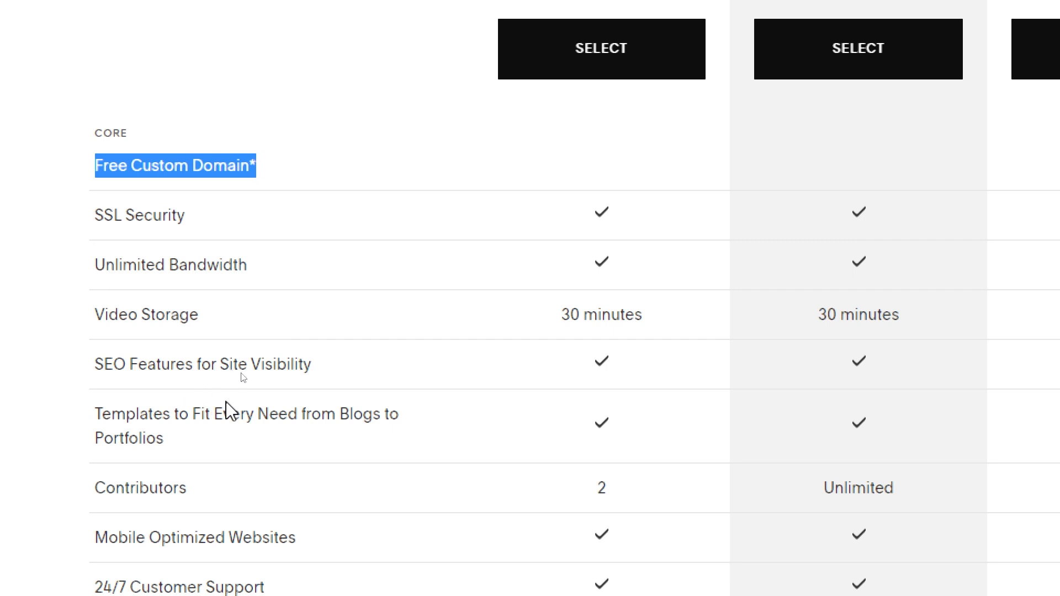
pyautogui.moveTo(27, 399)
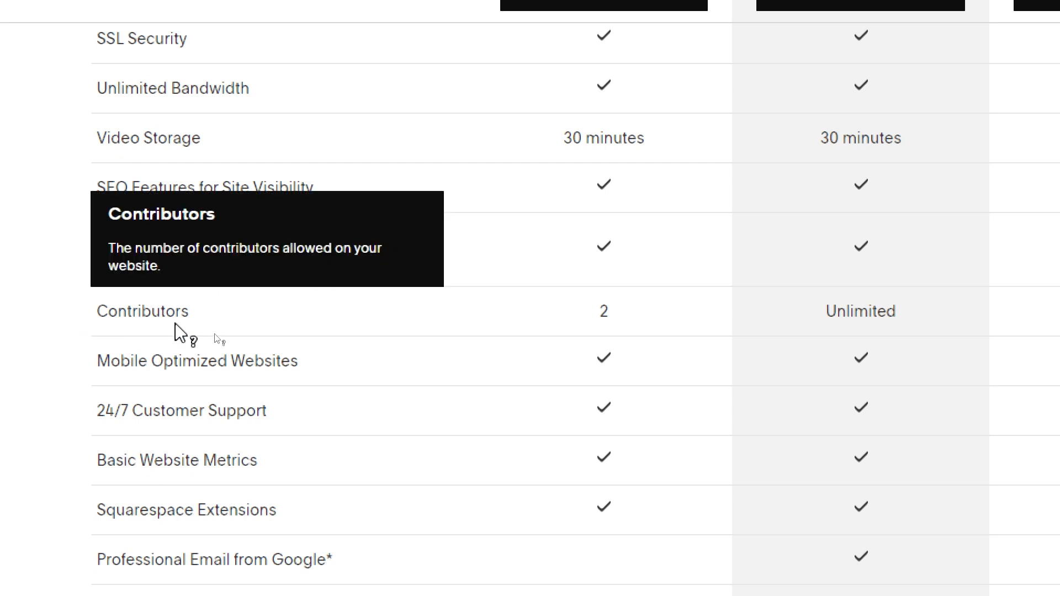
pyautogui.moveTo(210, 406)
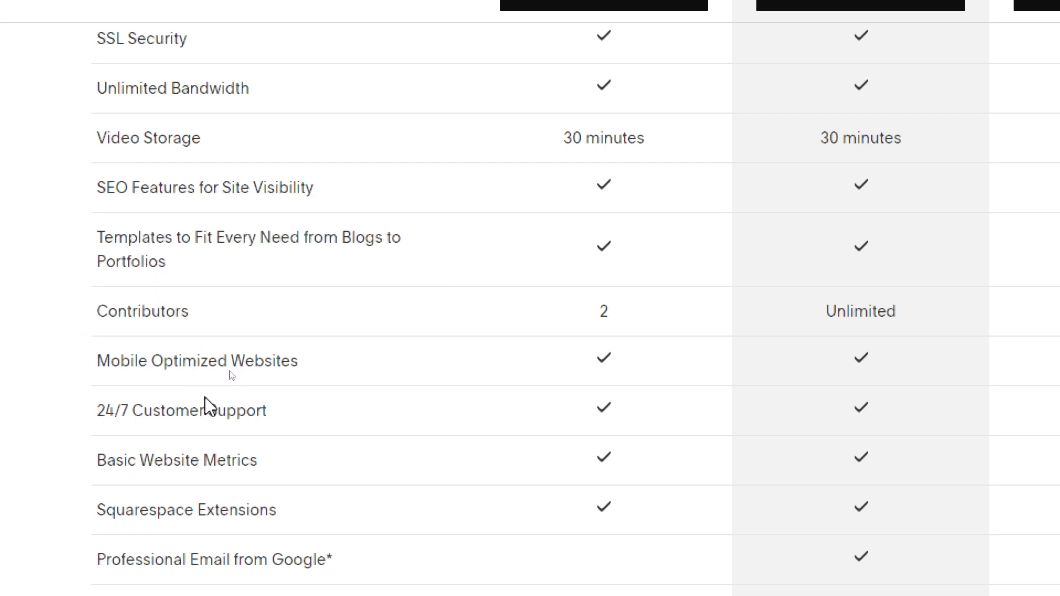
pyautogui.moveTo(177, 460)
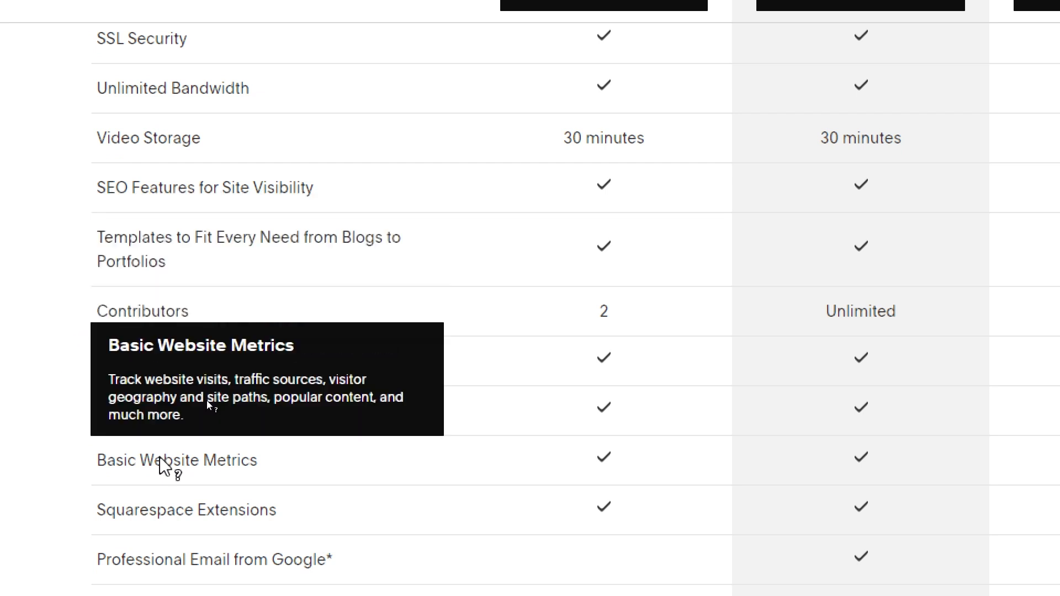
pyautogui.moveTo(54, 524)
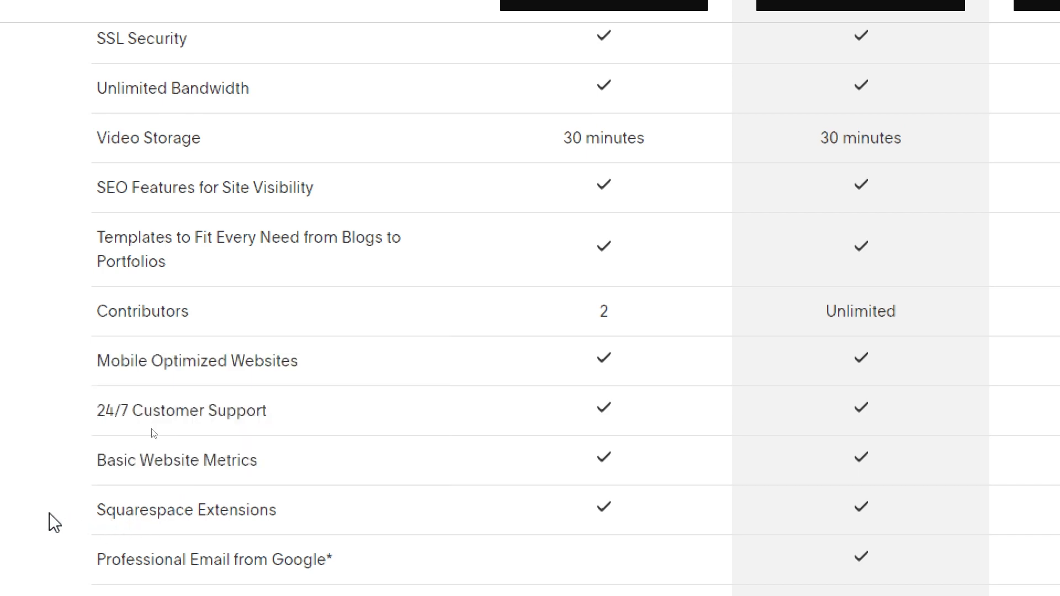
pyautogui.moveTo(251, 510)
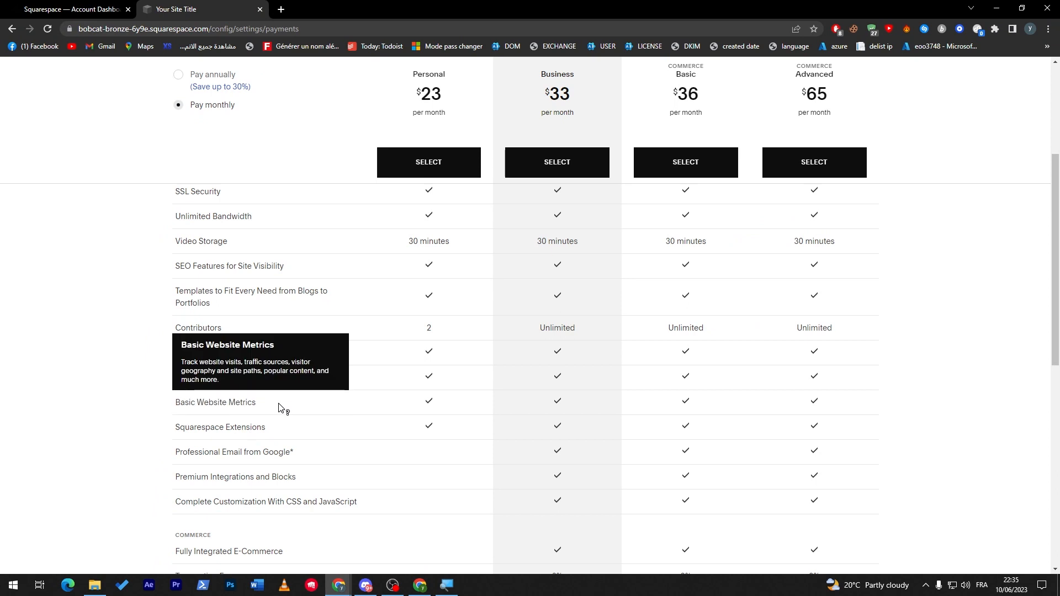
pyautogui.moveTo(263, 426)
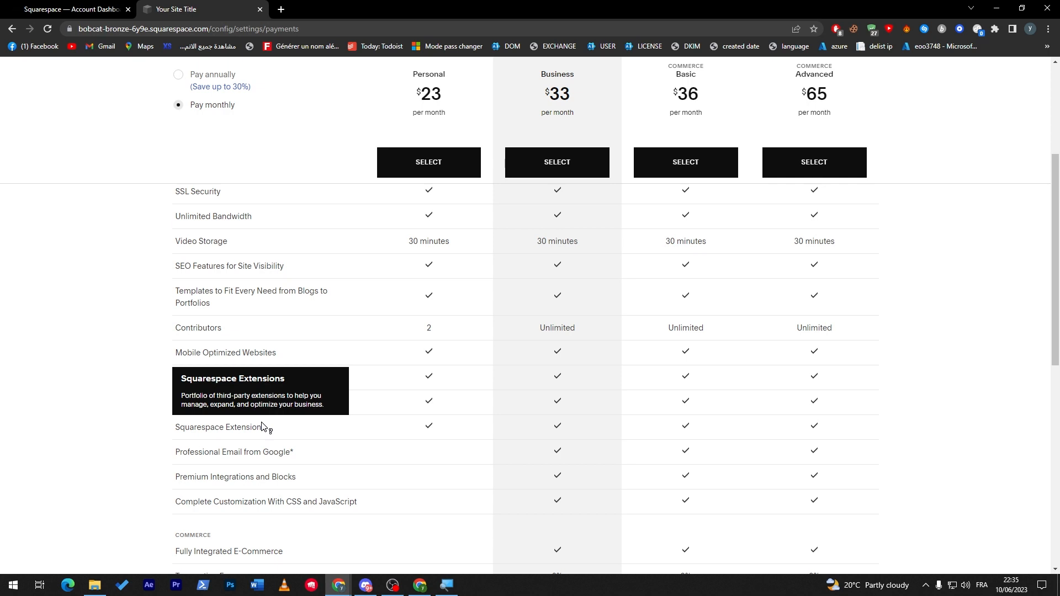
pyautogui.moveTo(383, 246)
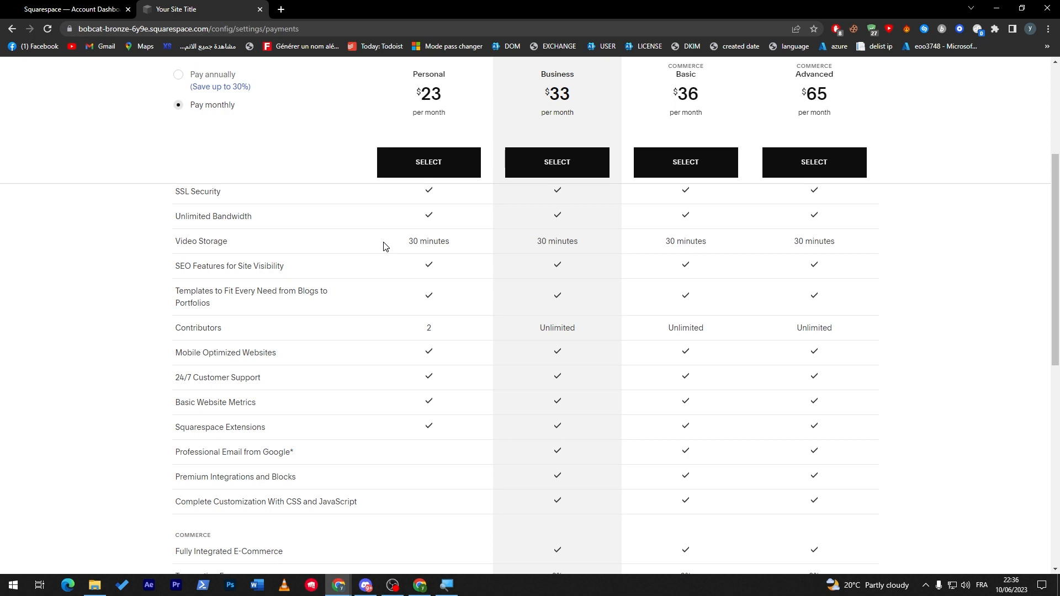
# - Switch to annual billing: Personal $16, Business $23, Commerce Basic $27, Advanced $49
pyautogui.scroll(3)
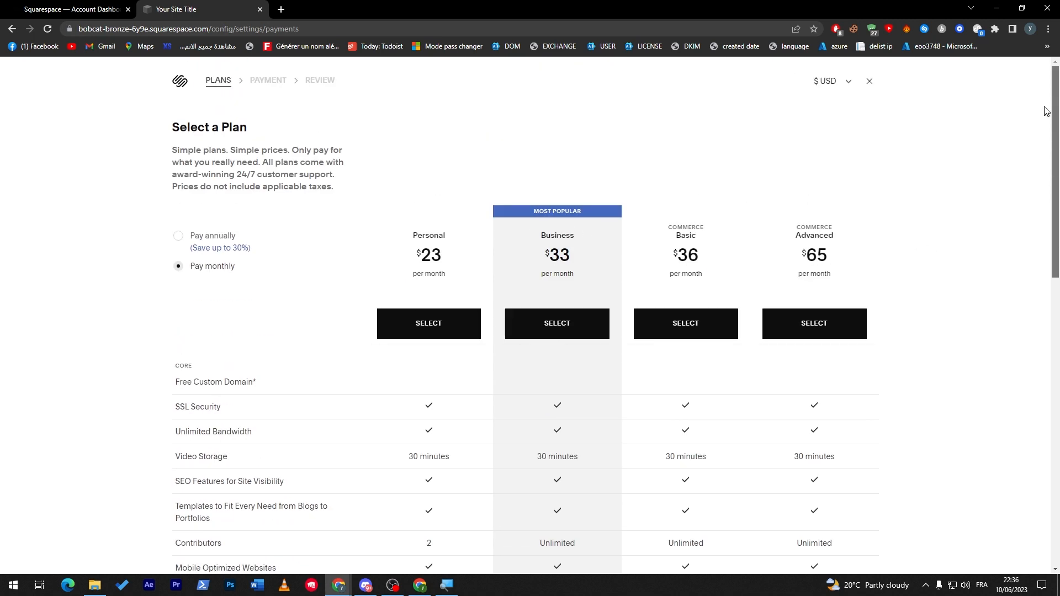
pyautogui.moveTo(348, 187)
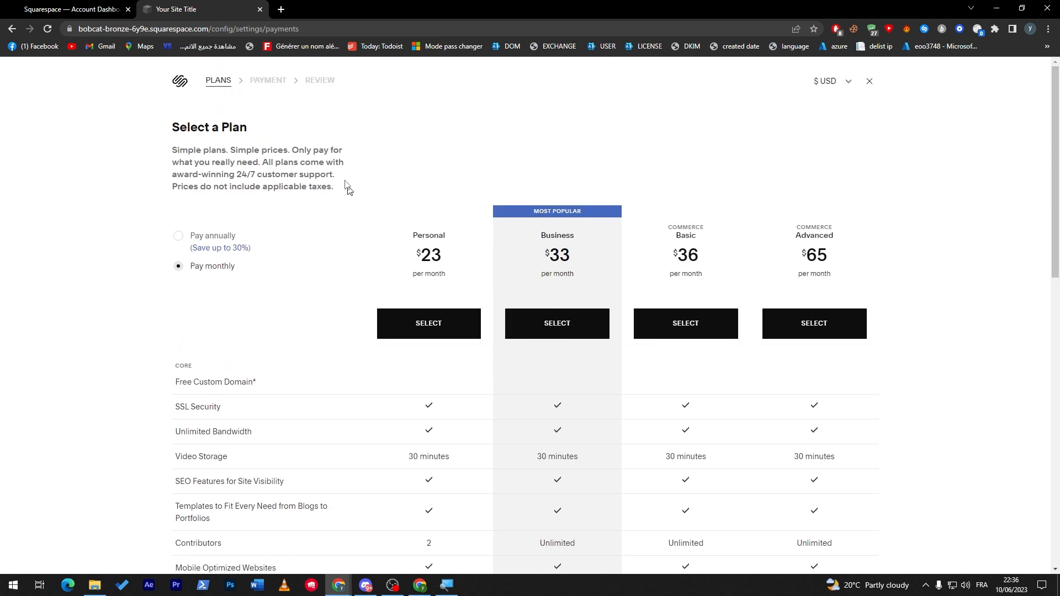
pyautogui.moveTo(311, 133)
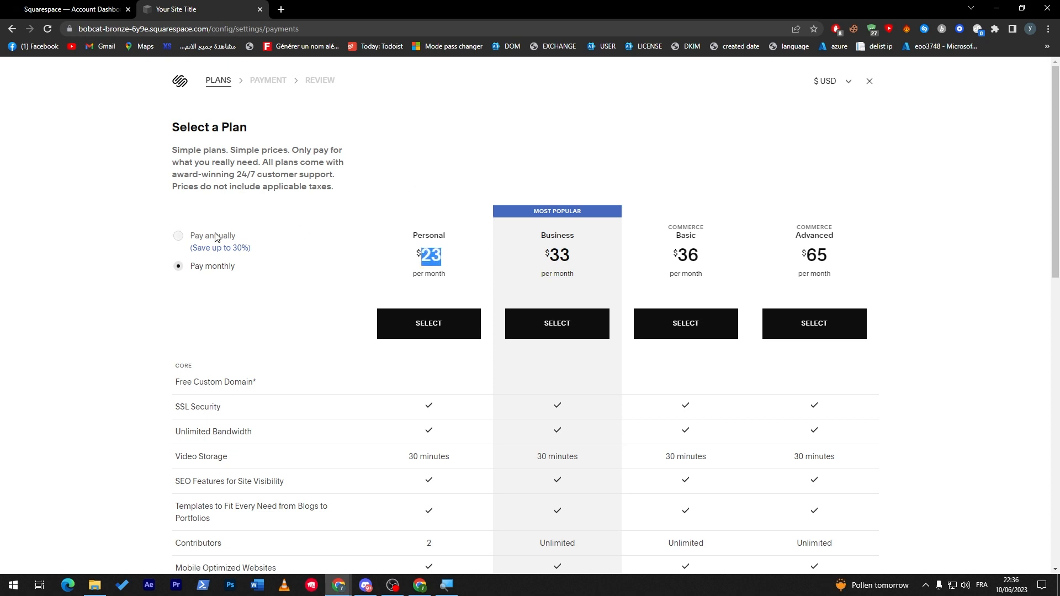
pyautogui.moveTo(256, 233)
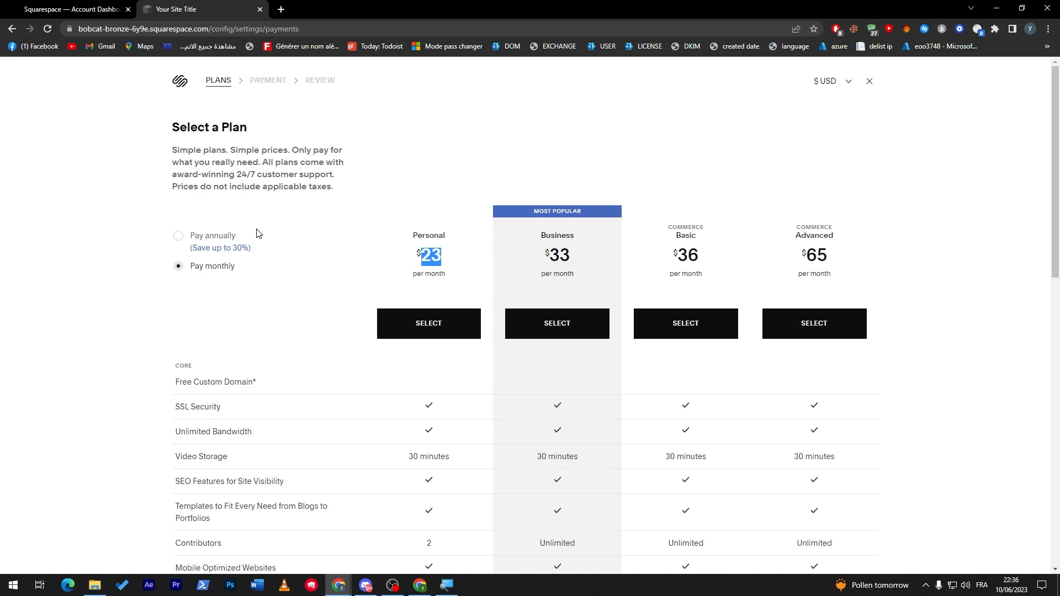
pyautogui.click(178, 235)
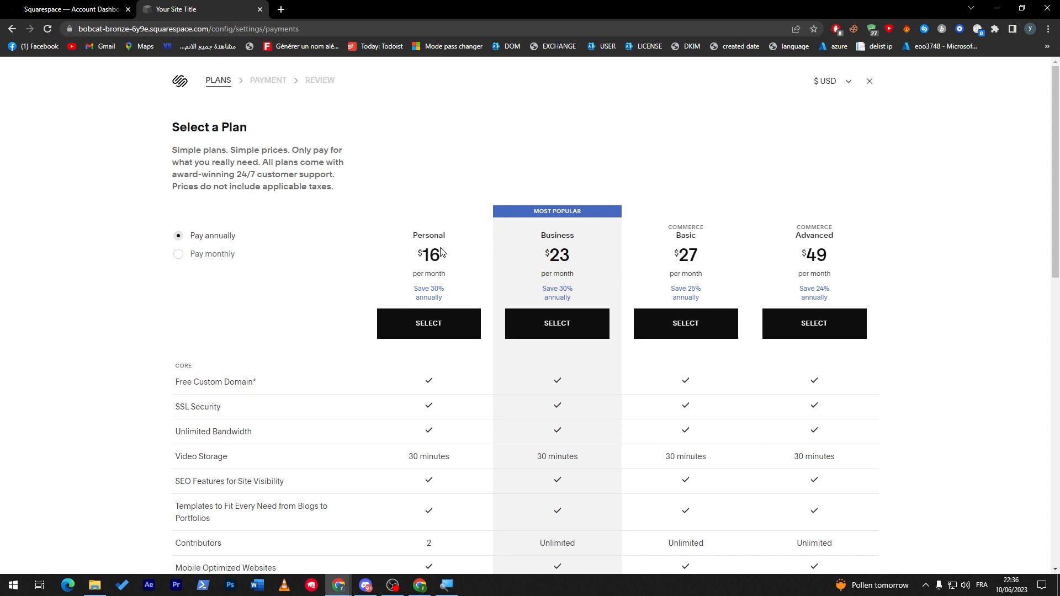
pyautogui.moveTo(456, 257)
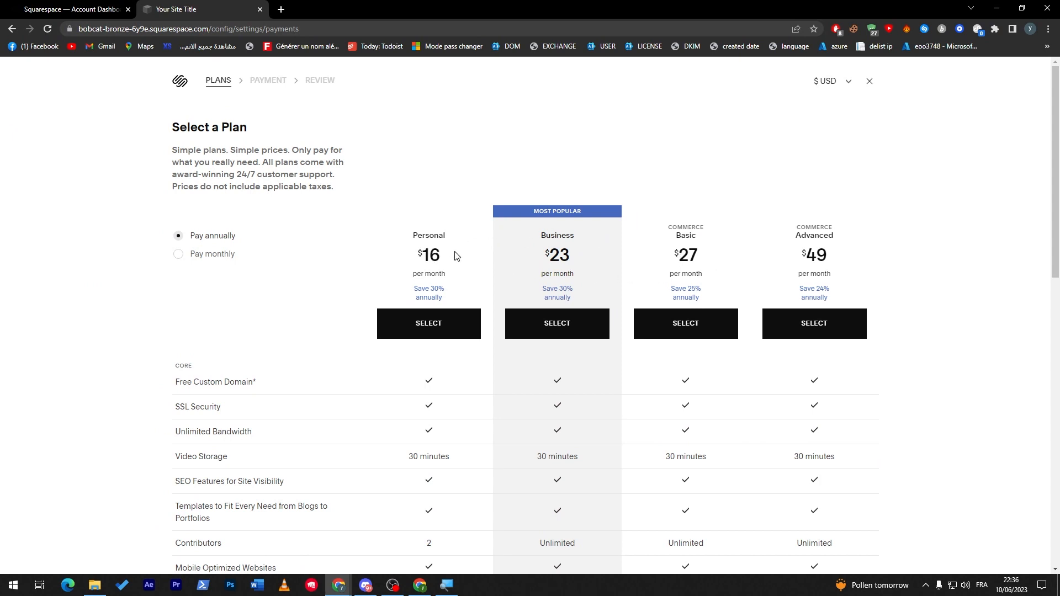
pyautogui.moveTo(302, 242)
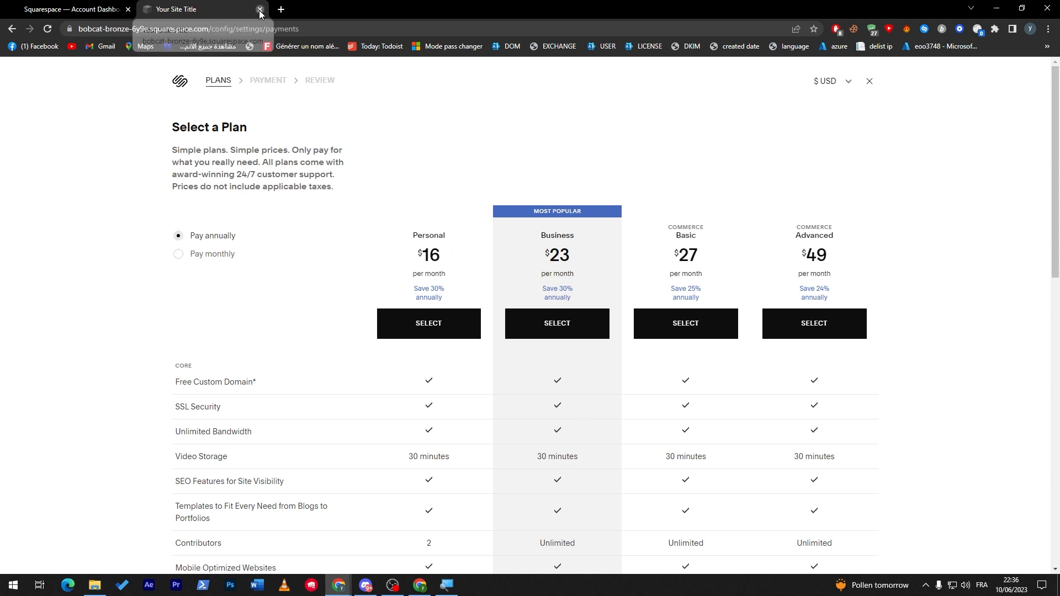
# - Close the plans tab and reopen Commerce for the Tutorial For Paypal site
pyautogui.click(259, 9)
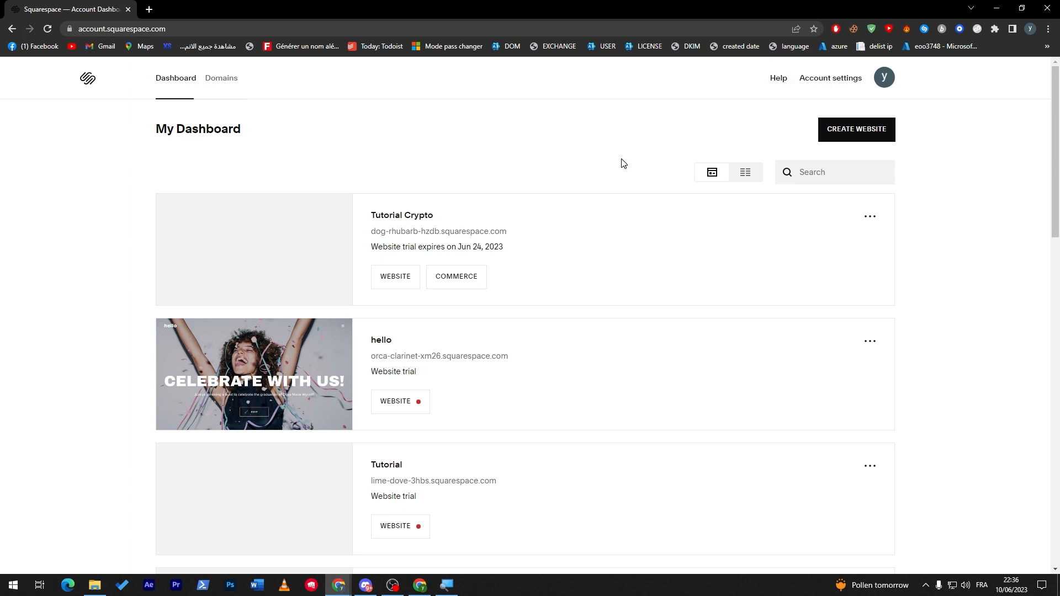
pyautogui.moveTo(456, 276)
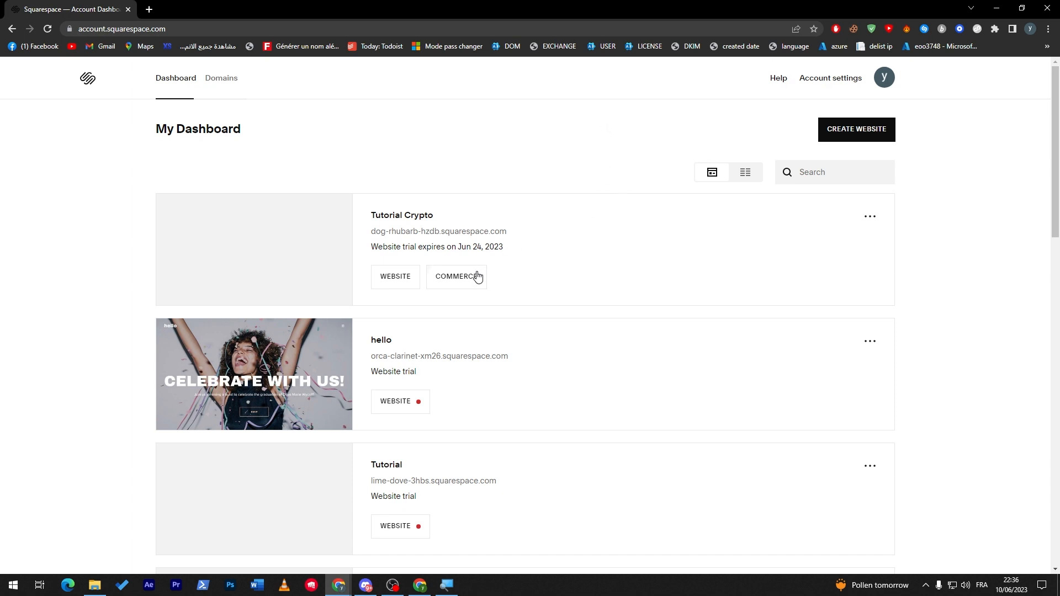
pyautogui.click(456, 276)
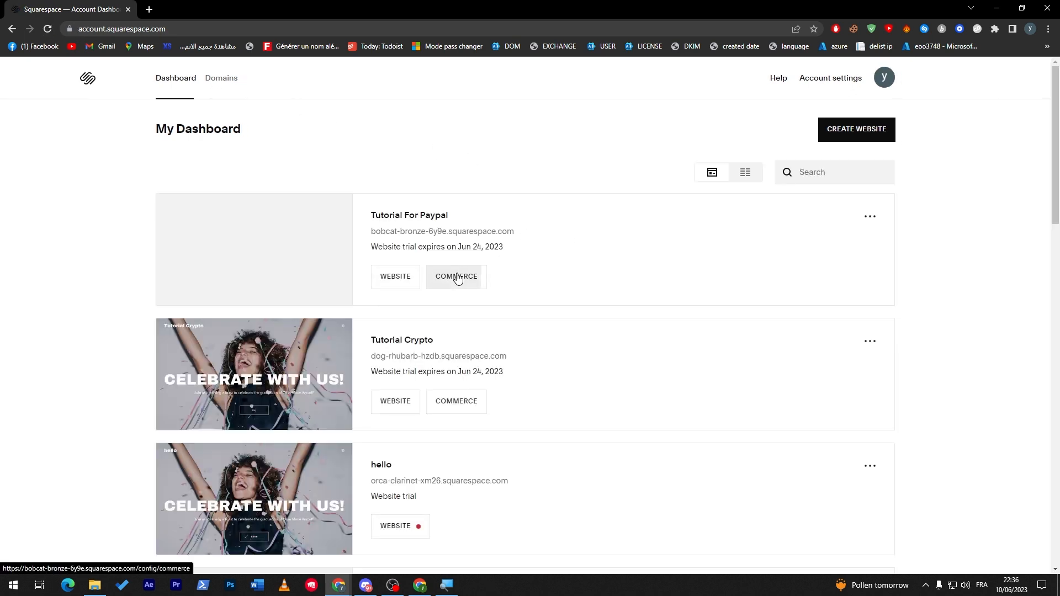
pyautogui.click(456, 276)
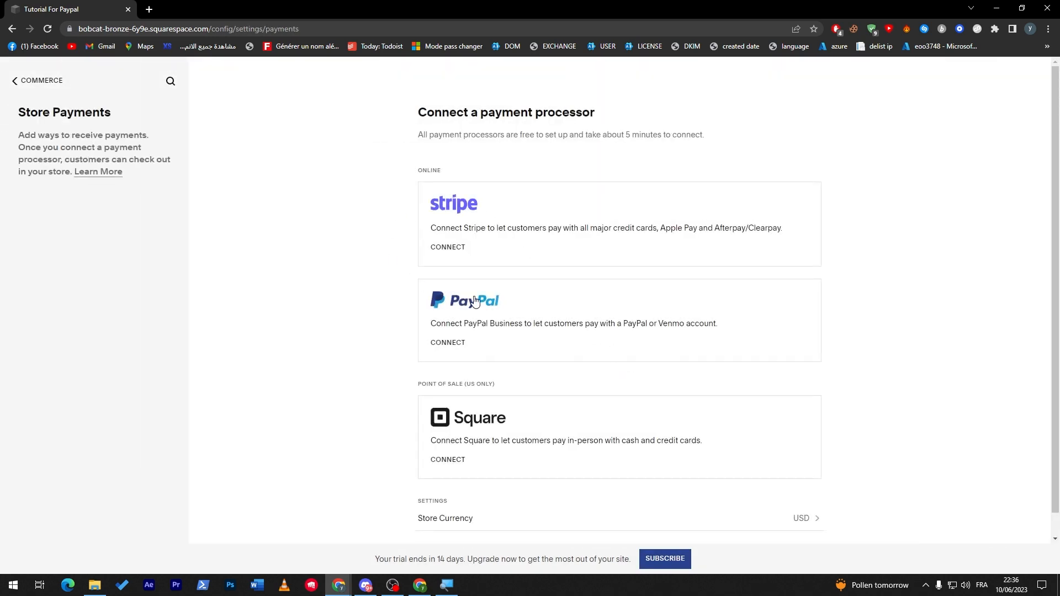
pyautogui.moveTo(402, 320)
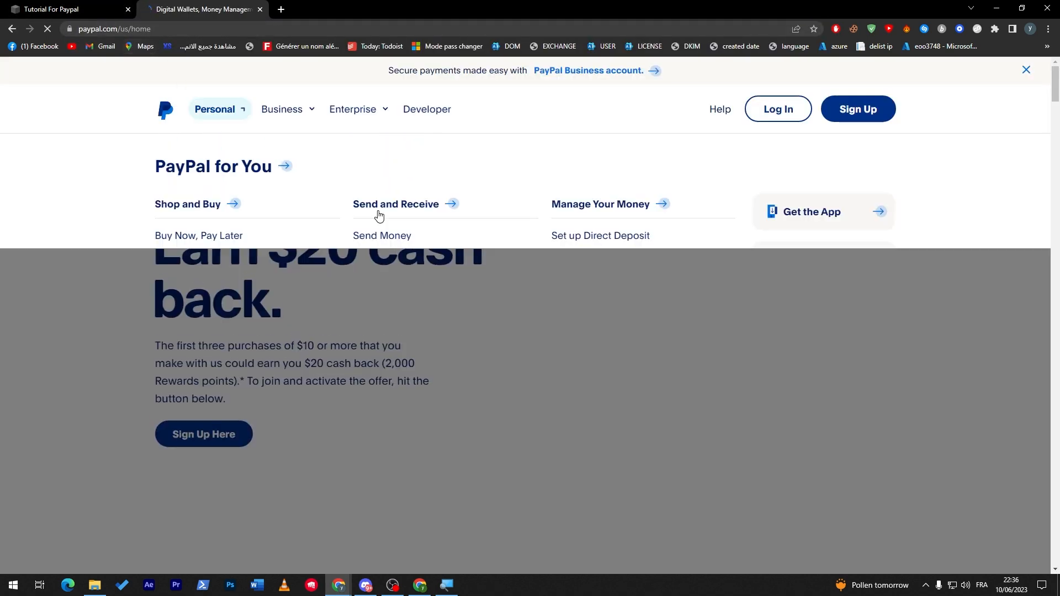
# - Go to paypal.com in a new tab and start PayPal sign-in
pyautogui.click(215, 109)
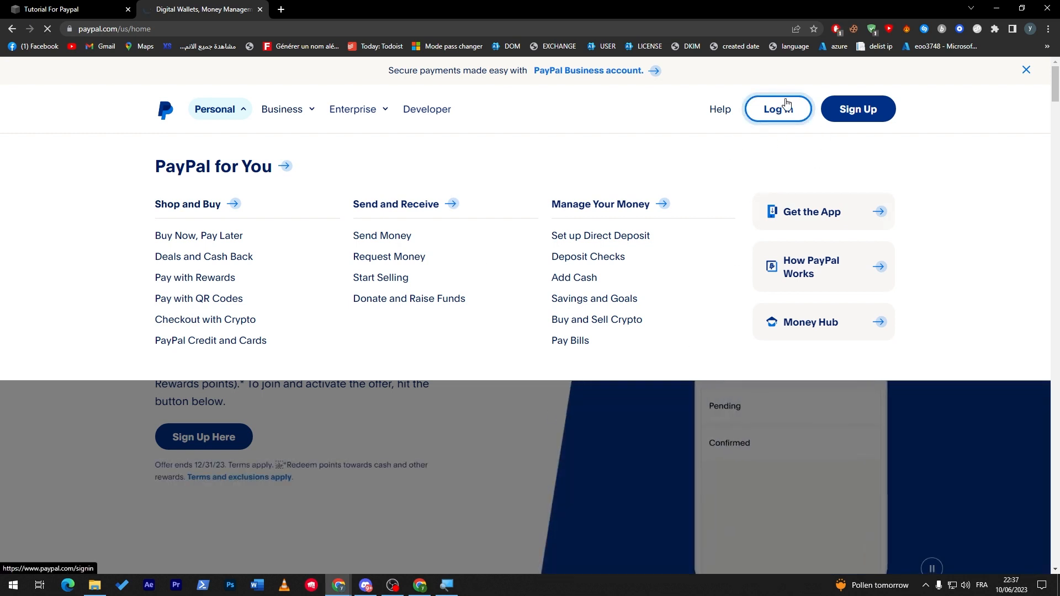
pyautogui.click(777, 109)
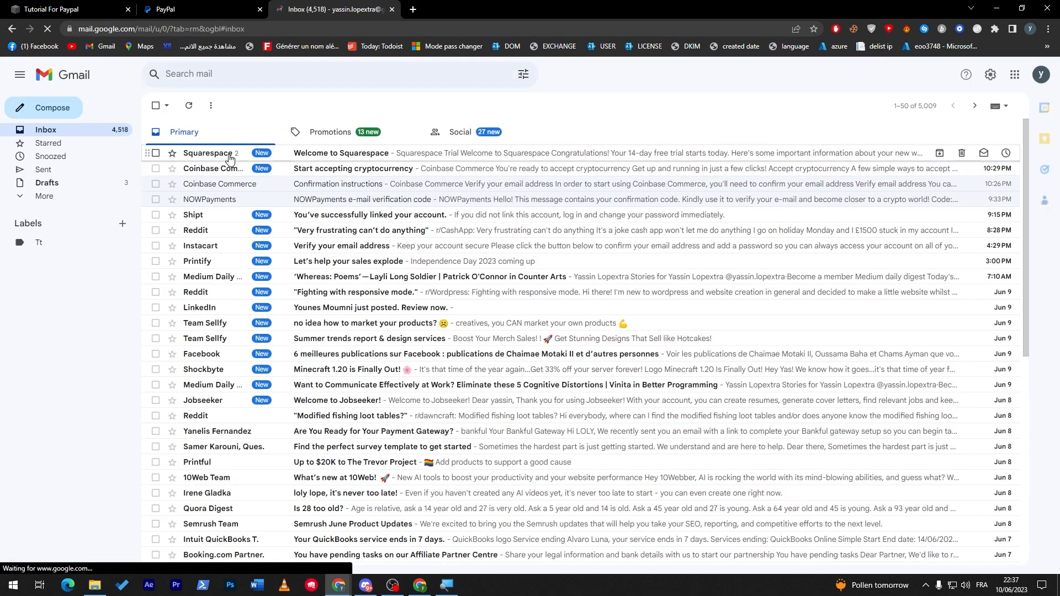
# - Request the PayPal security code by email and check the Gmail inbox for it
pyautogui.click(48, 28)
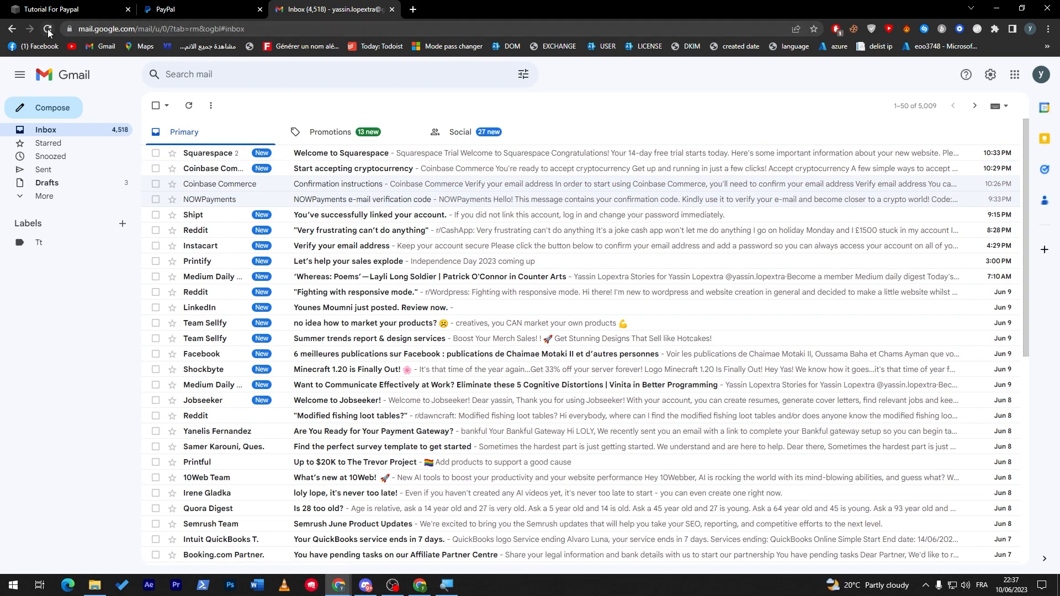
pyautogui.click(47, 29)
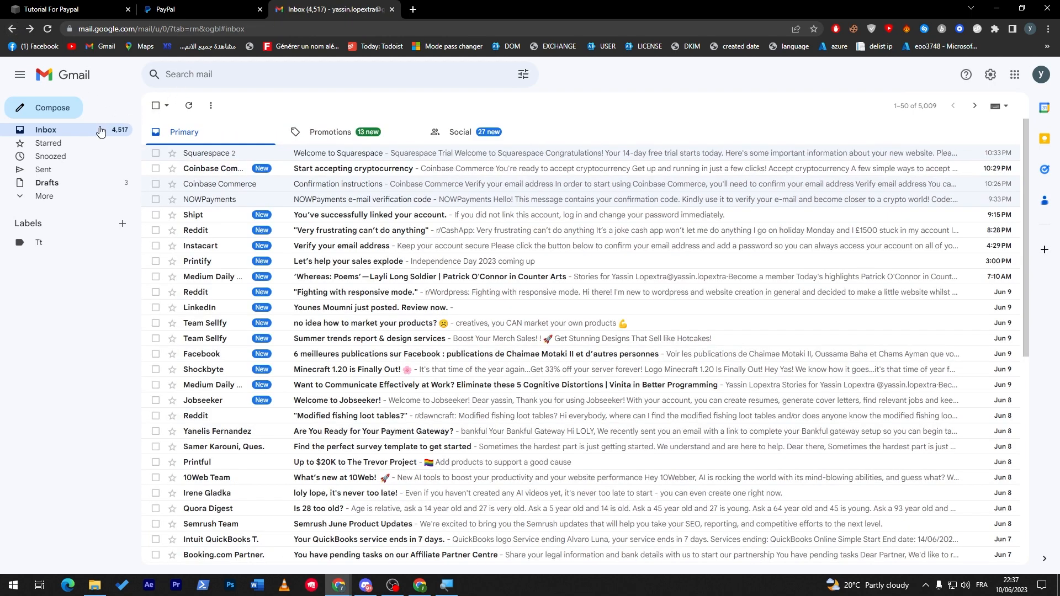
pyautogui.click(194, 8)
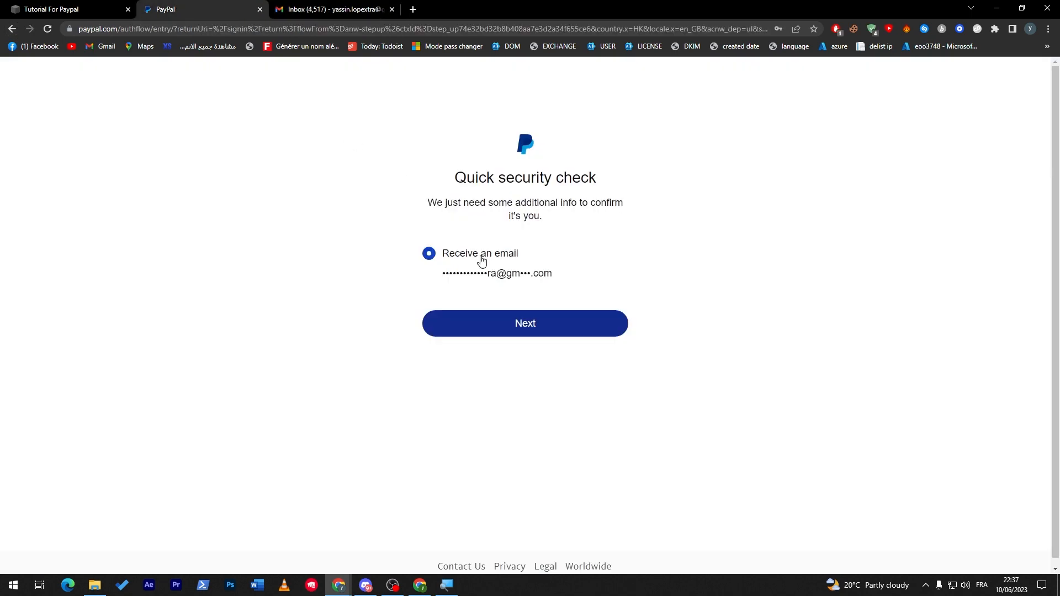
pyautogui.click(524, 324)
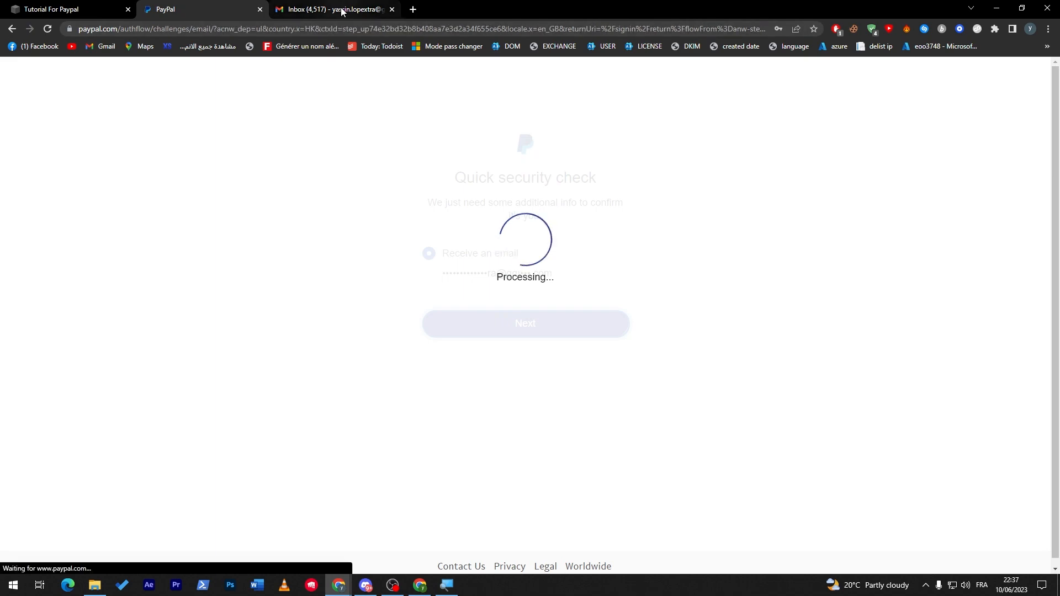
pyautogui.click(325, 10)
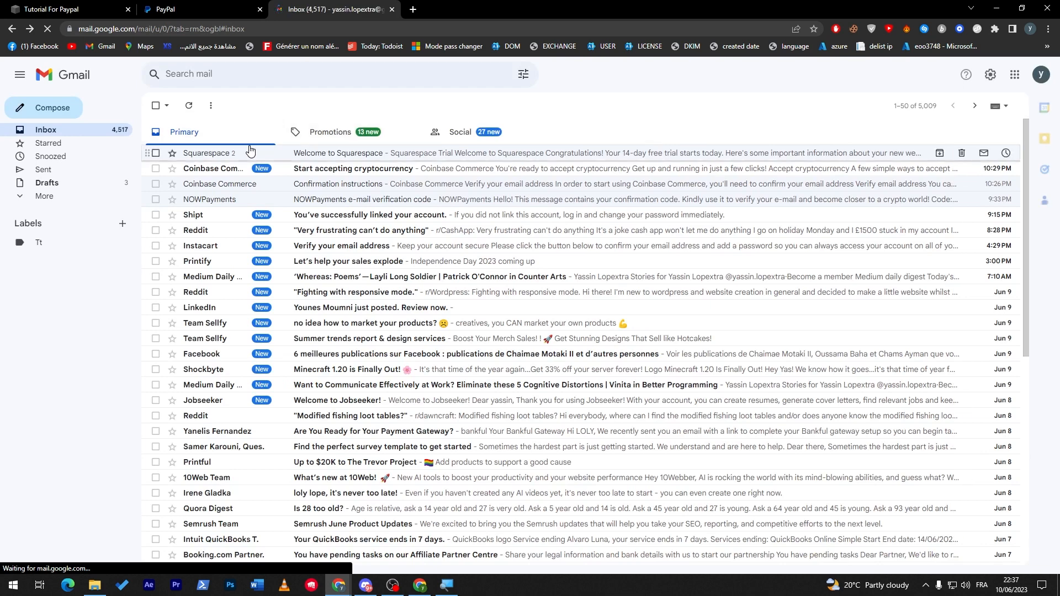
pyautogui.click(197, 8)
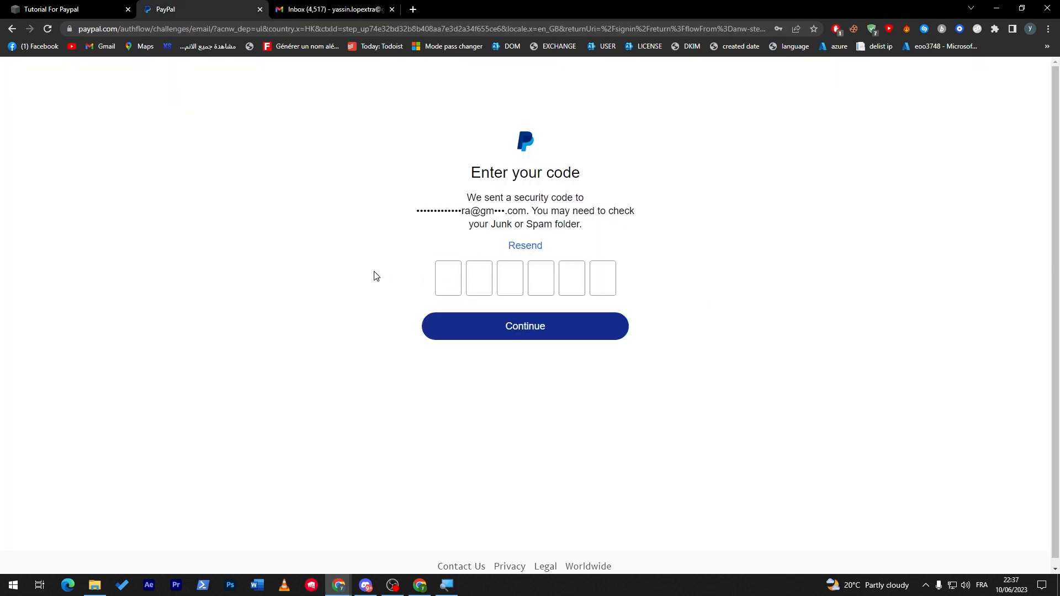
pyautogui.moveTo(383, 276)
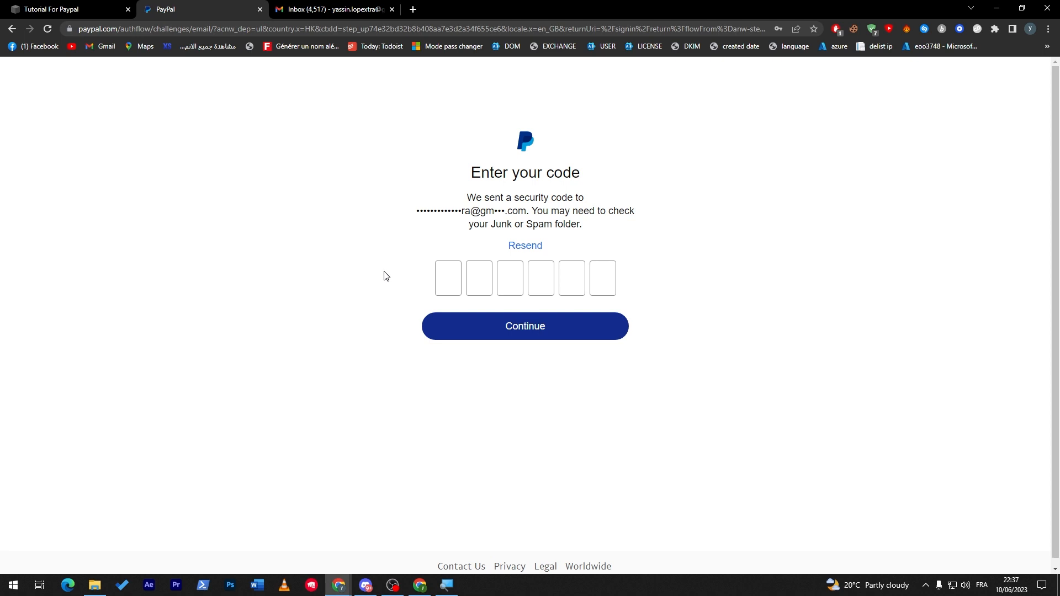
pyautogui.moveTo(583, 337)
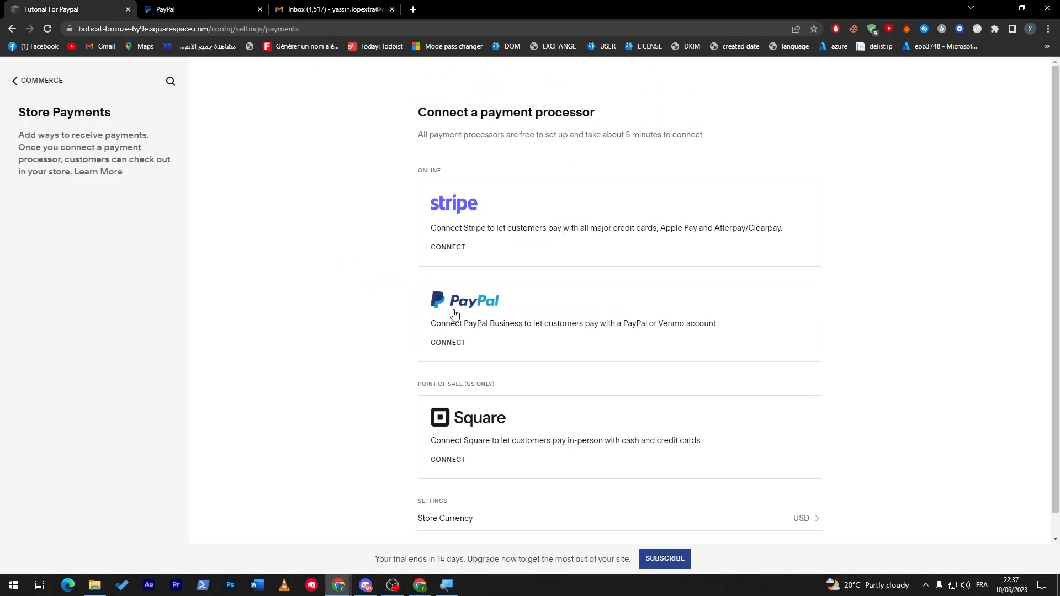
pyautogui.moveTo(938, 240)
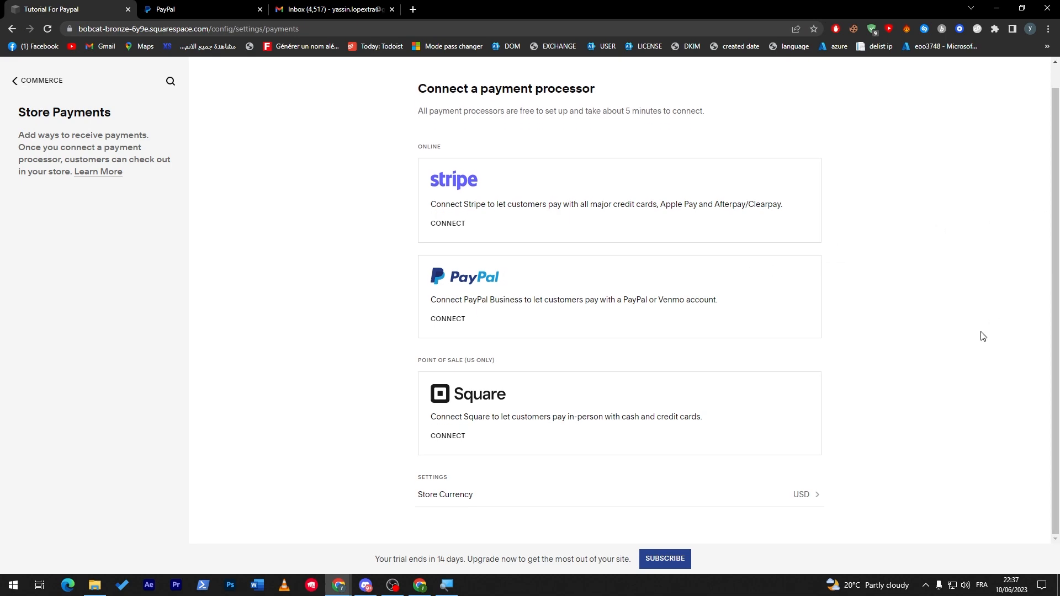
# - Scroll the Store Payments panel through the Stripe, PayPal and Square connect cards
pyautogui.scroll(-3)
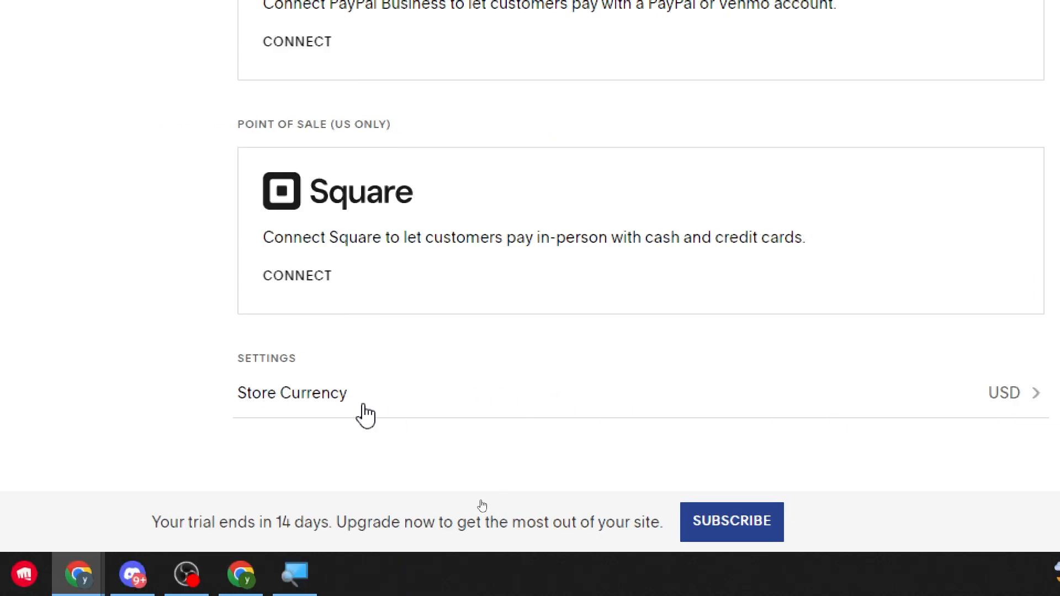
pyautogui.moveTo(312, 437)
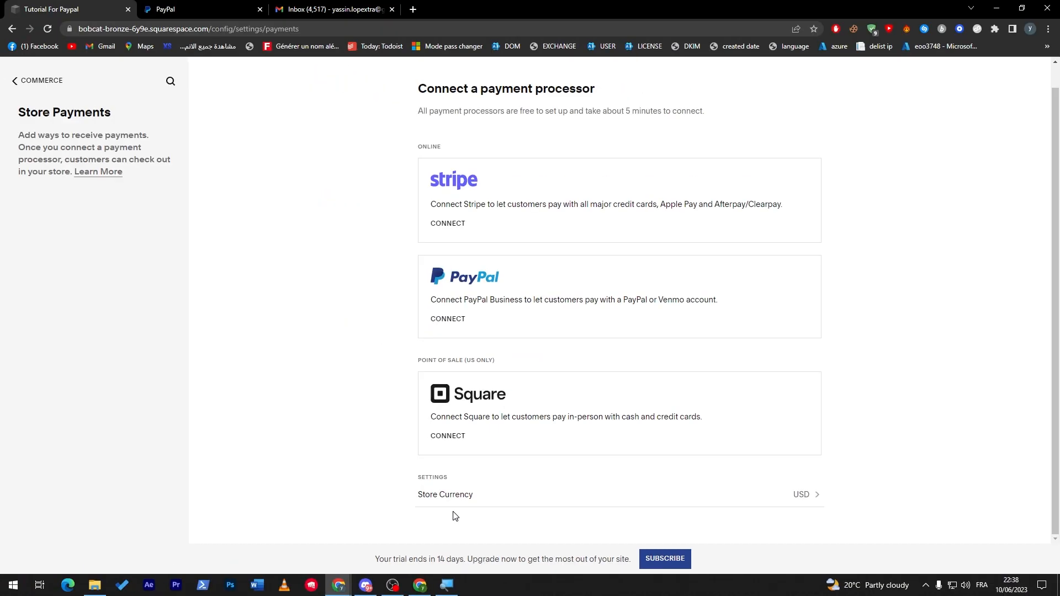
pyautogui.moveTo(375, 358)
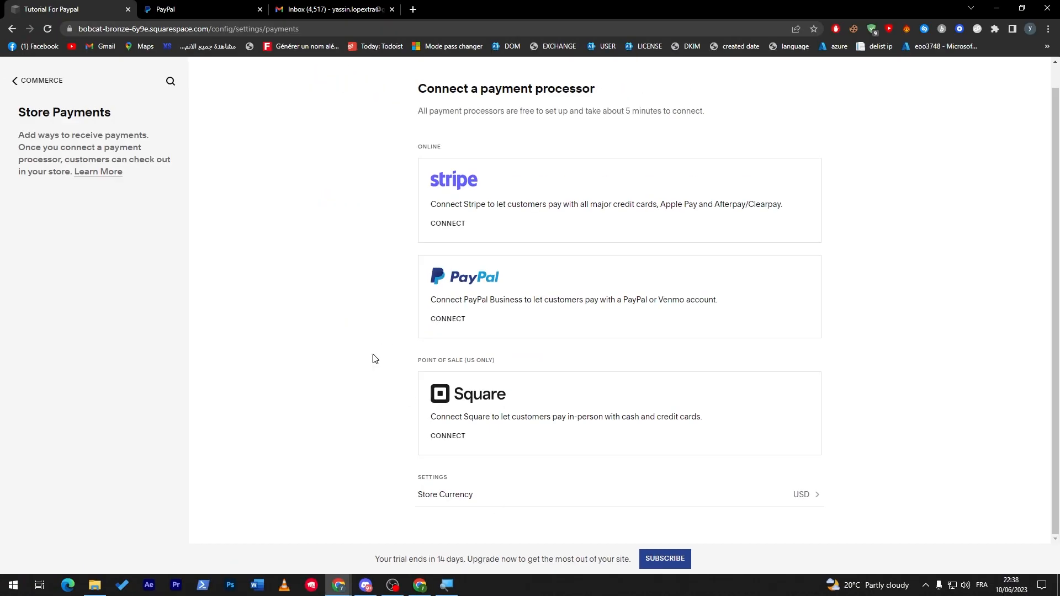
# - Return to the Commerce overview and follow the payment-processor help article to its Accepting PayPal link
pyautogui.click(42, 81)
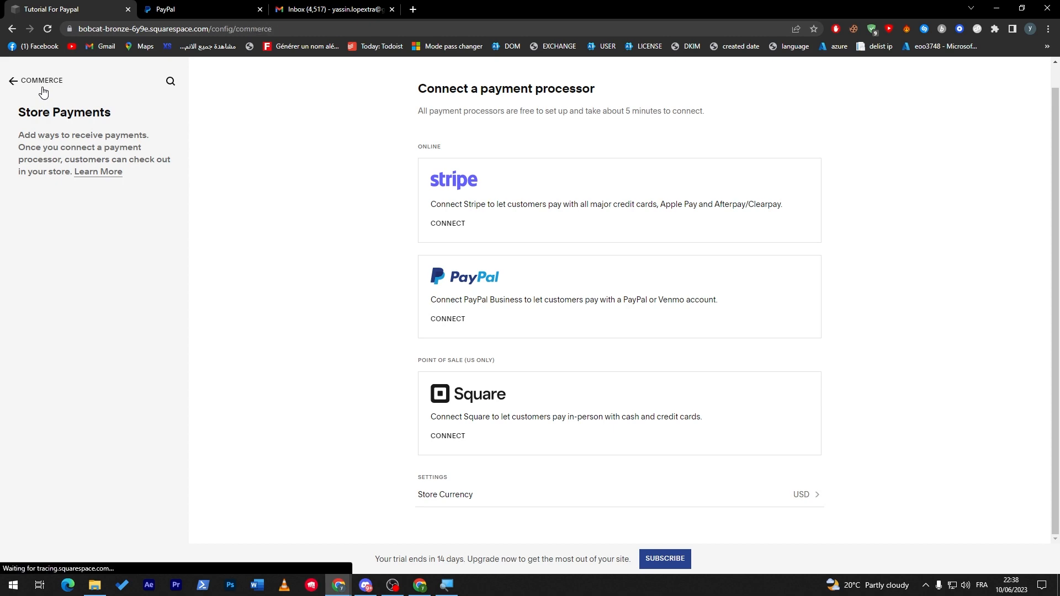
pyautogui.click(12, 81)
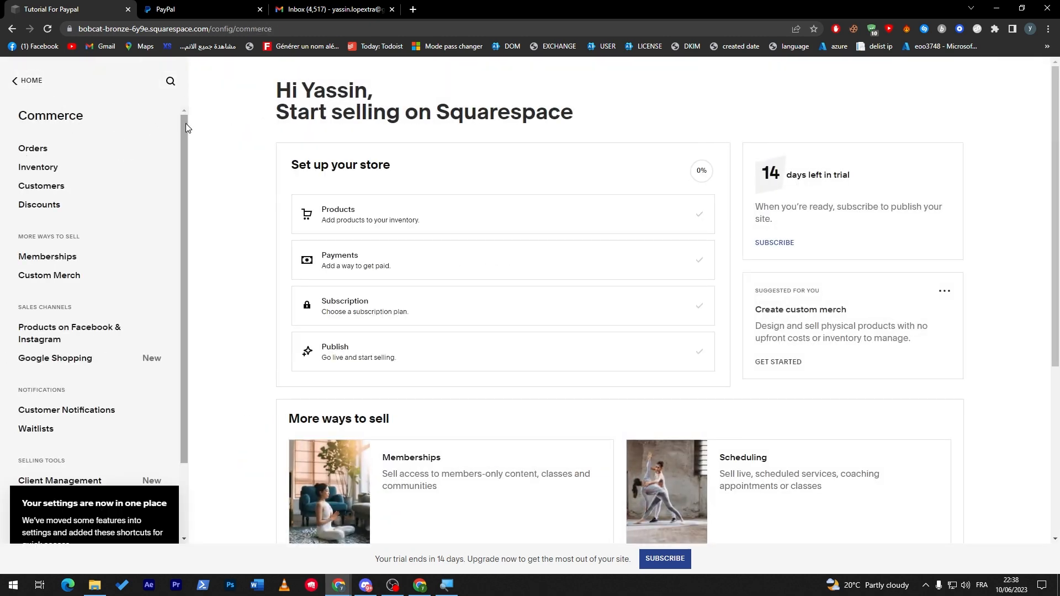
pyautogui.moveTo(381, 305)
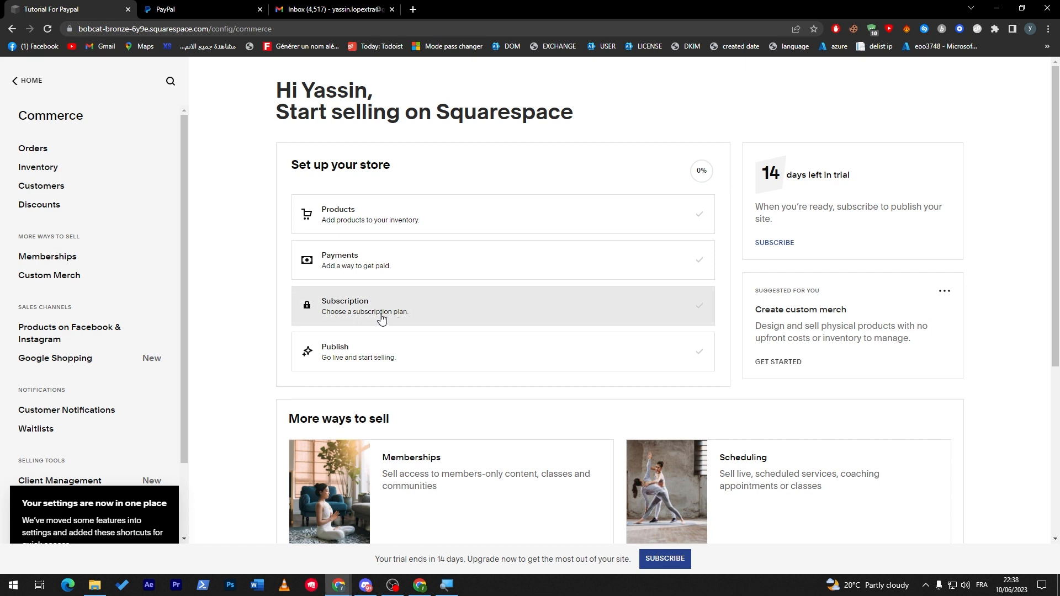
pyautogui.moveTo(346, 260)
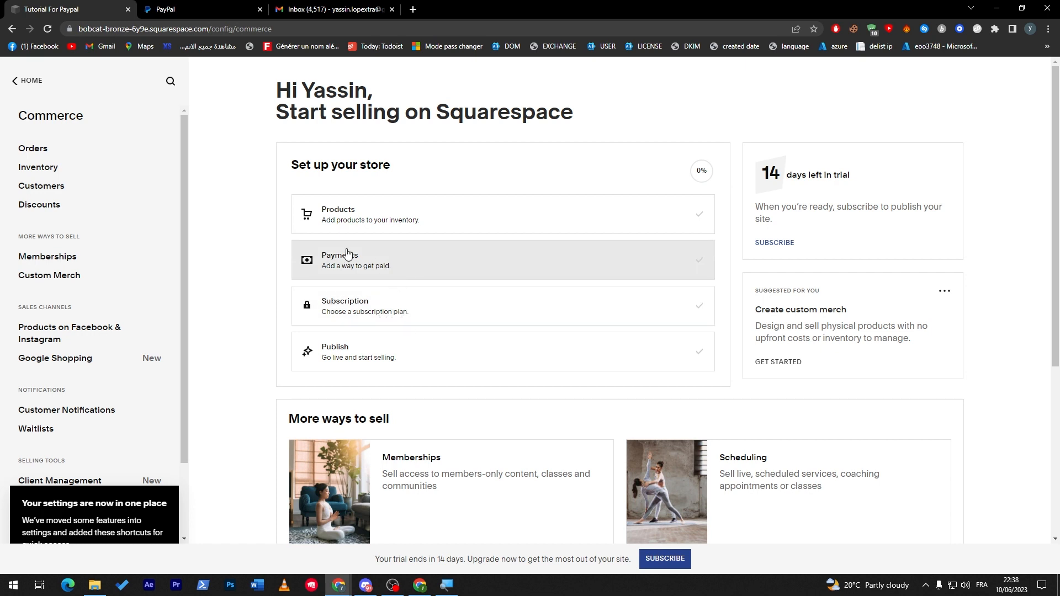
pyautogui.moveTo(293, 243)
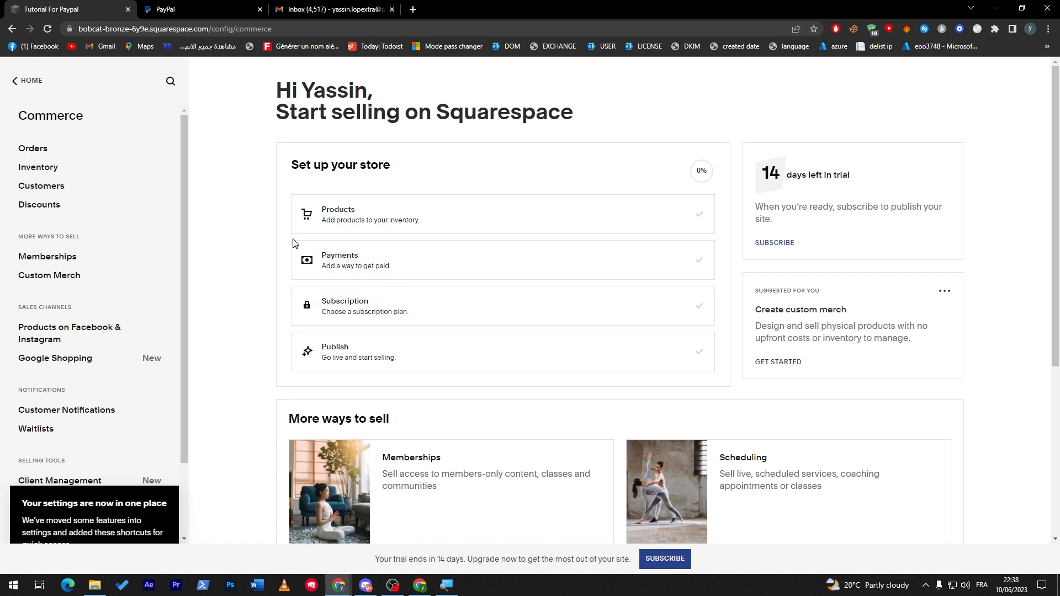
pyautogui.moveTo(255, 477)
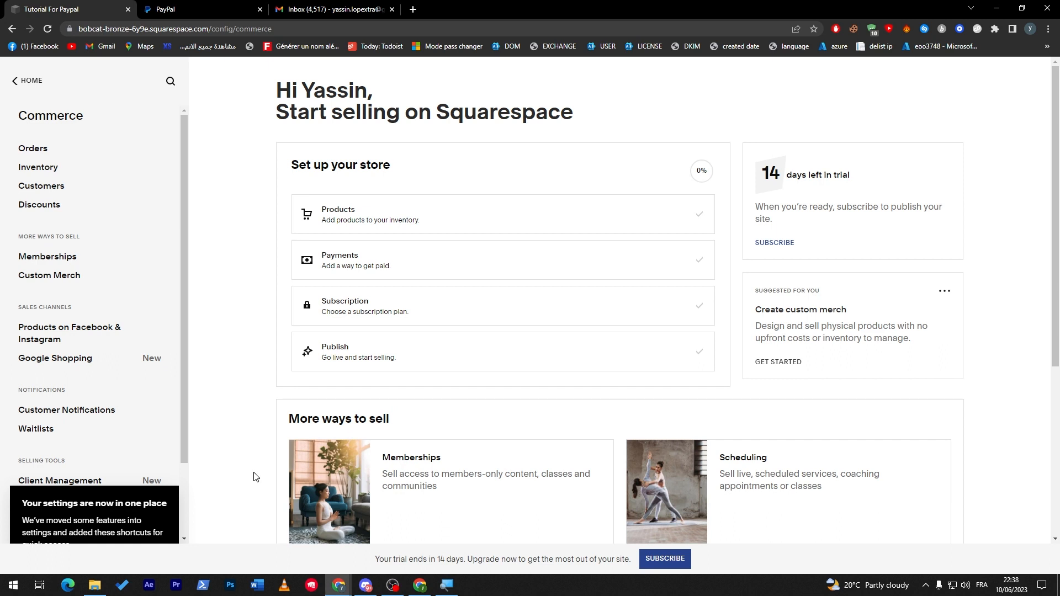
pyautogui.moveTo(187, 226)
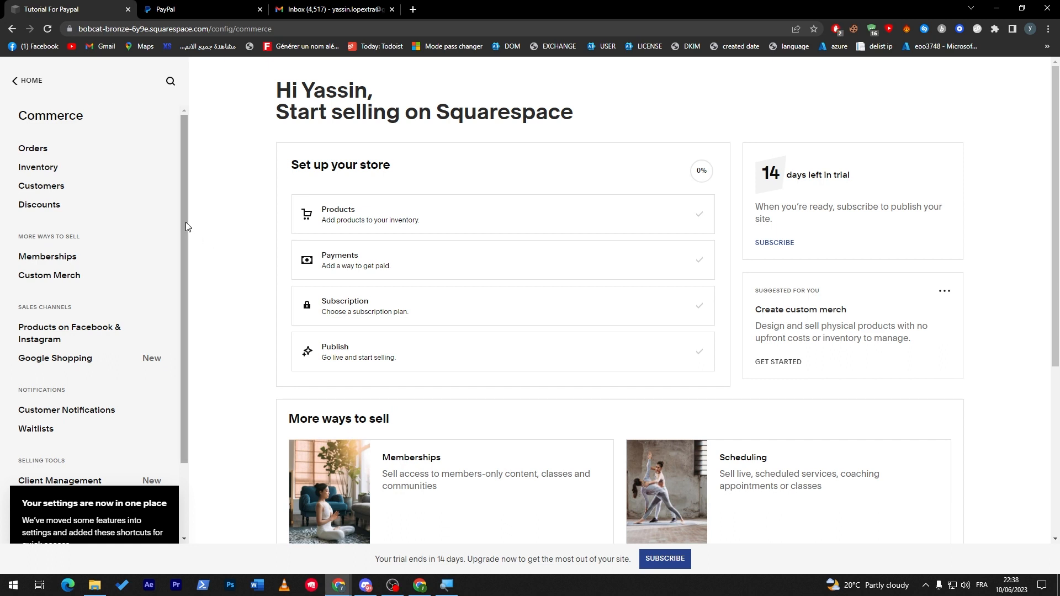
pyautogui.scroll(-3)
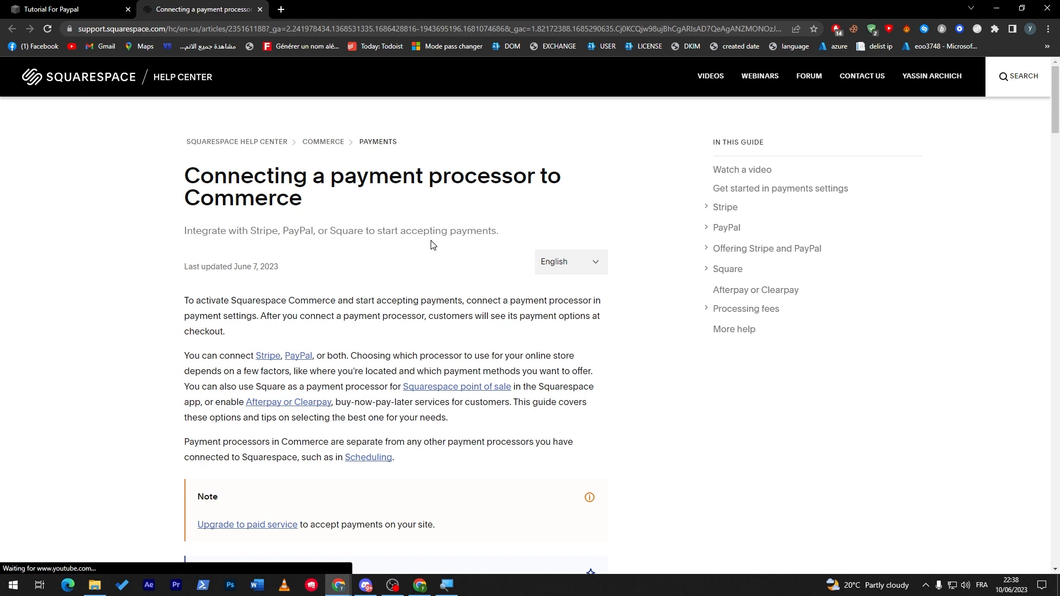
pyautogui.moveTo(298, 355)
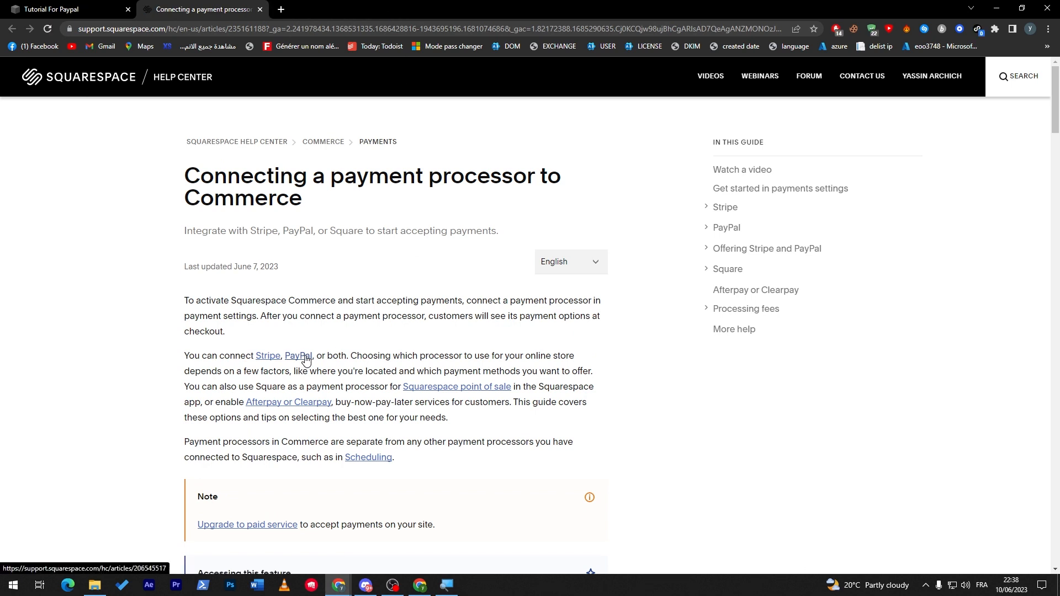
pyautogui.click(297, 356)
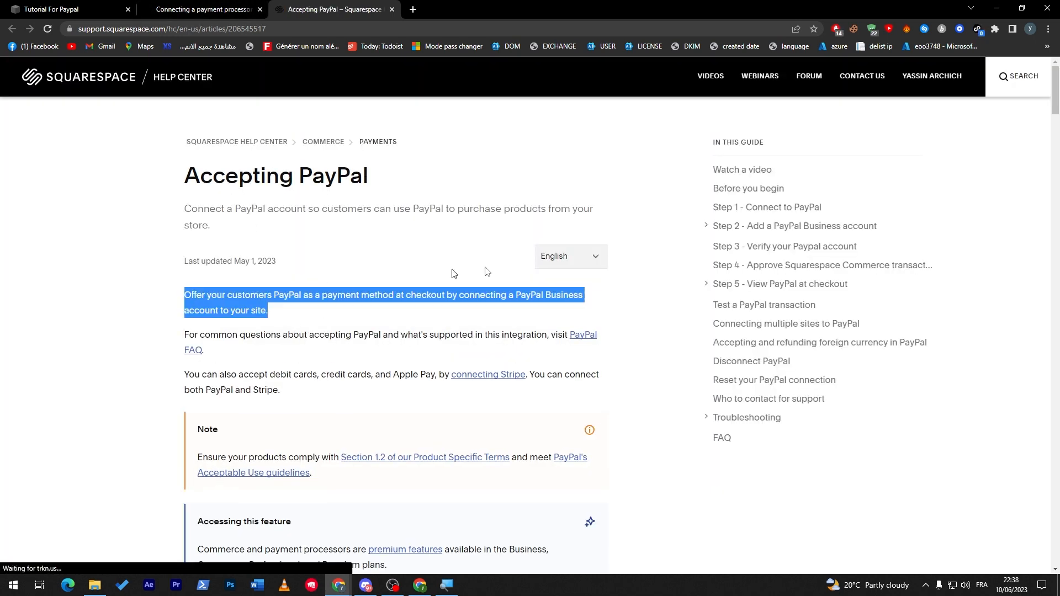
pyautogui.moveTo(896, 216)
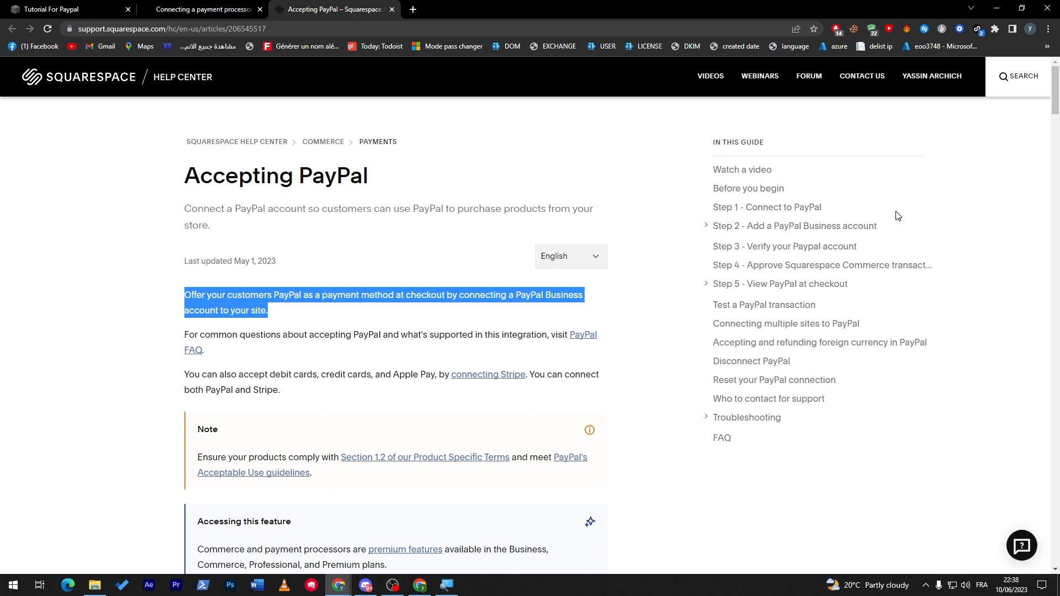
# - Jump to 'Step 1 - Connect to PayPal' from the In This Guide sidebar and enlarge the page
pyautogui.click(766, 207)
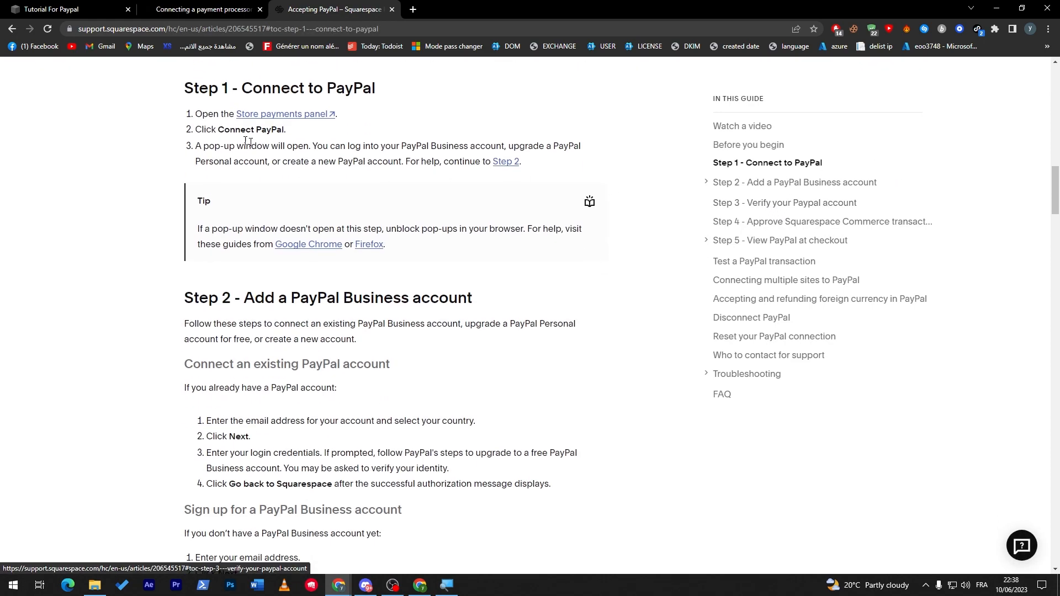
pyautogui.moveTo(301, 116)
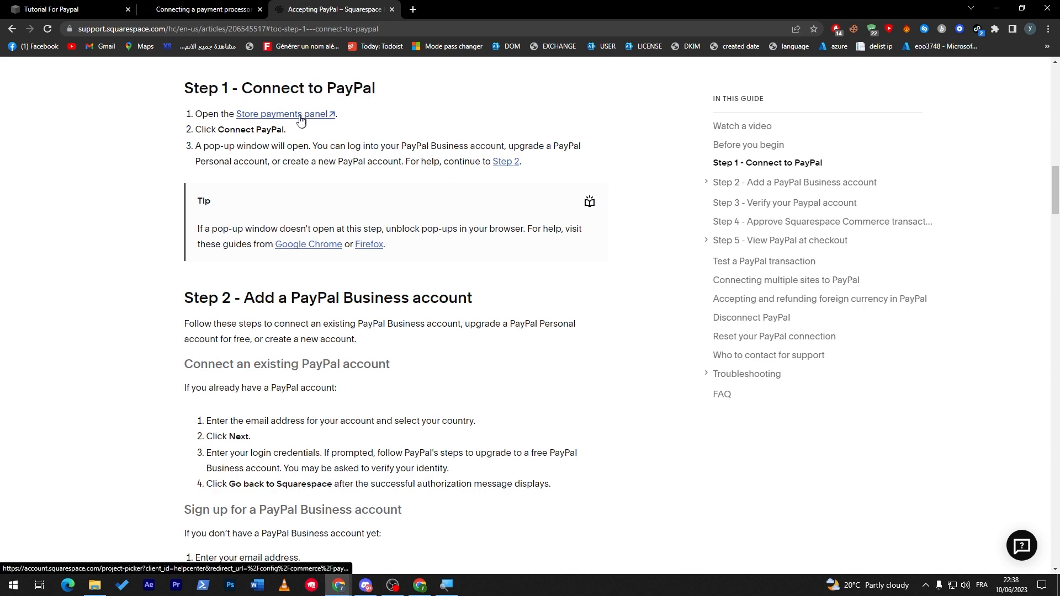
pyautogui.moveTo(335, 132)
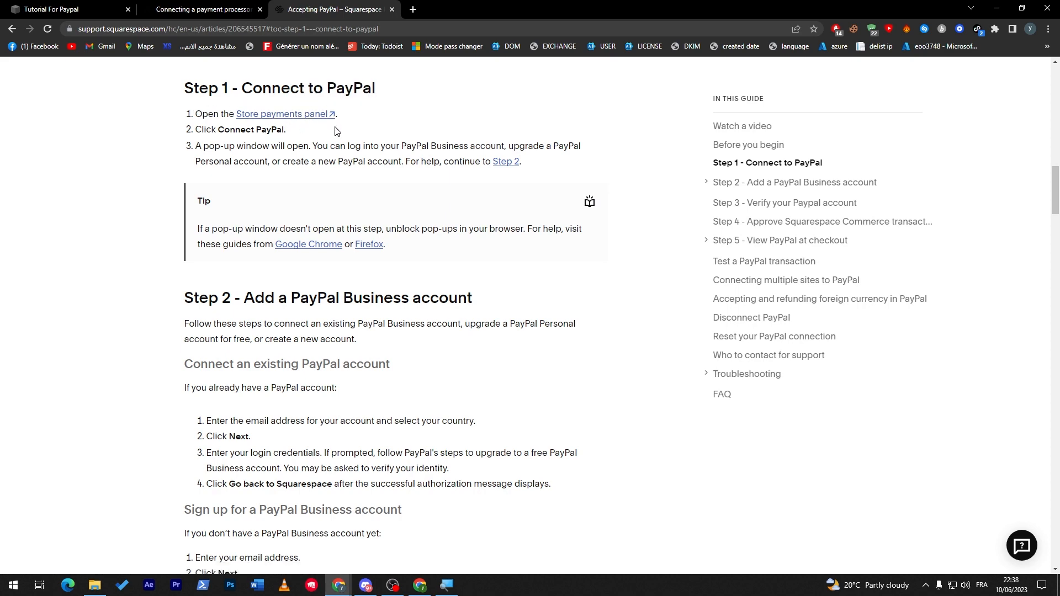
pyautogui.press('ctrl+plus')
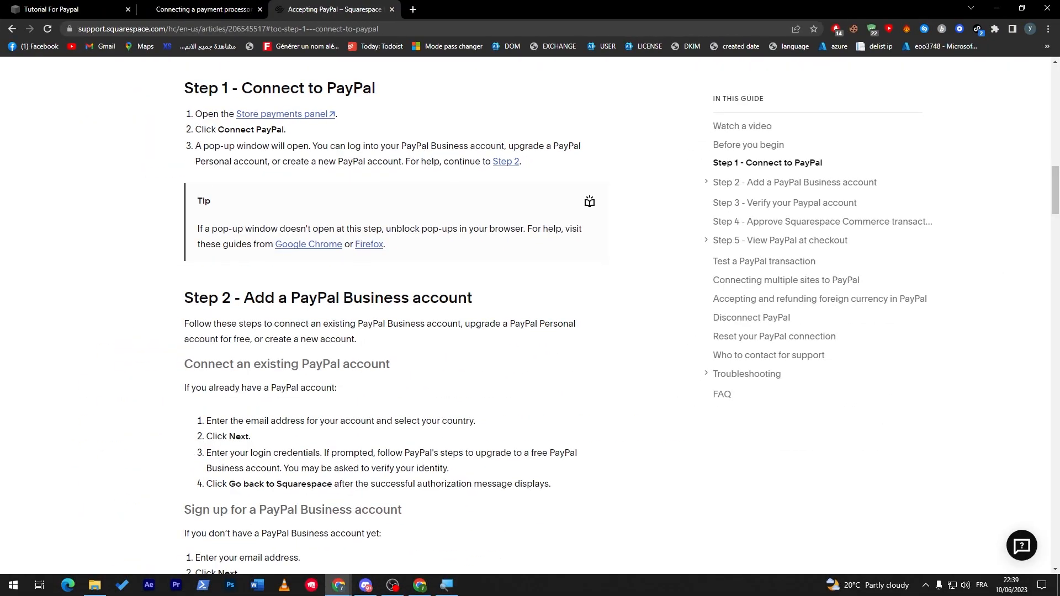
pyautogui.moveTo(319, 179)
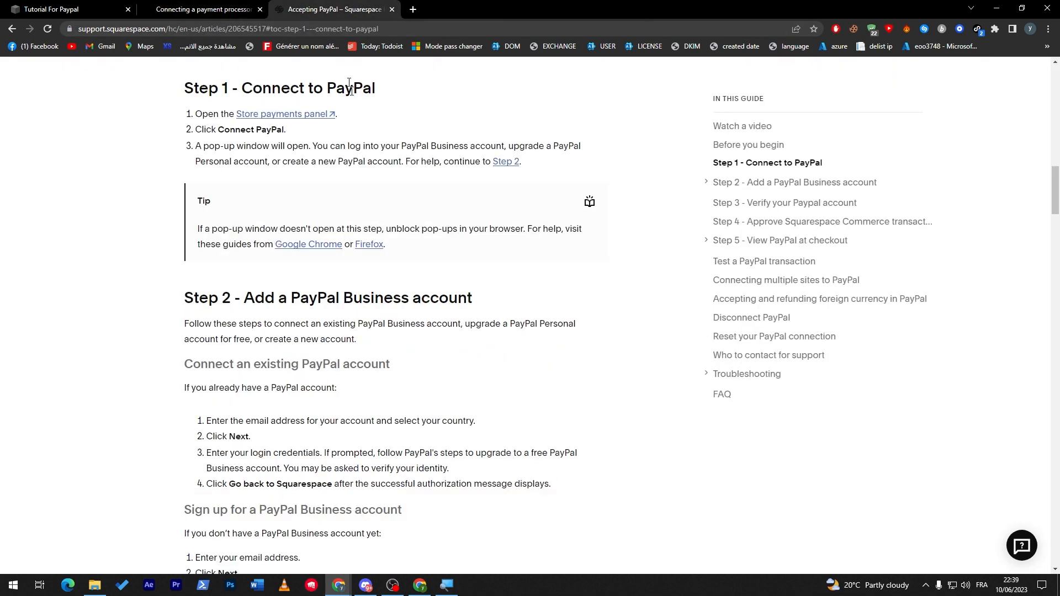
pyautogui.moveTo(374, 201)
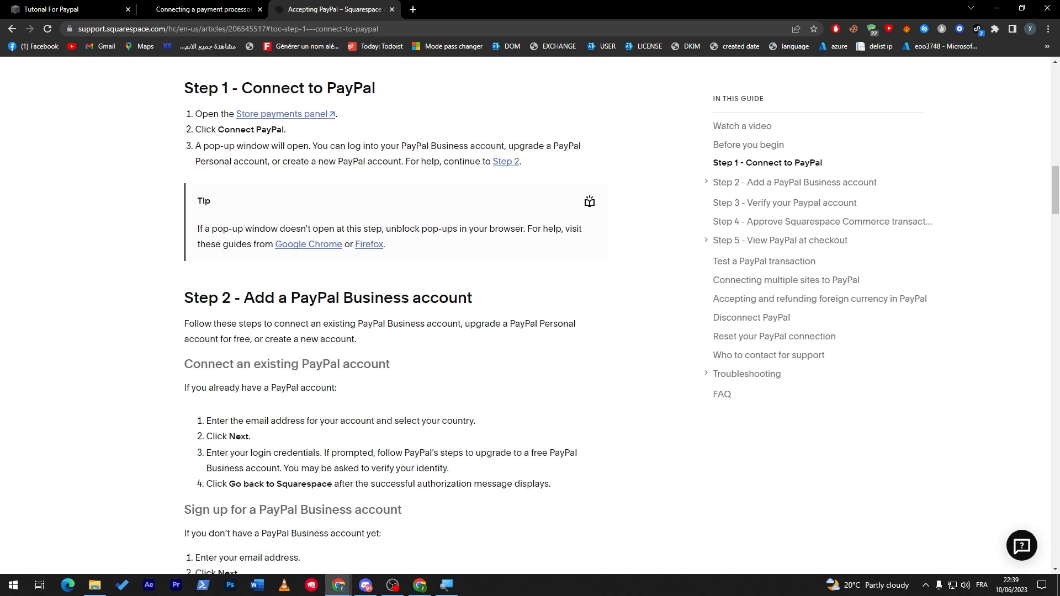
# - Read down past Step 2 to the 'Step 3 - Verify your Paypal account' section
pyautogui.scroll(-3)
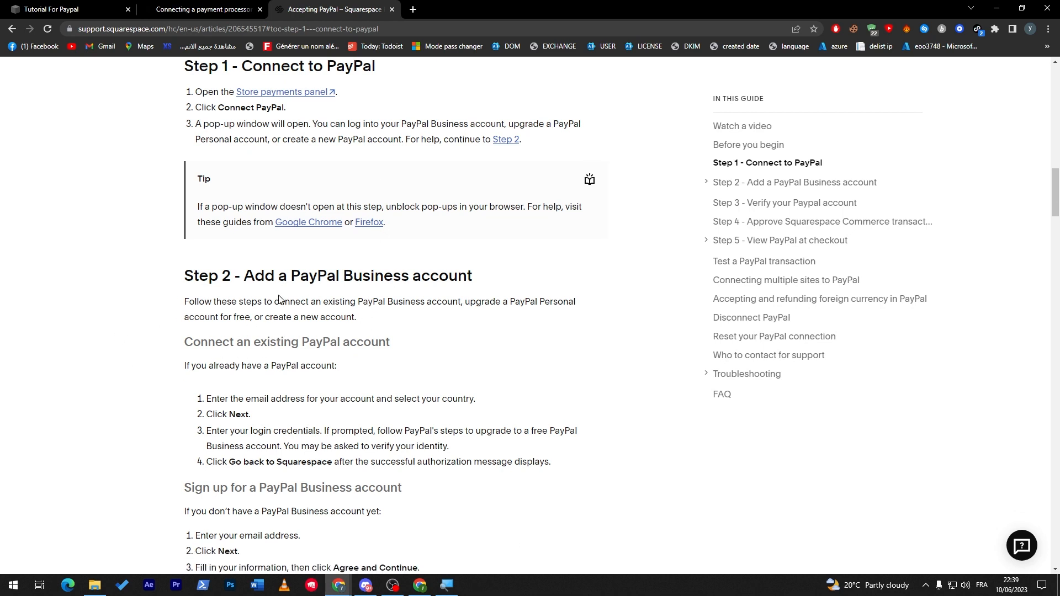
pyautogui.scroll(-3)
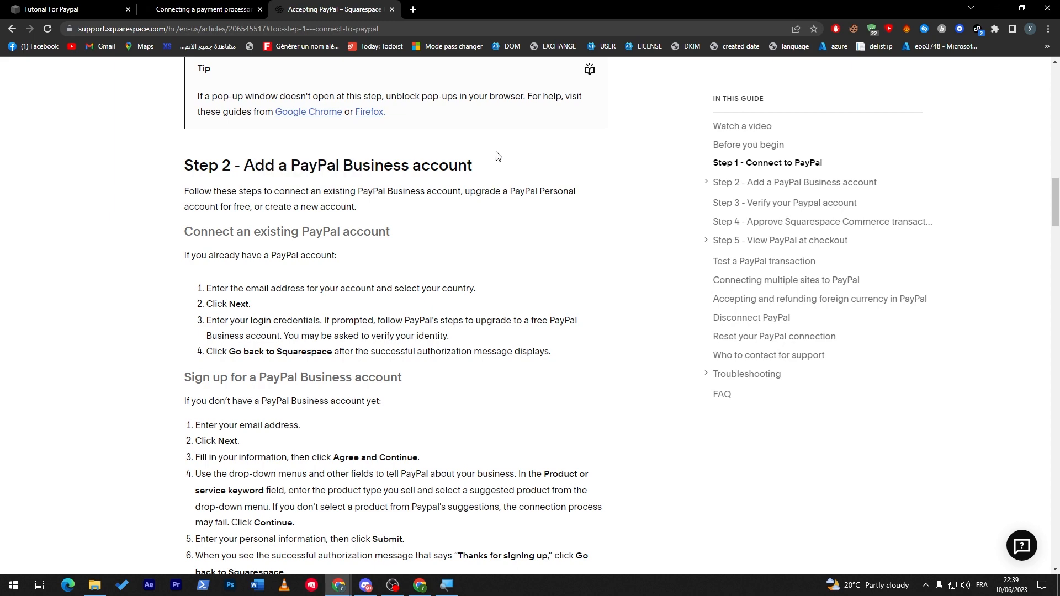
pyautogui.scroll(-3)
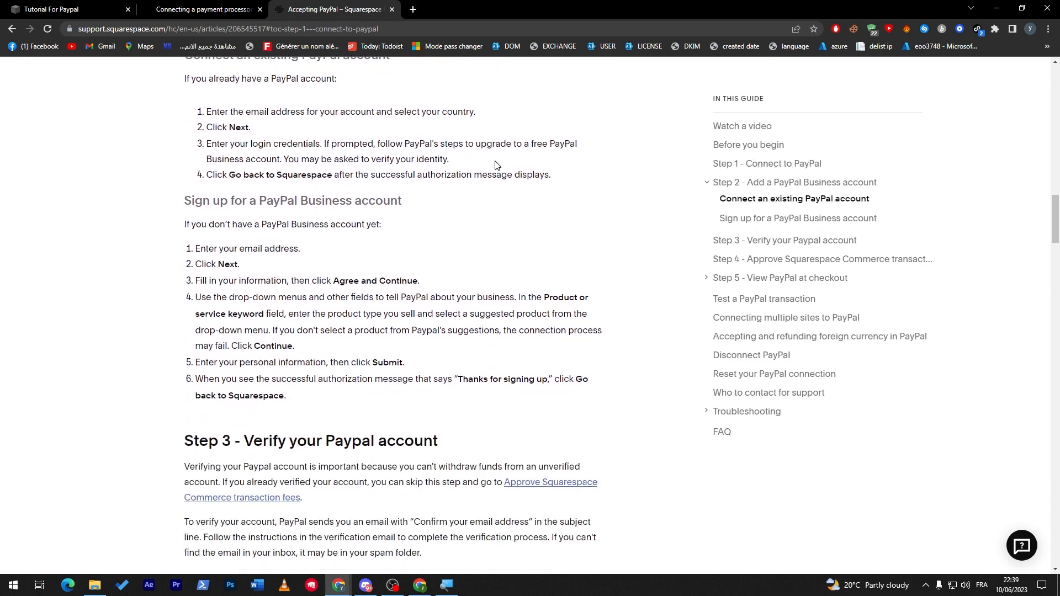
pyautogui.scroll(-3)
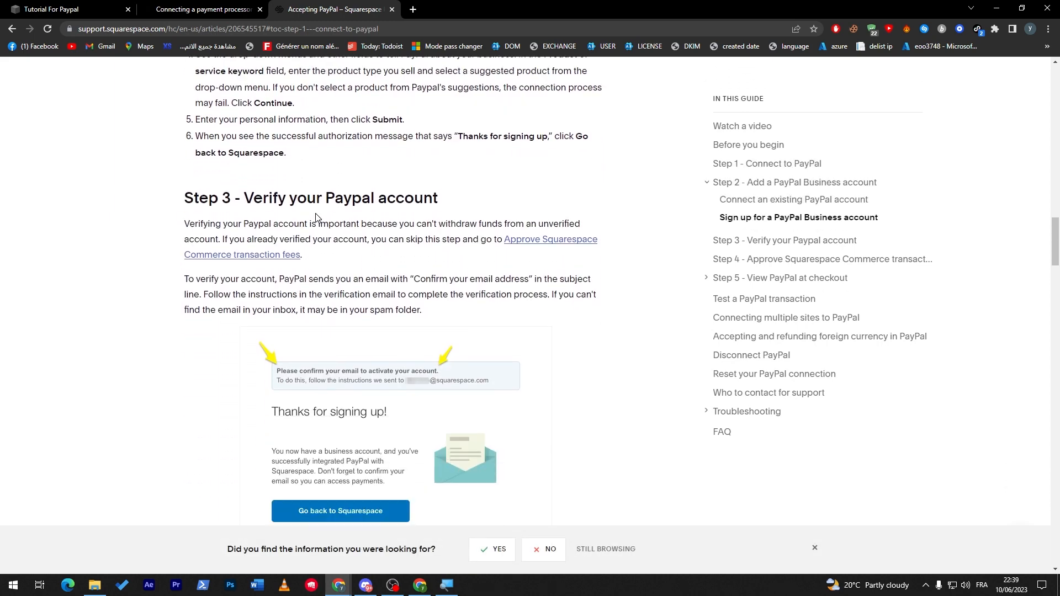
pyautogui.scroll(-3)
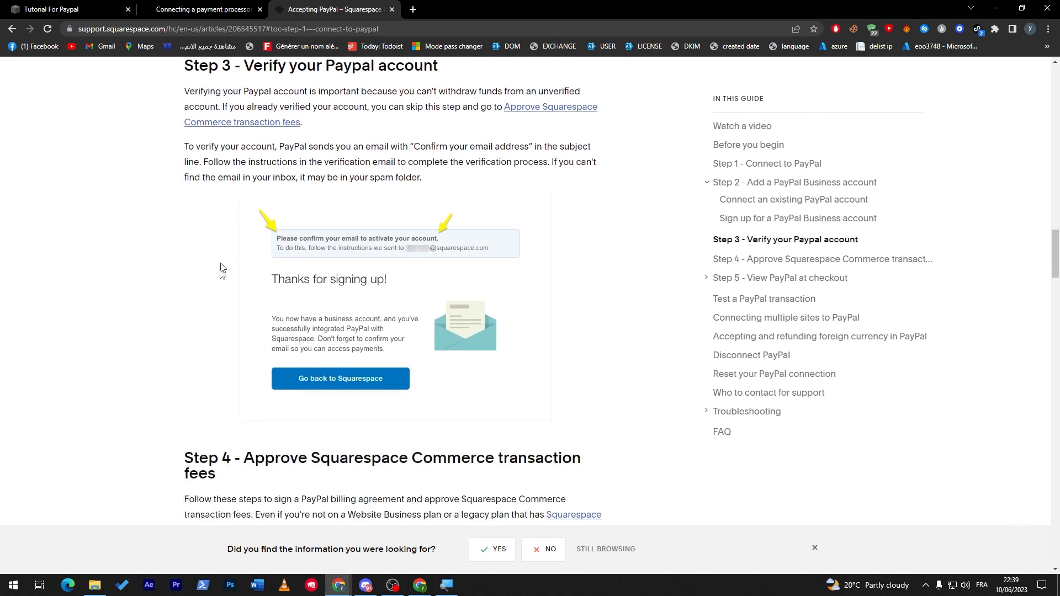
pyautogui.moveTo(320, 334)
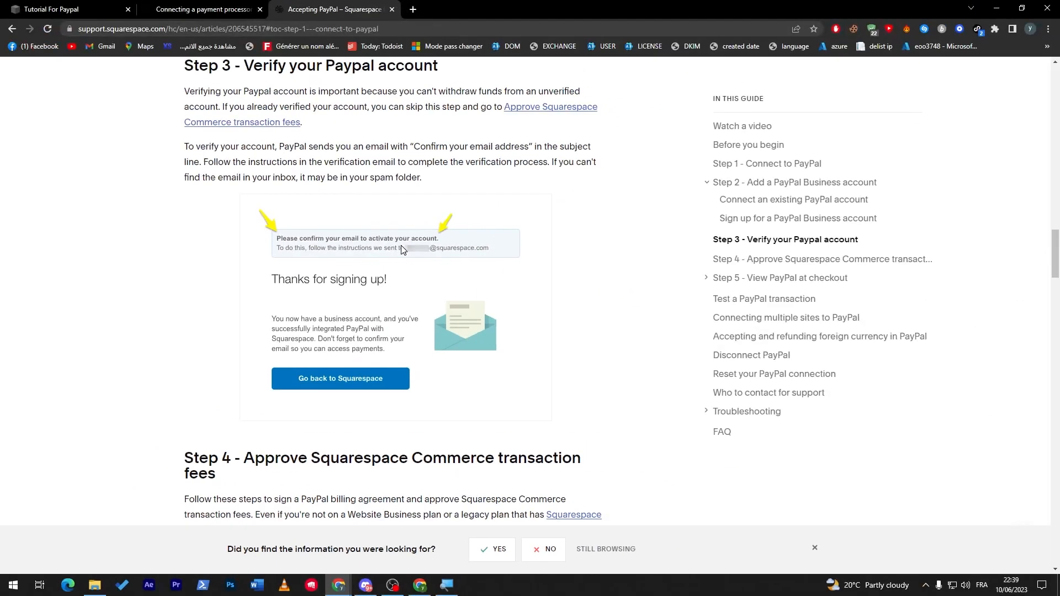
pyautogui.moveTo(564, 384)
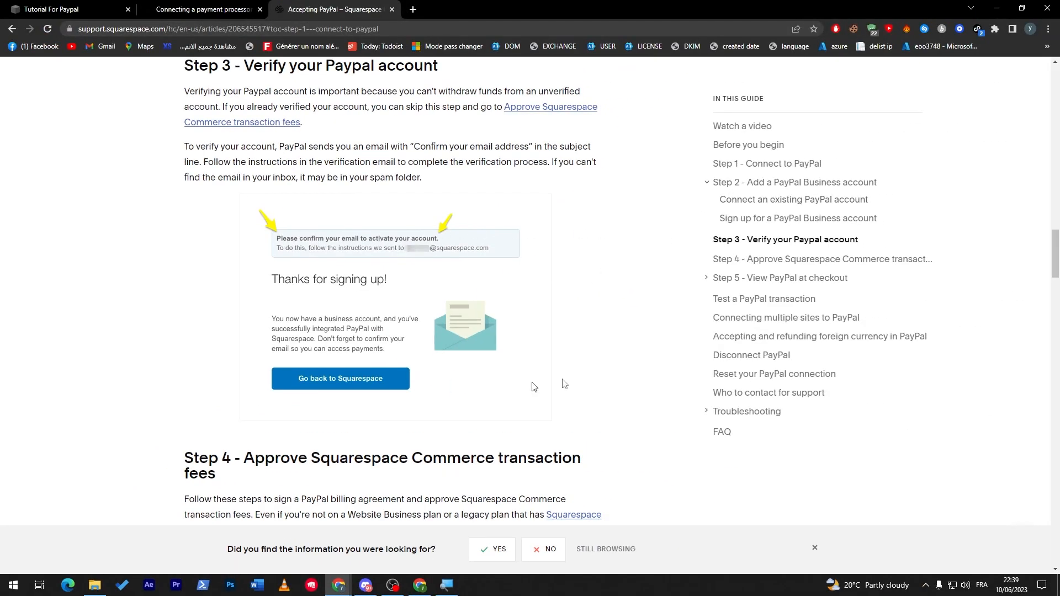
# - Read through Step 4's transaction-fee approval and Step 5 on viewing PayPal at checkout
pyautogui.scroll(-3)
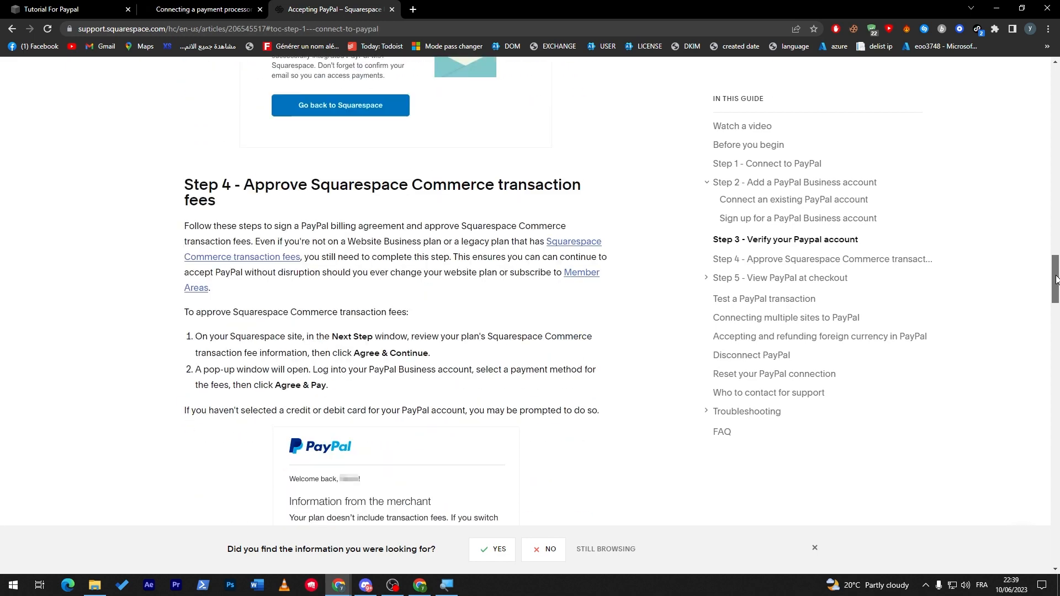
pyautogui.scroll(-3)
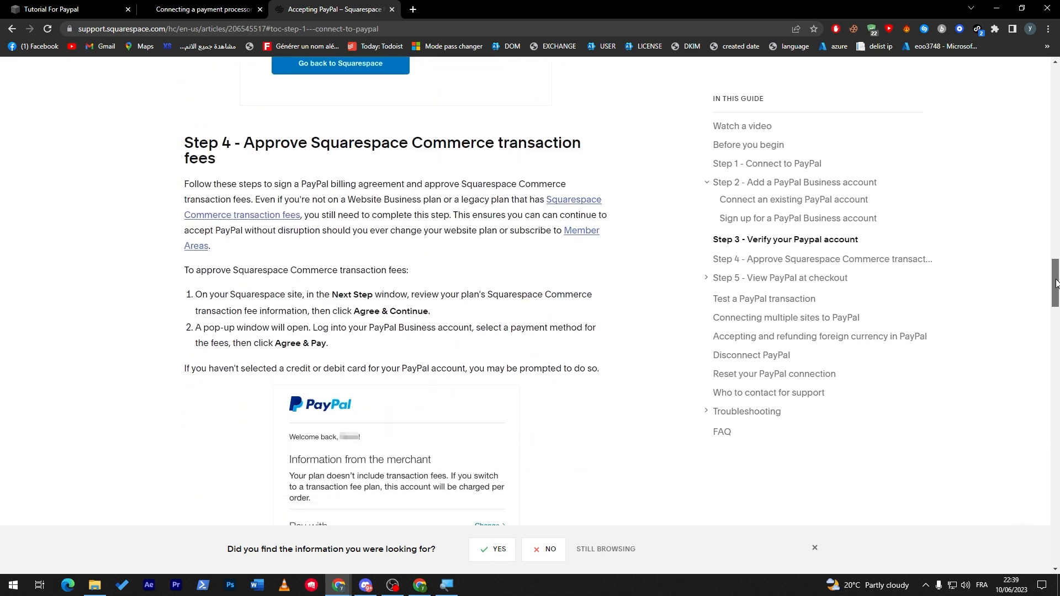
pyautogui.scroll(-3)
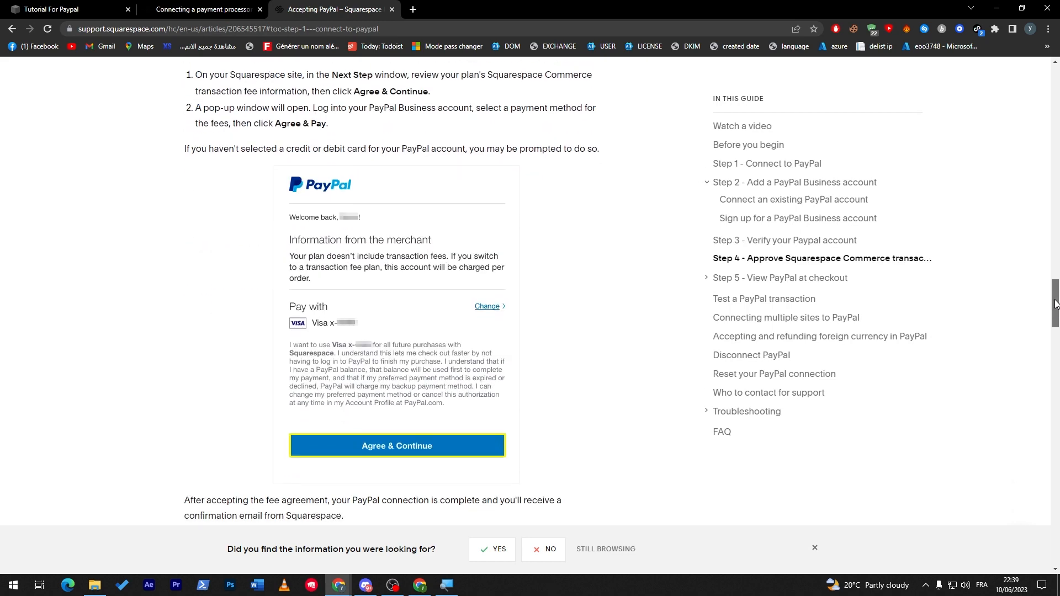
pyautogui.scroll(-3)
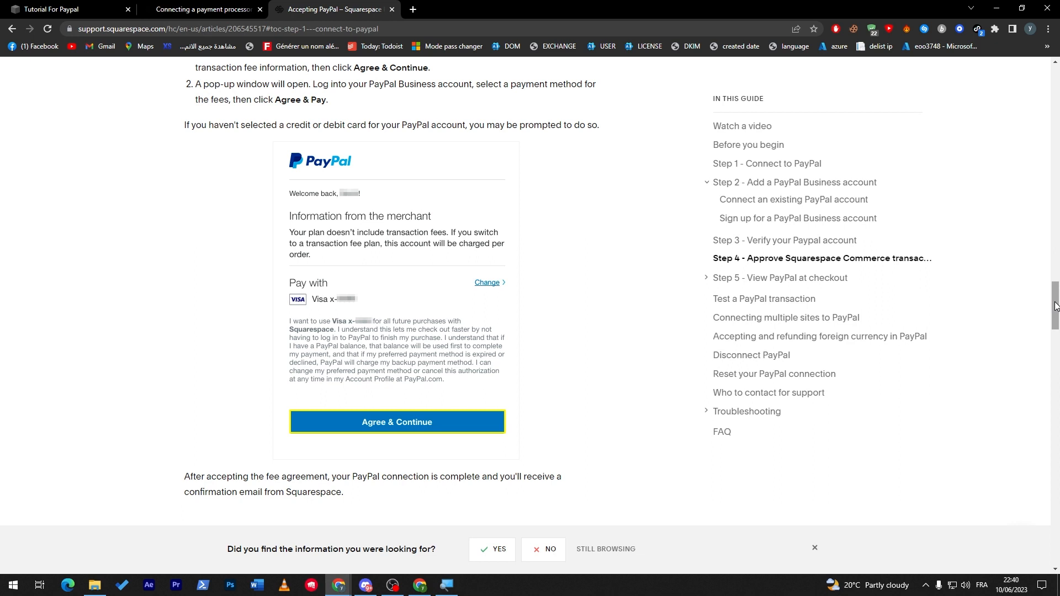
pyautogui.scroll(-3)
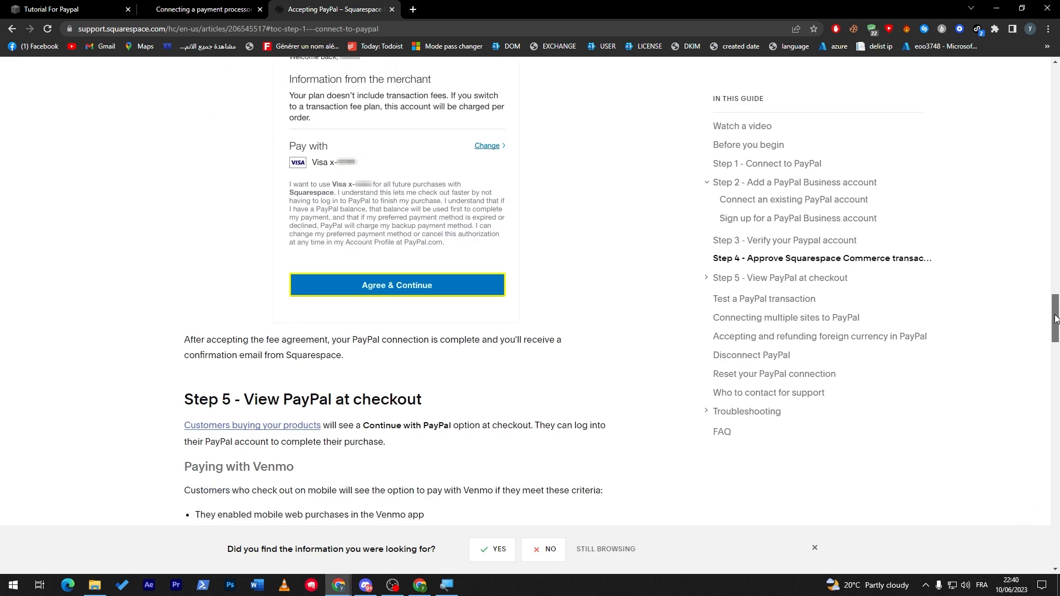
pyautogui.scroll(-3)
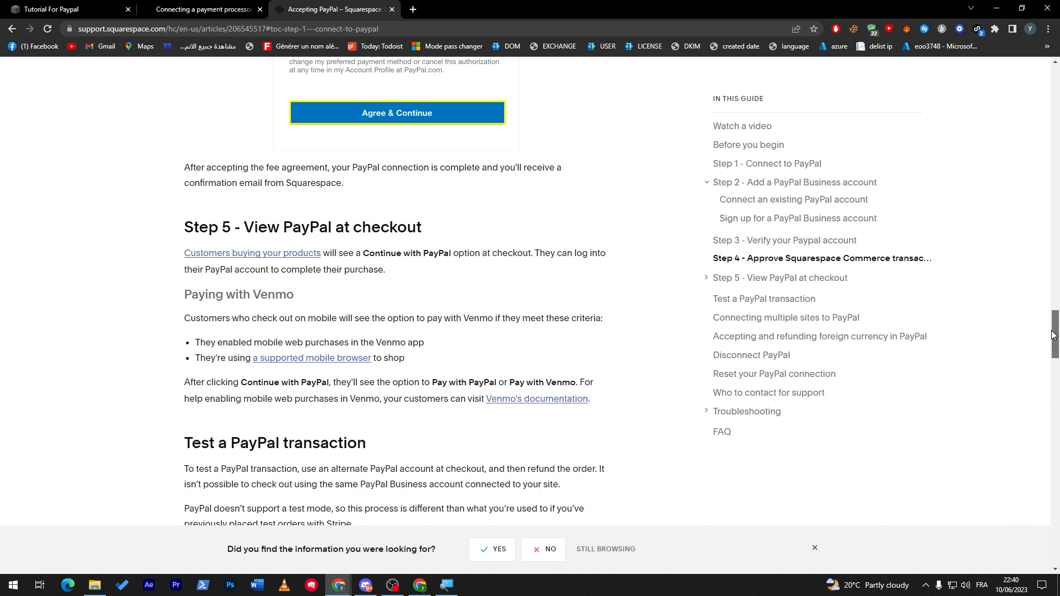
pyautogui.scroll(-3)
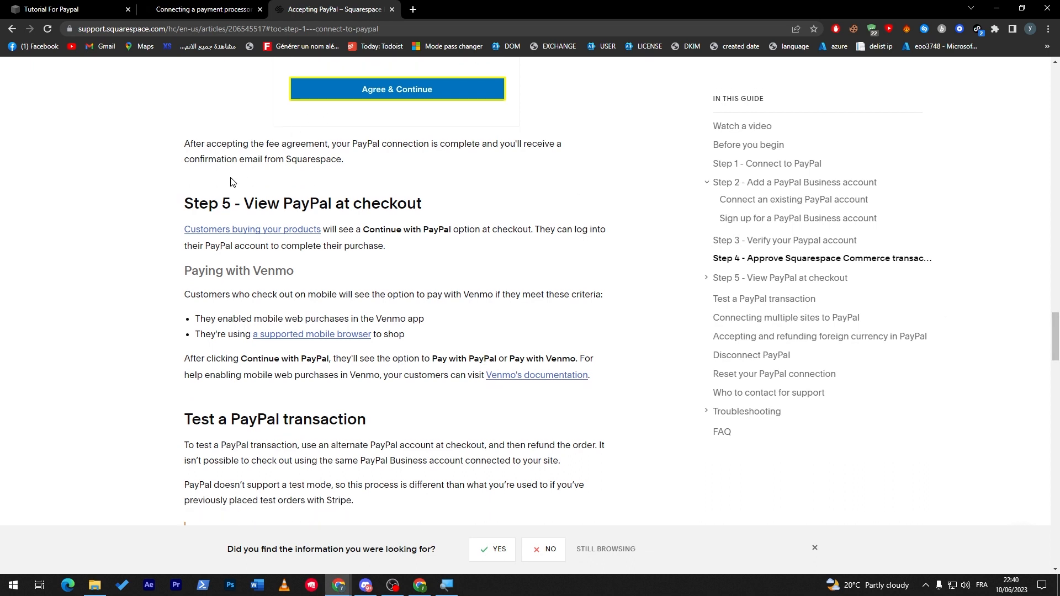
pyautogui.moveTo(264, 179)
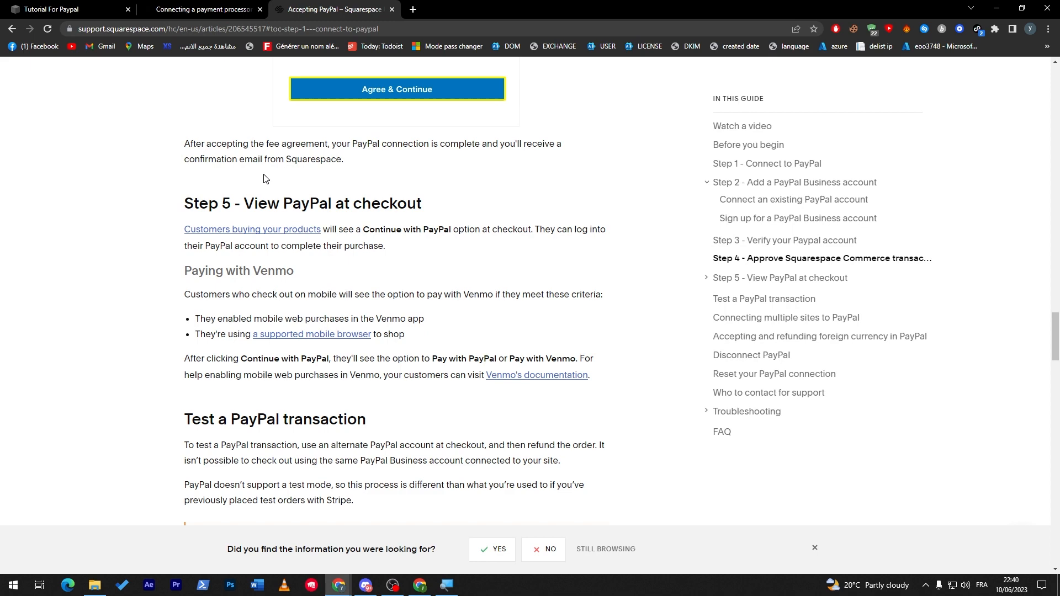
pyautogui.moveTo(351, 189)
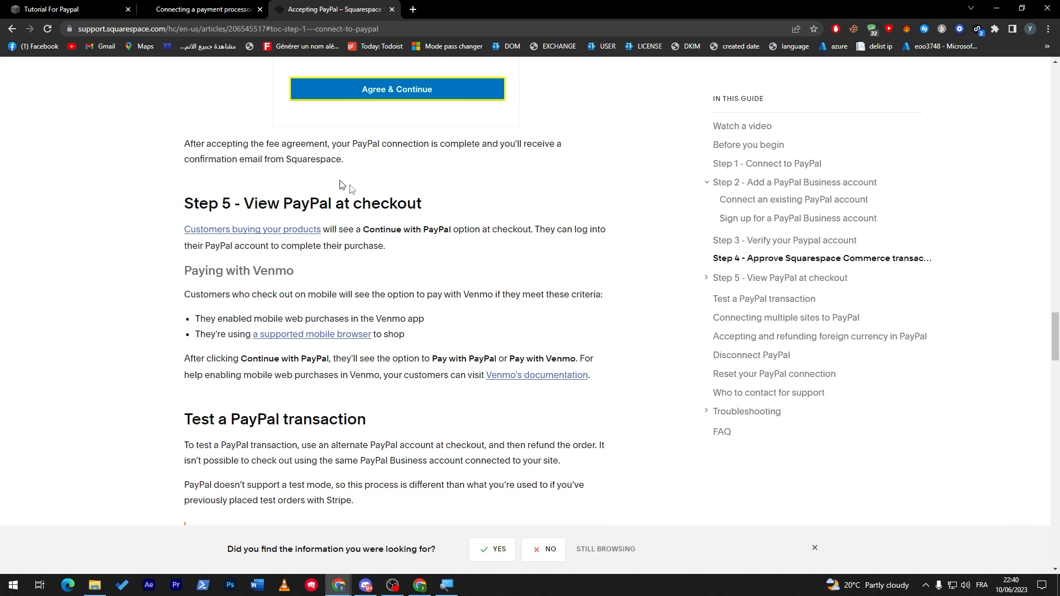
# - Review the Troubleshooting section, then return to 'Test a PayPal transaction' and 'Connecting multiple sites to PayPal'
pyautogui.scroll(-3)
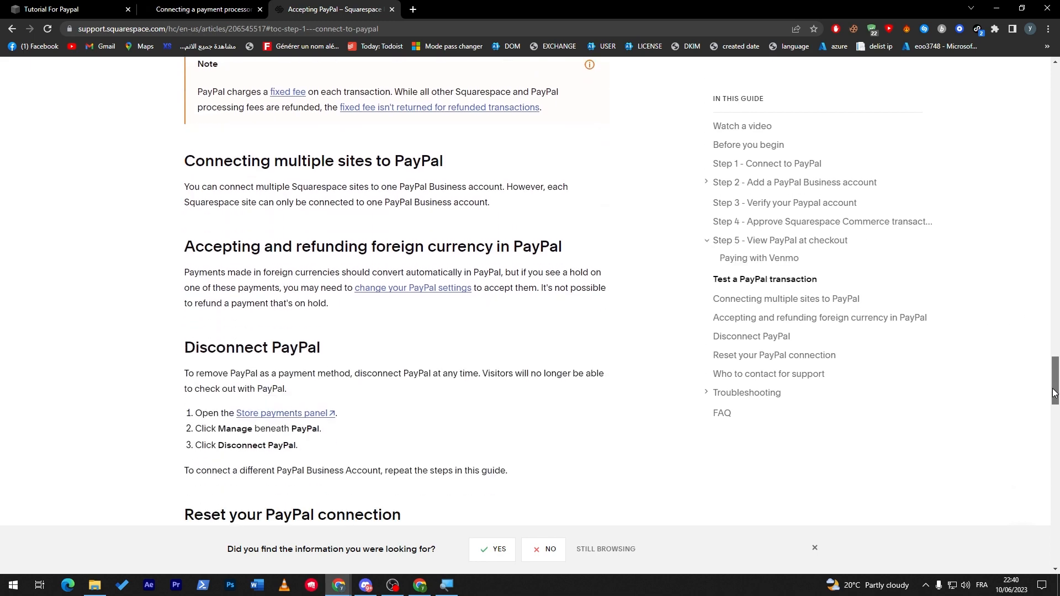
pyautogui.scroll(-3)
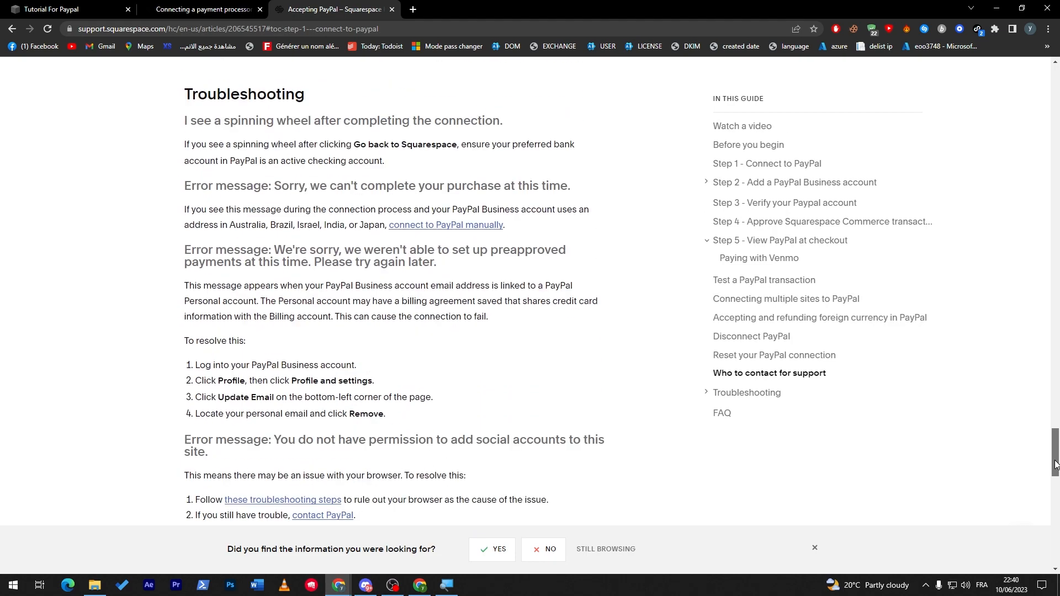
pyautogui.scroll(3)
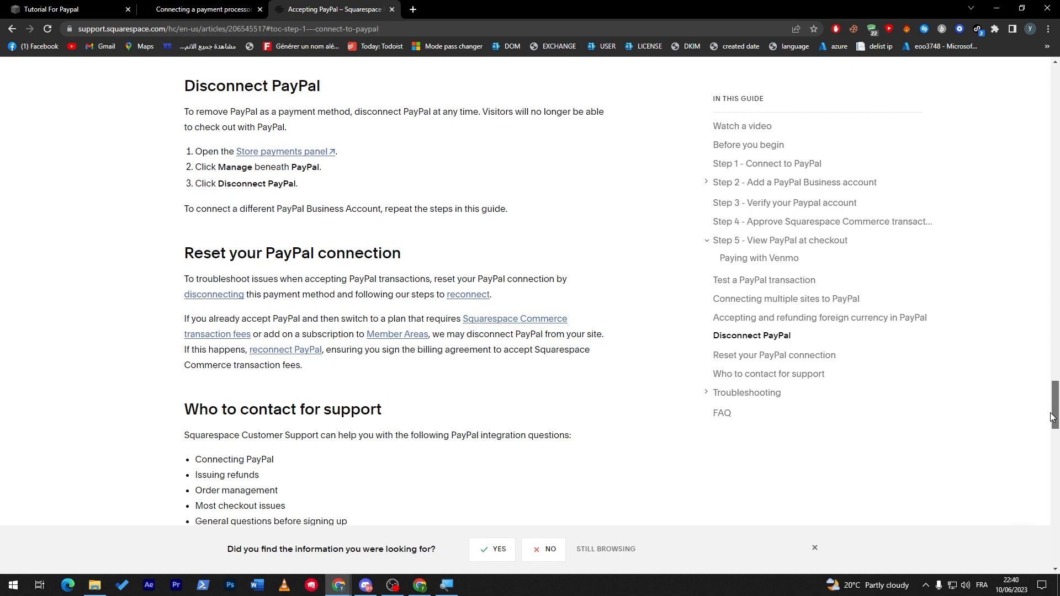
pyautogui.scroll(3)
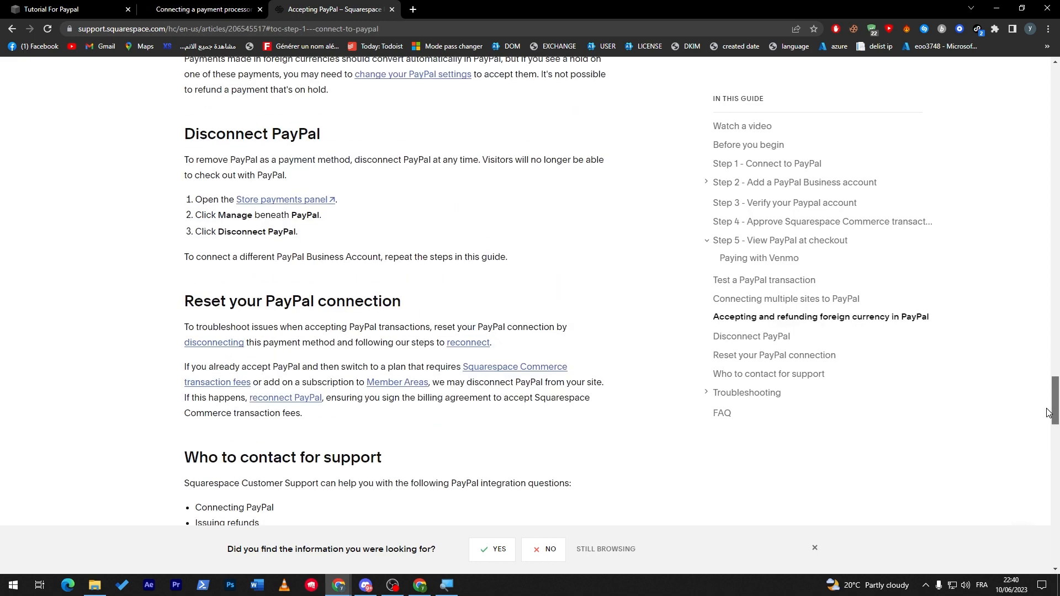
pyautogui.scroll(-3)
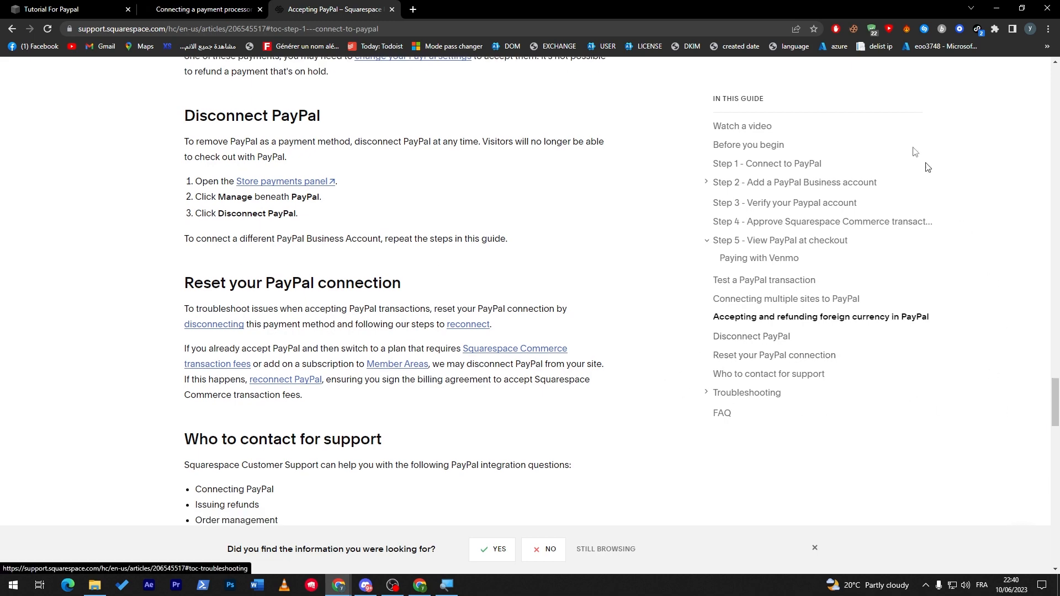
pyautogui.scroll(3)
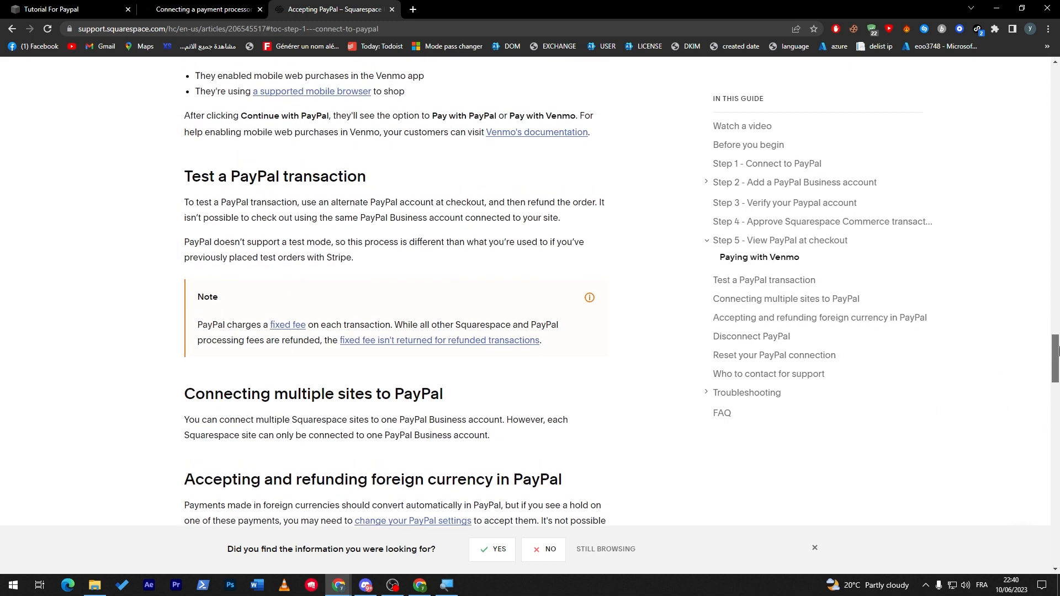
pyautogui.scroll(3)
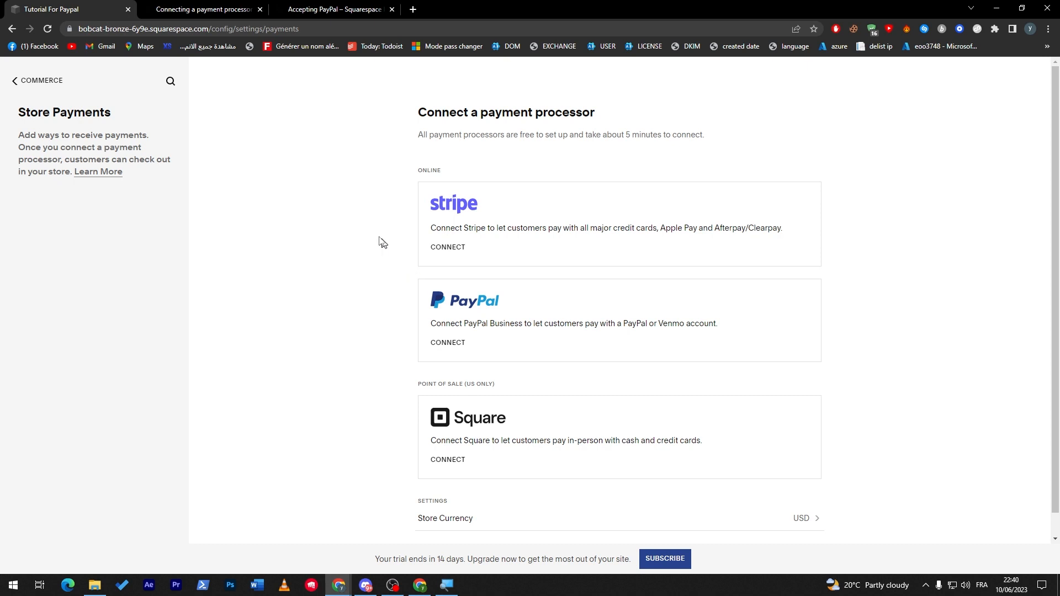
pyautogui.moveTo(398, 225)
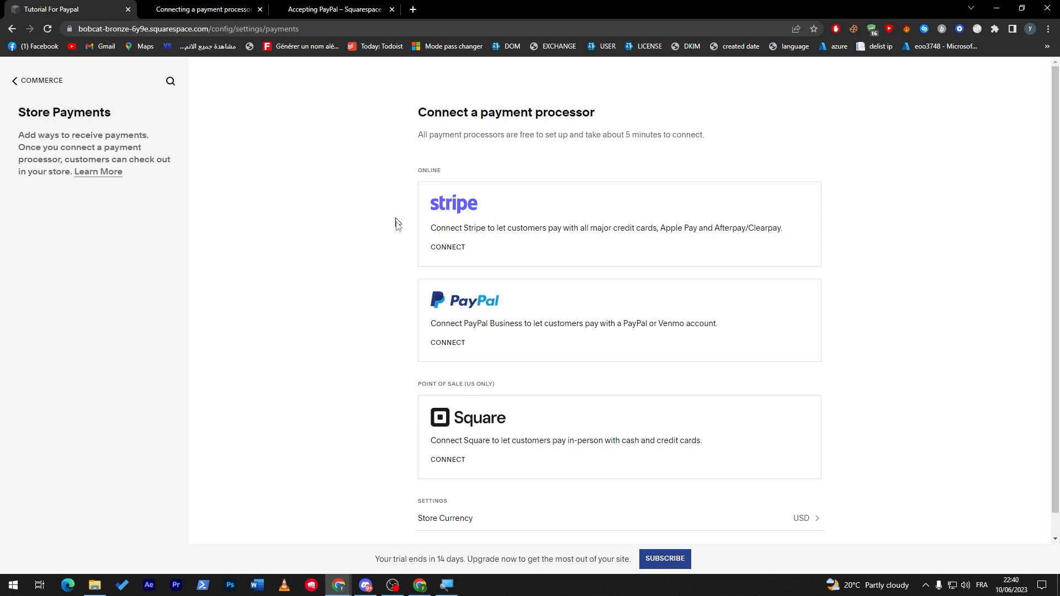
pyautogui.moveTo(376, 443)
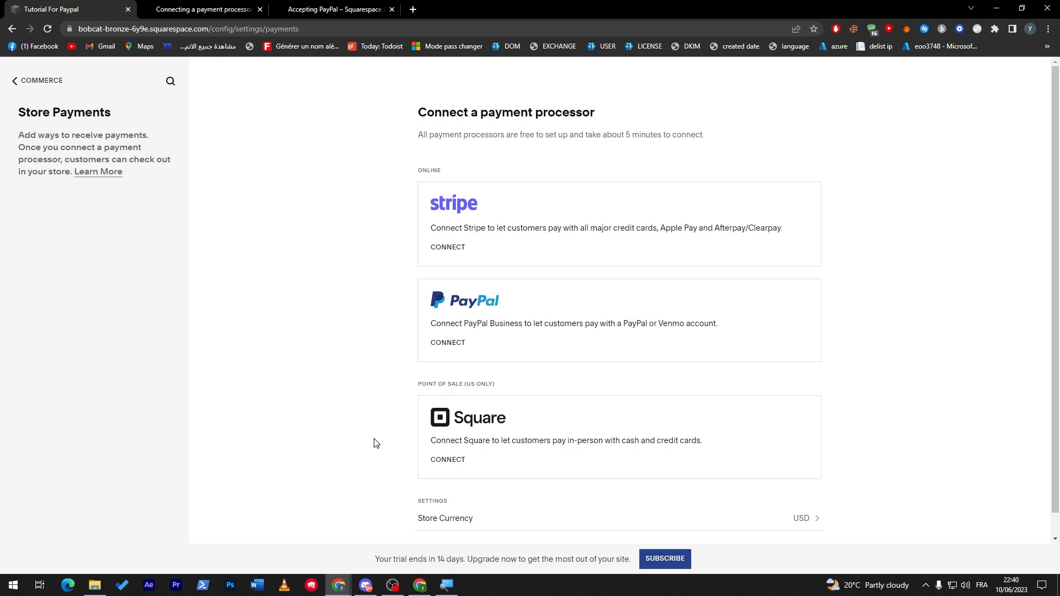
pyautogui.moveTo(370, 301)
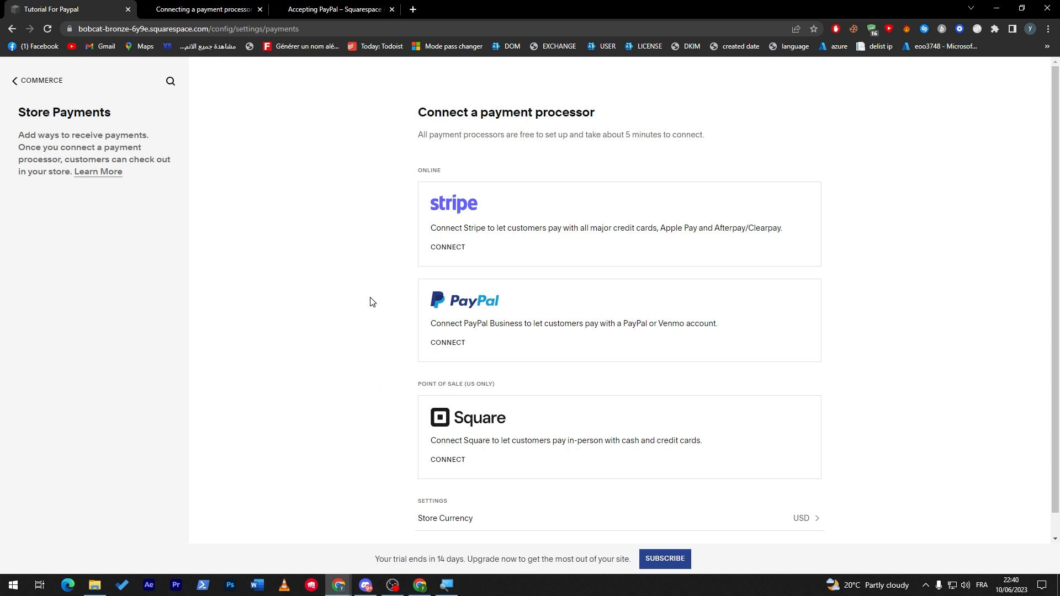
pyautogui.moveTo(360, 290)
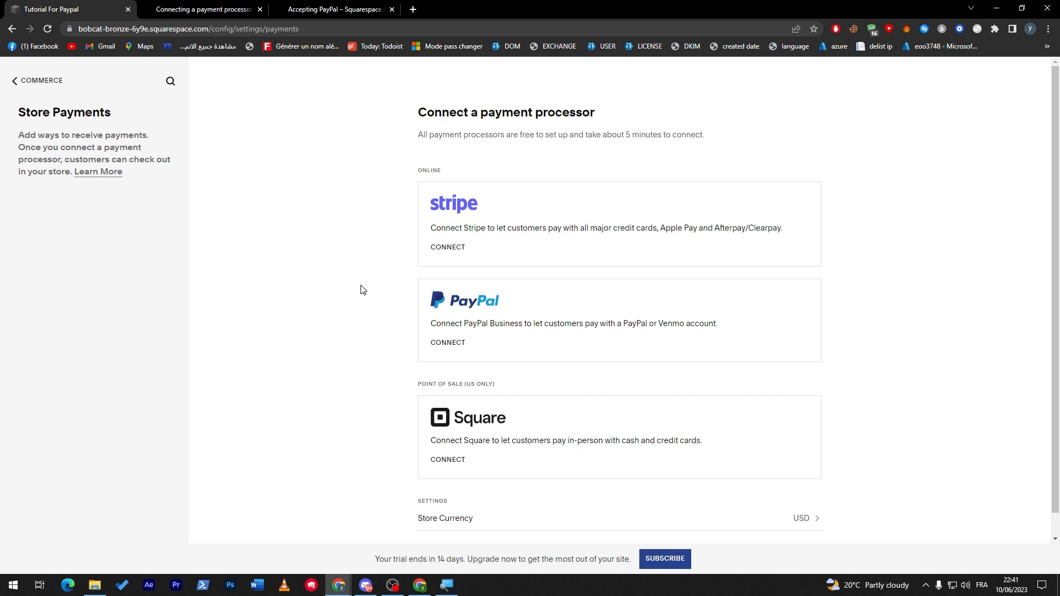
pyautogui.moveTo(357, 287)
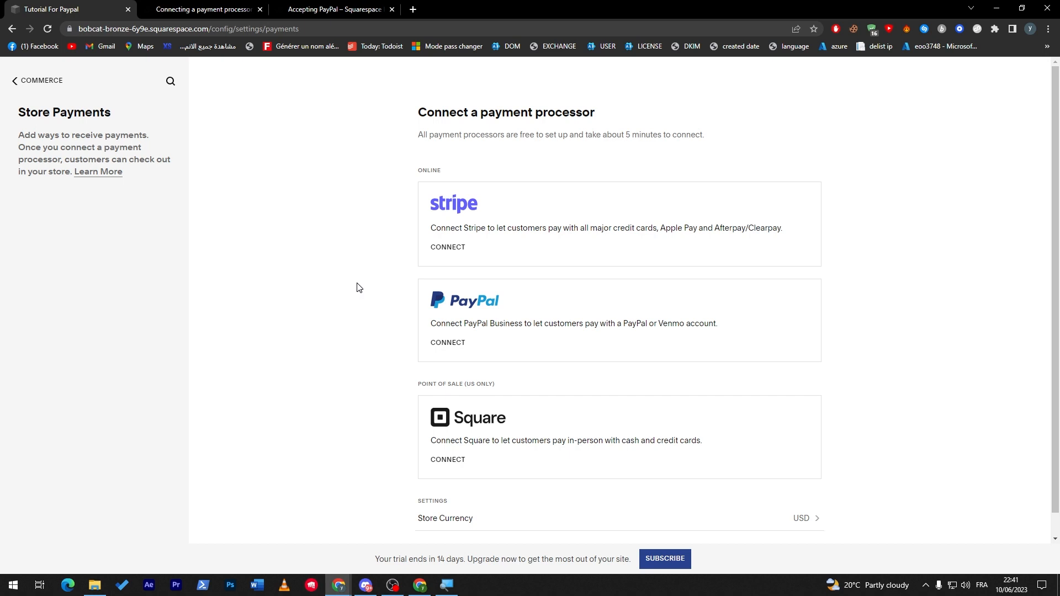